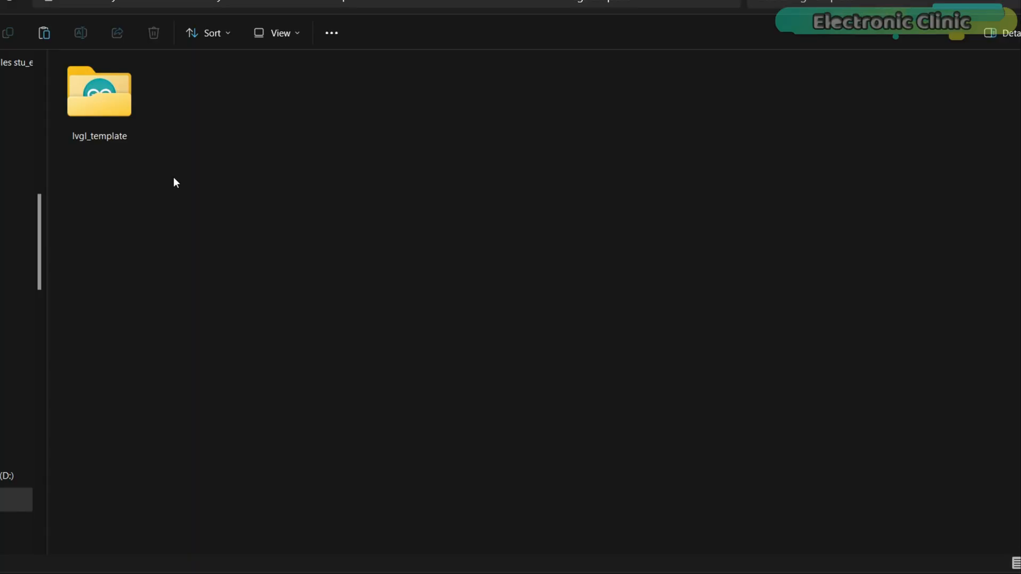
# Open the lvgl_template folder and select the lvgl_template sketch file.
pyautogui.click(98, 94)
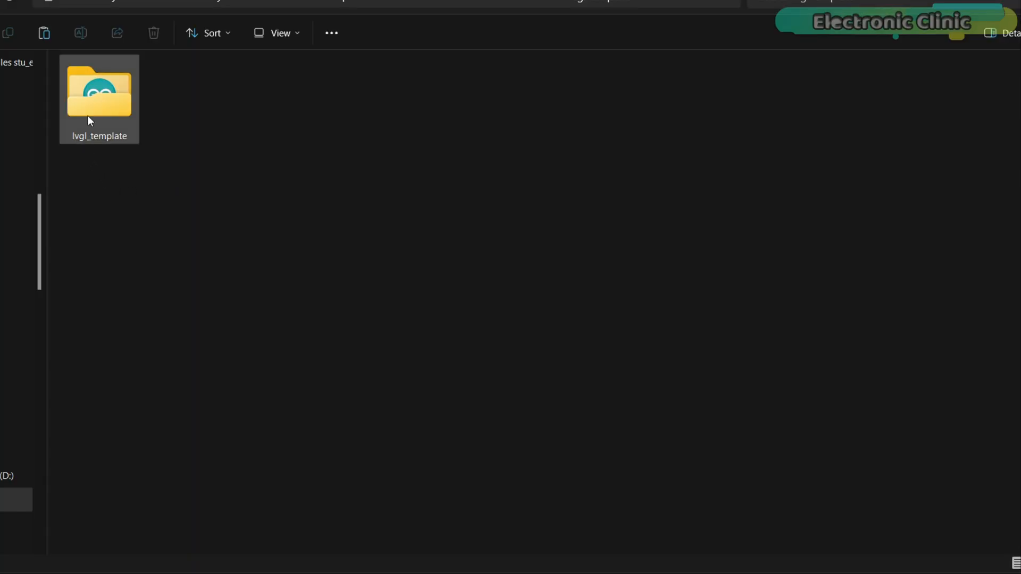
pyautogui.doubleClick(99, 95)
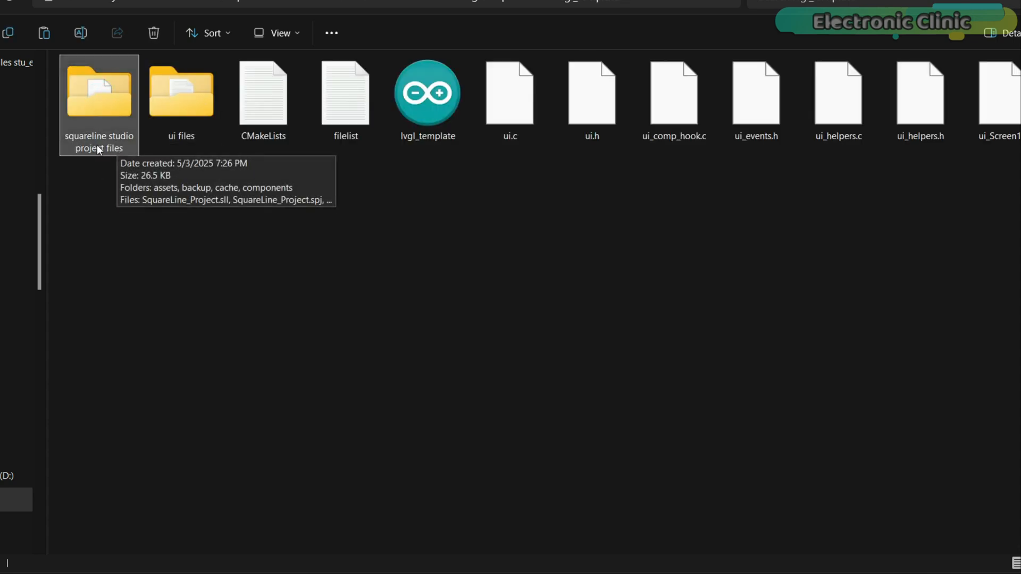
pyautogui.click(180, 91)
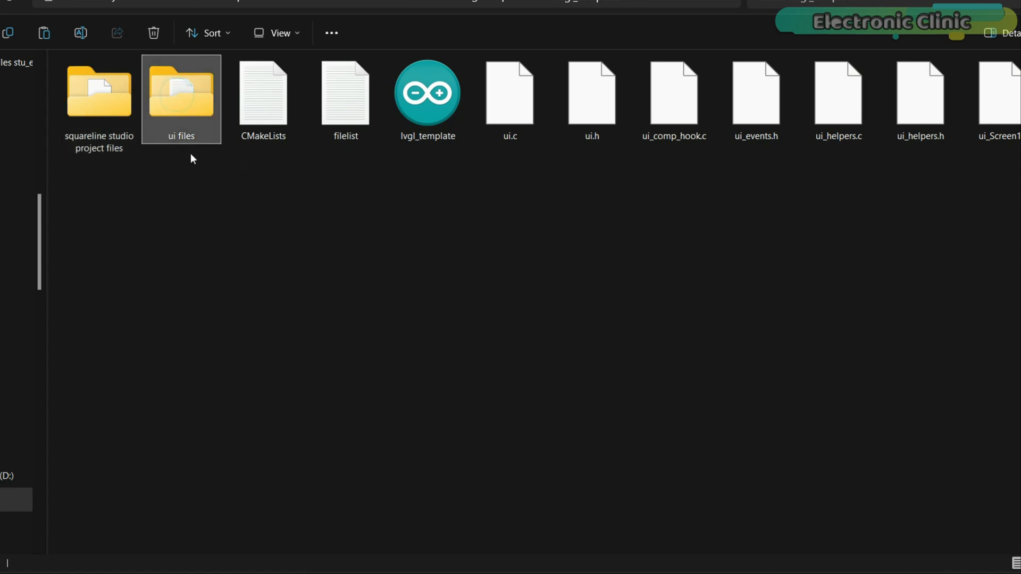
pyautogui.moveTo(290, 178)
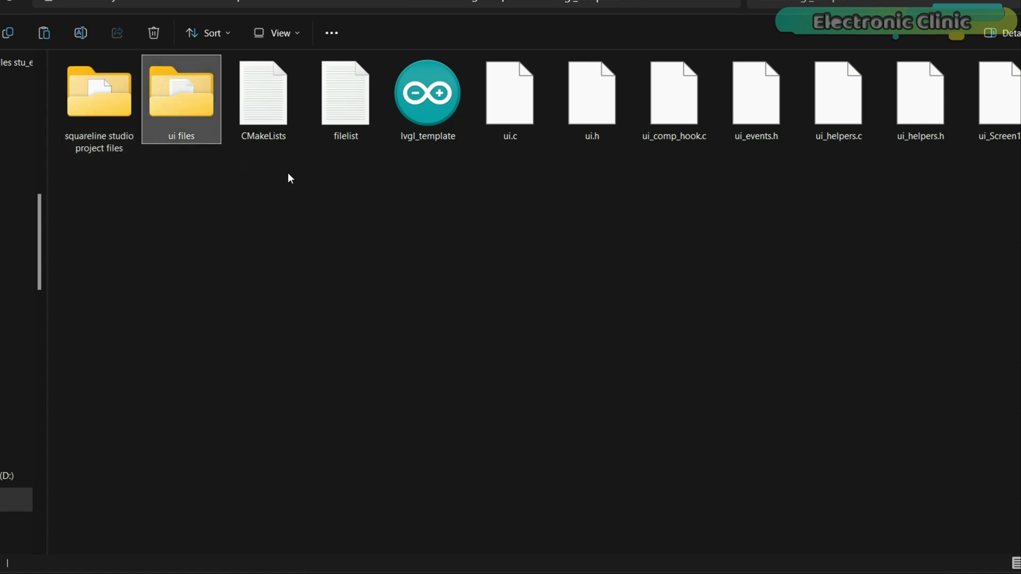
pyautogui.click(426, 98)
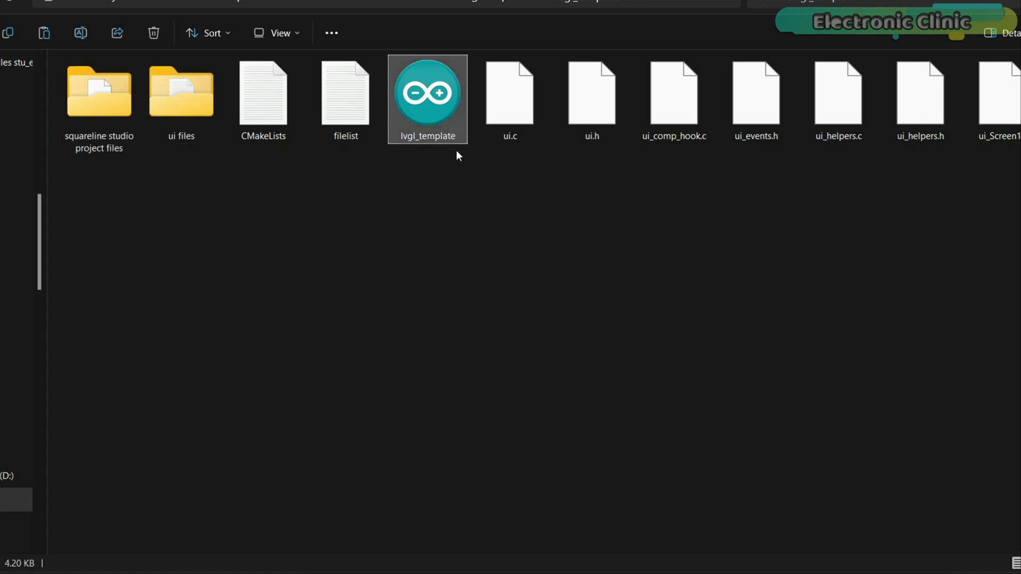
pyautogui.rightClick(427, 98)
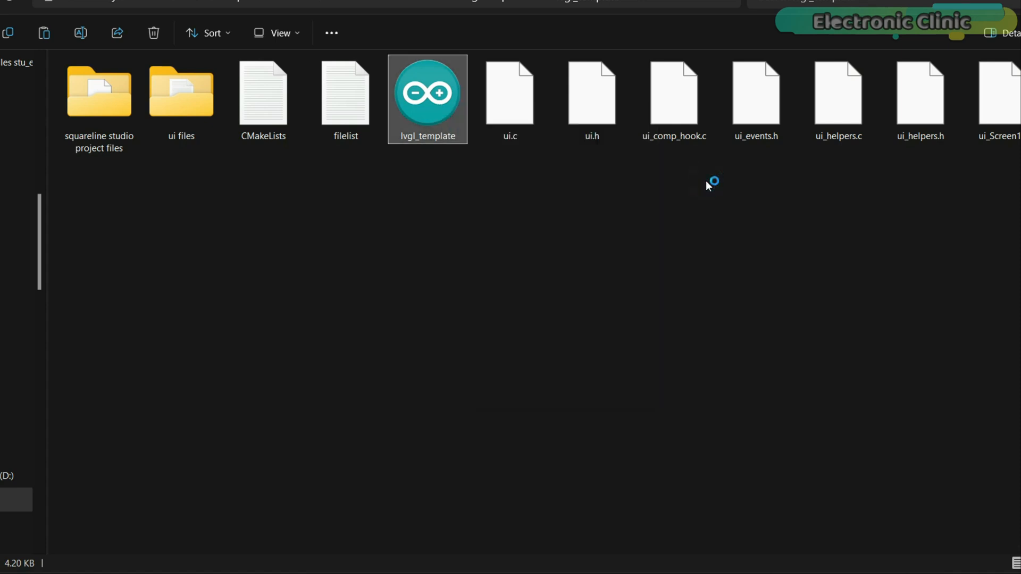
# Open lvgl_template.ino in Arduino IDE and review the code from the includes to ui_init().
pyautogui.doubleClick(427, 93)
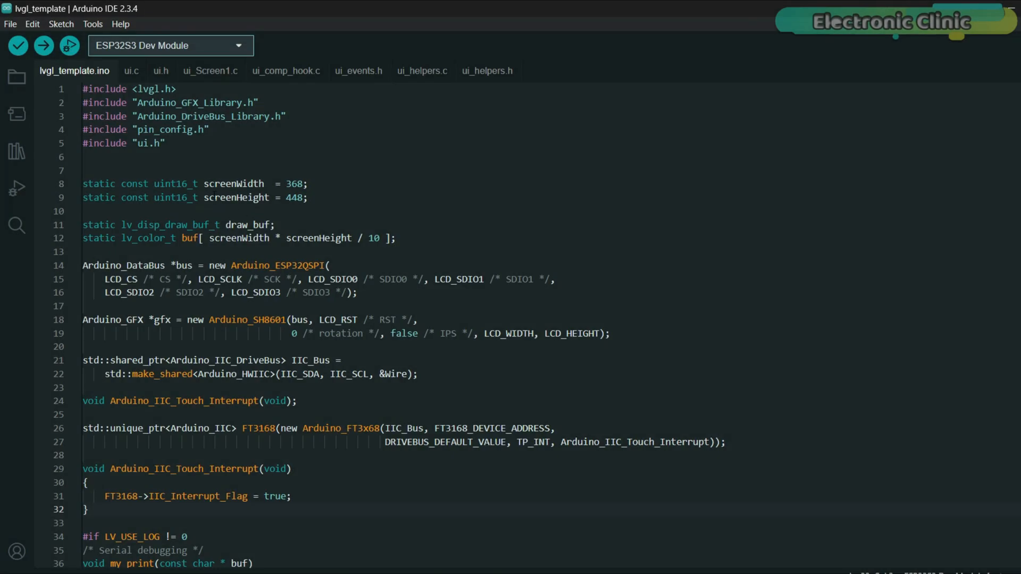
pyautogui.moveTo(336, 194)
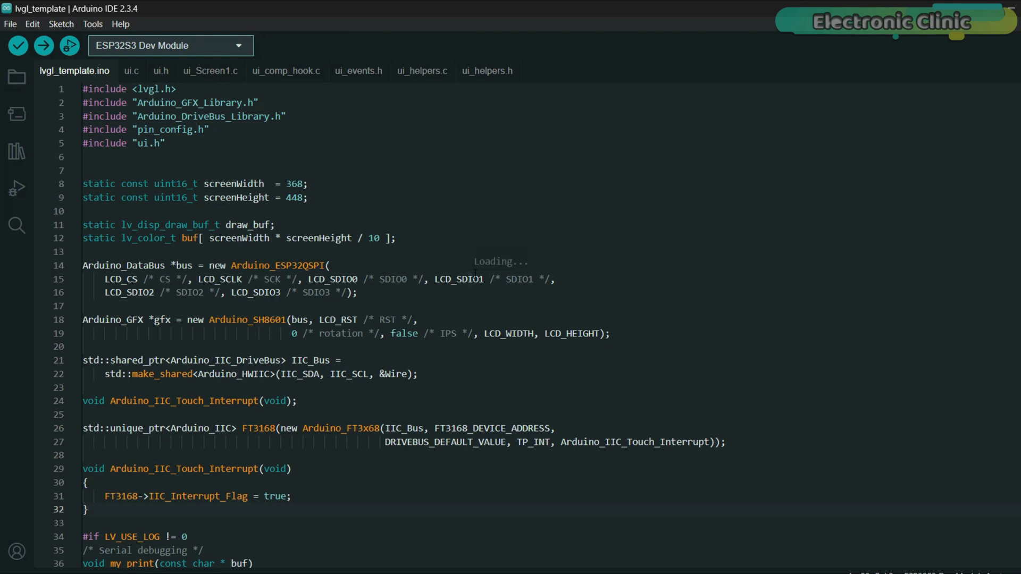
pyautogui.moveTo(433, 230)
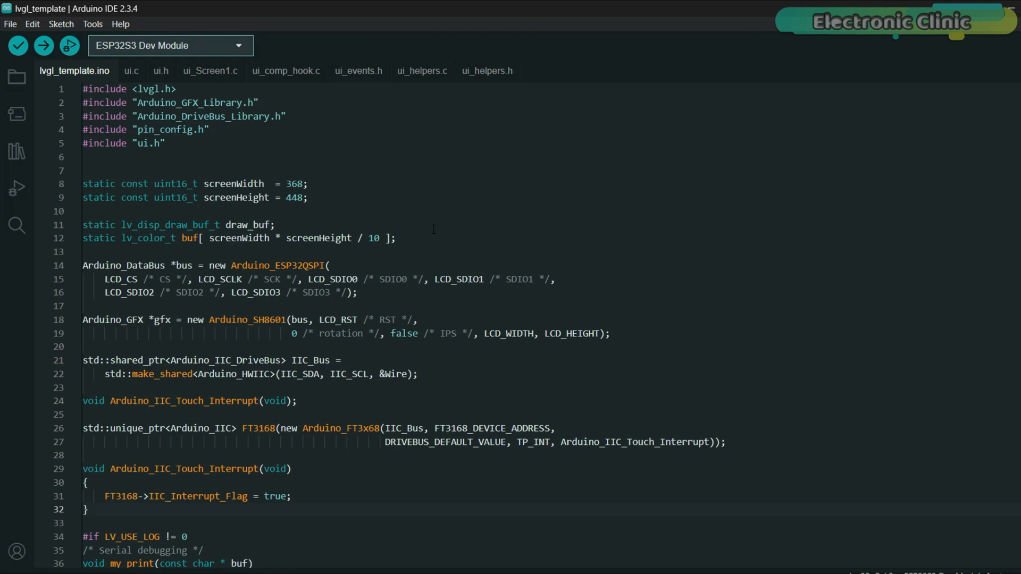
pyautogui.scroll(-3)
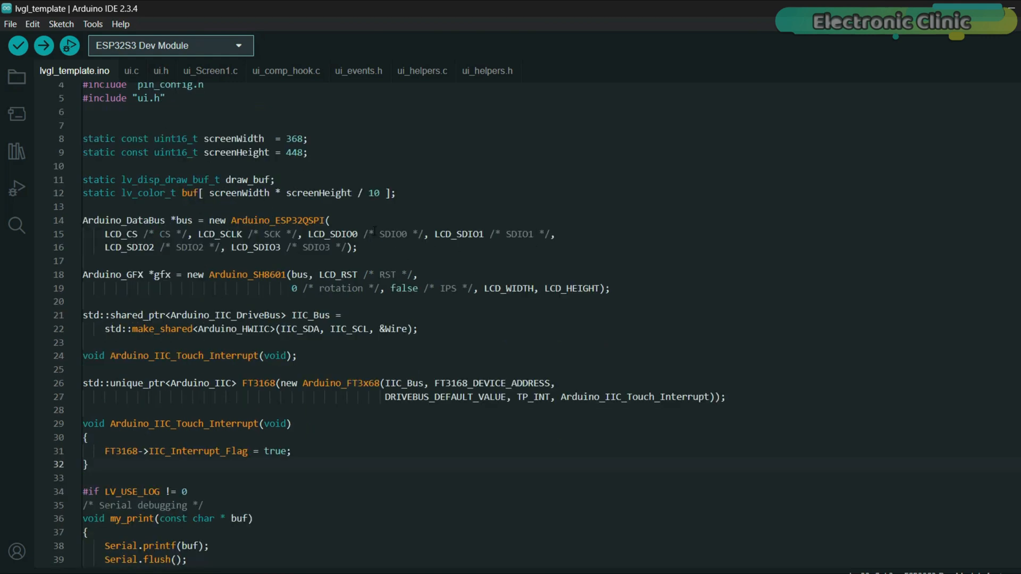
pyautogui.scroll(-3)
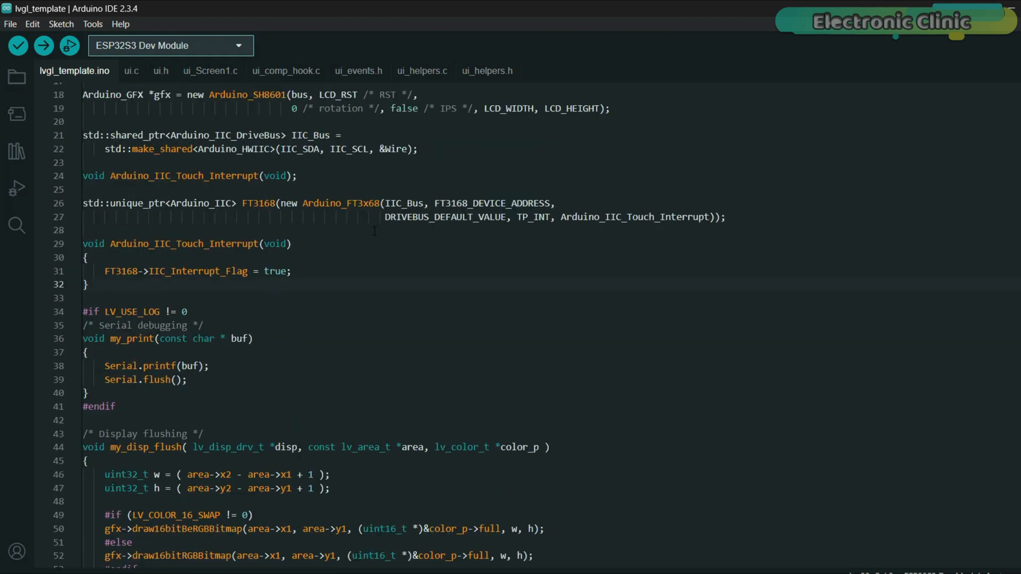
pyautogui.scroll(-3)
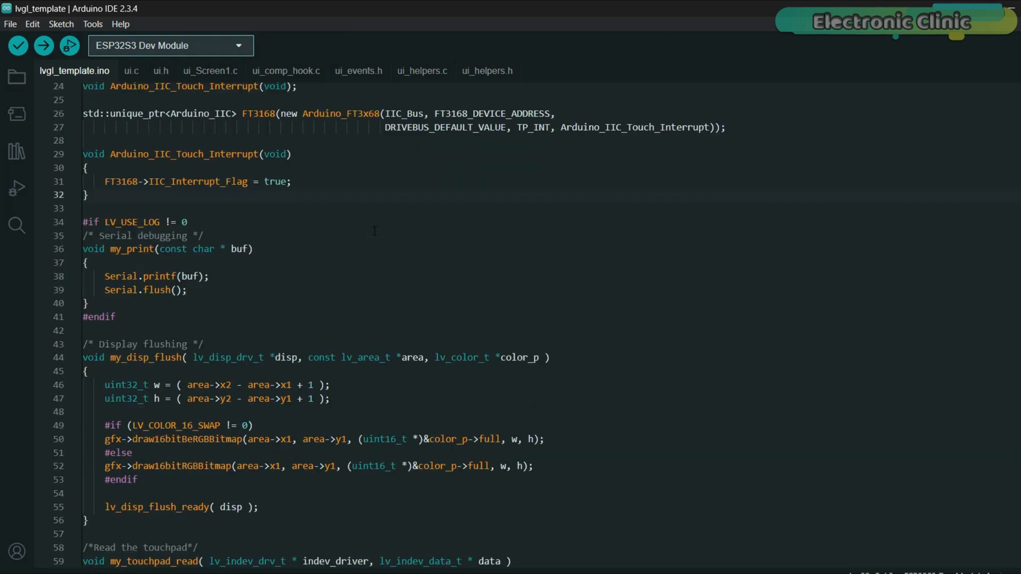
pyautogui.scroll(-3)
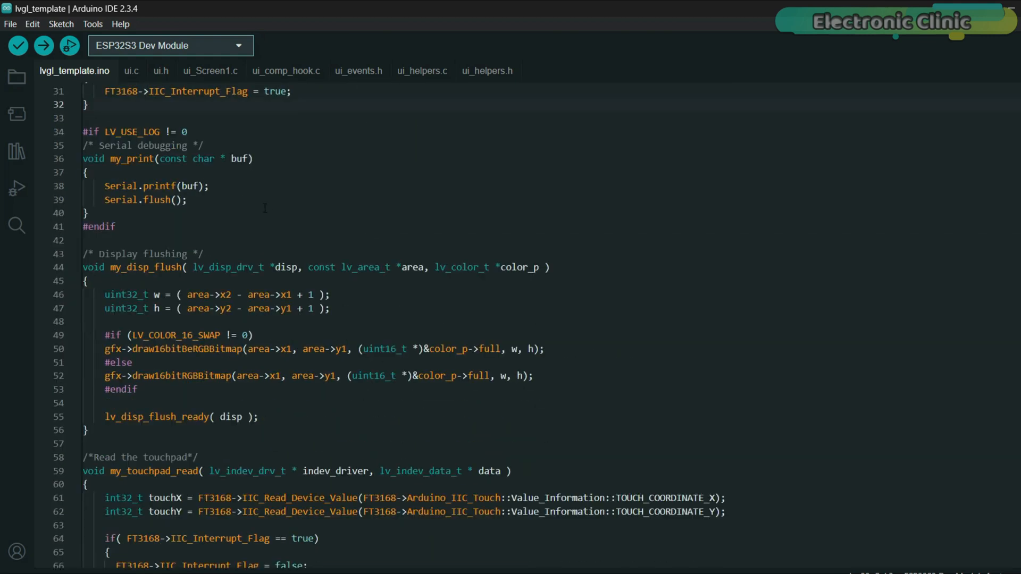
pyautogui.scroll(-3)
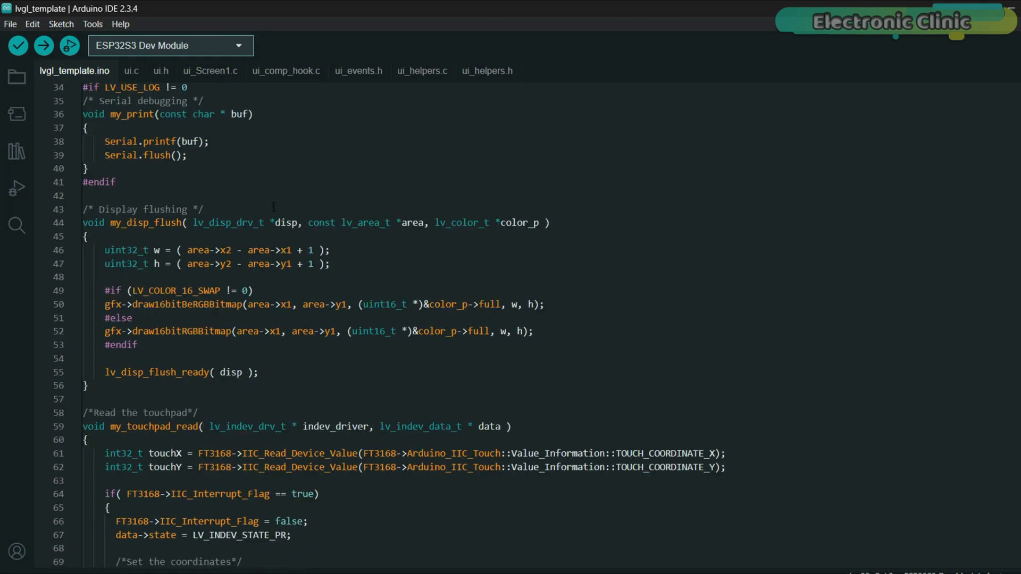
pyautogui.scroll(-3)
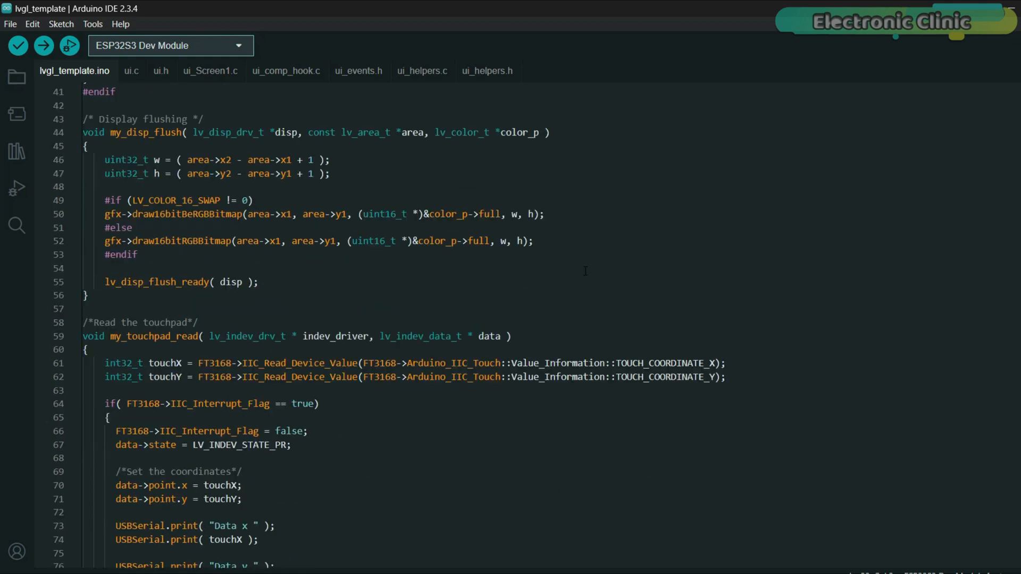
pyautogui.scroll(-3)
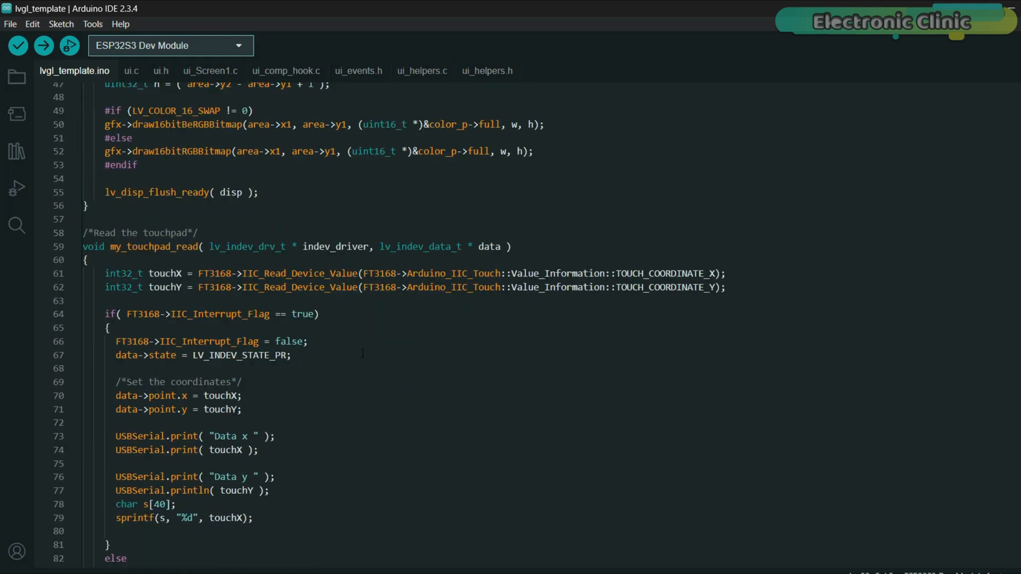
pyautogui.scroll(-3)
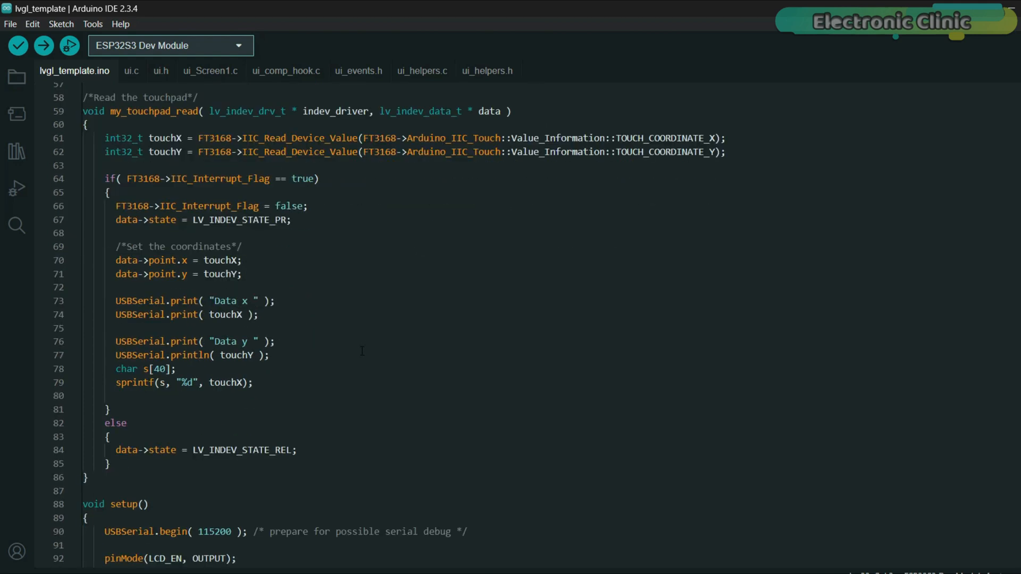
pyautogui.scroll(-3)
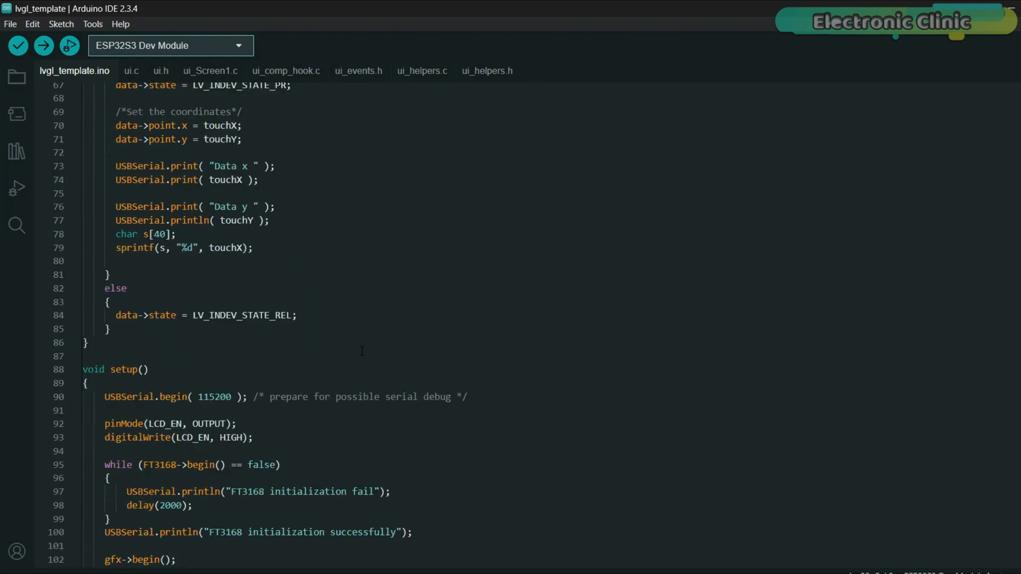
pyautogui.scroll(-3)
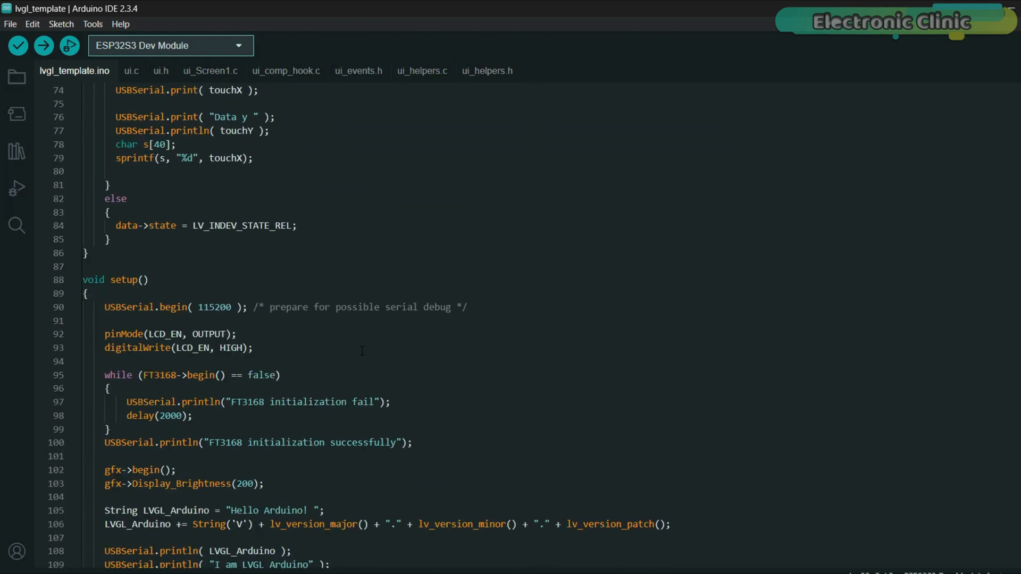
pyautogui.scroll(-3)
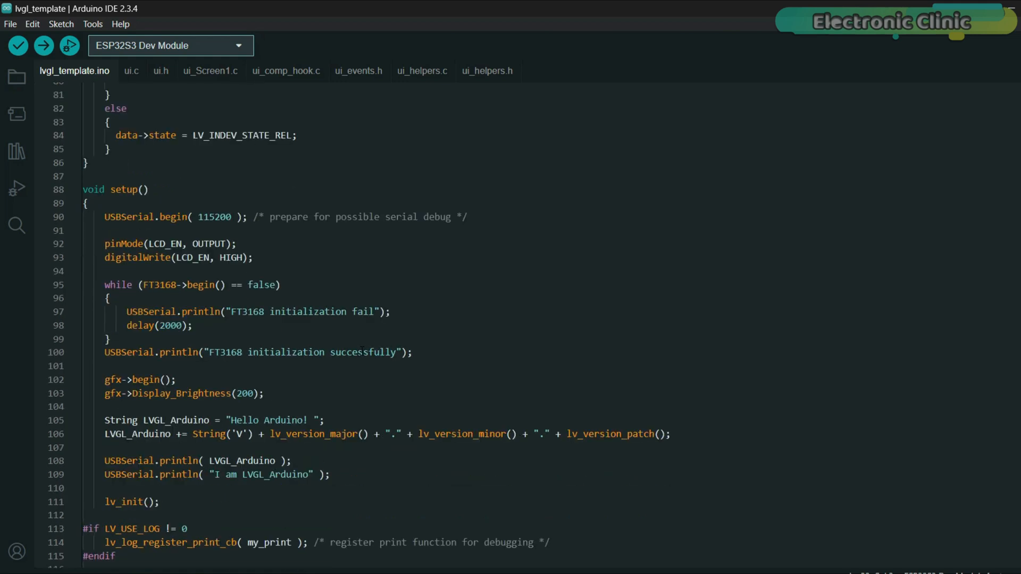
pyautogui.scroll(-3)
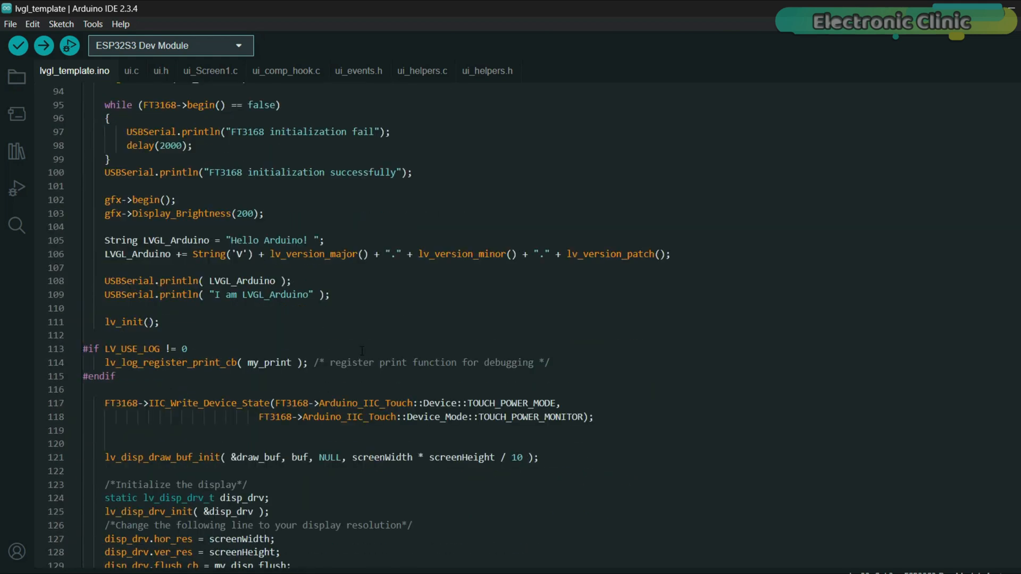
pyautogui.scroll(-3)
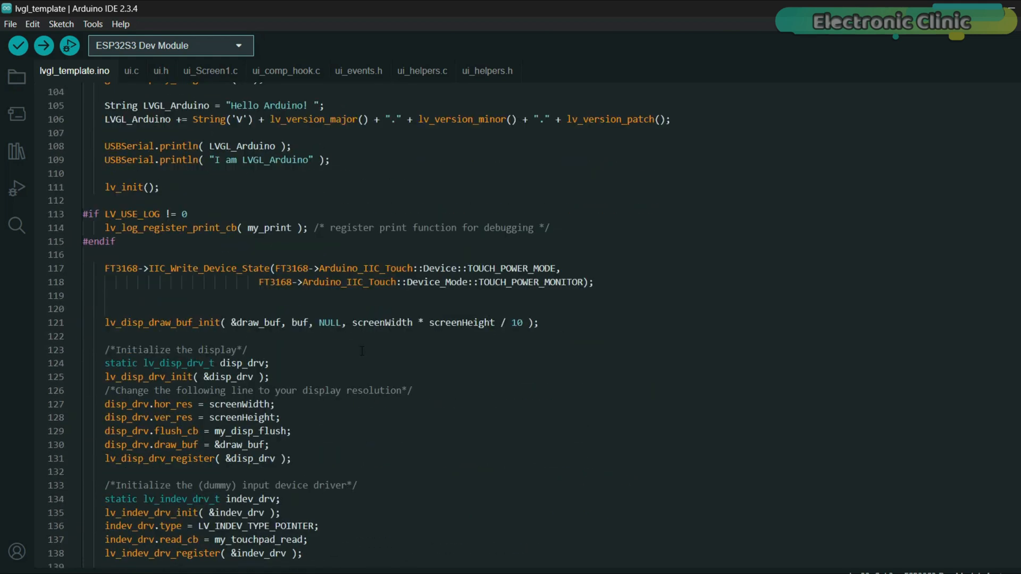
pyautogui.scroll(-3)
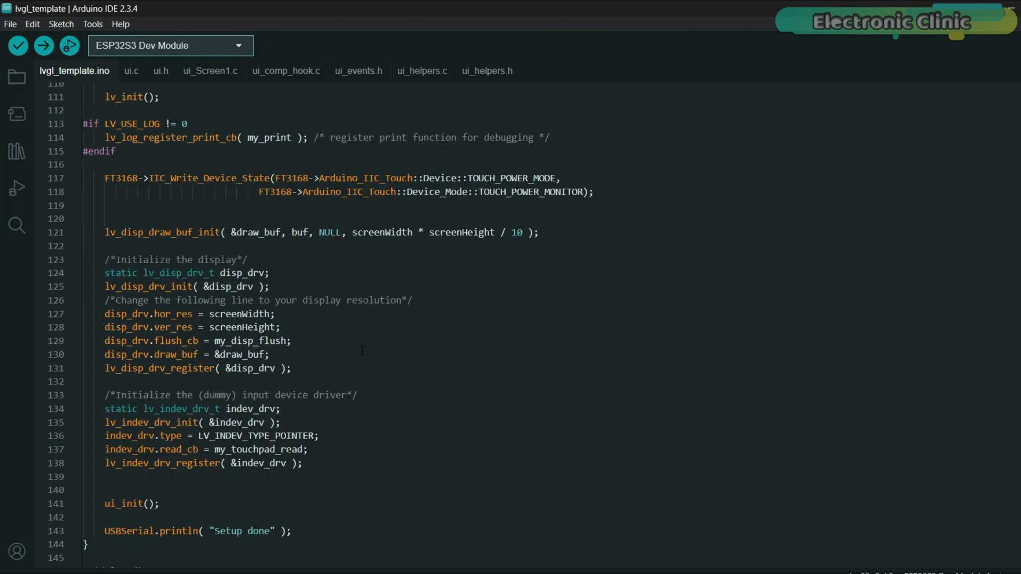
pyautogui.scroll(-3)
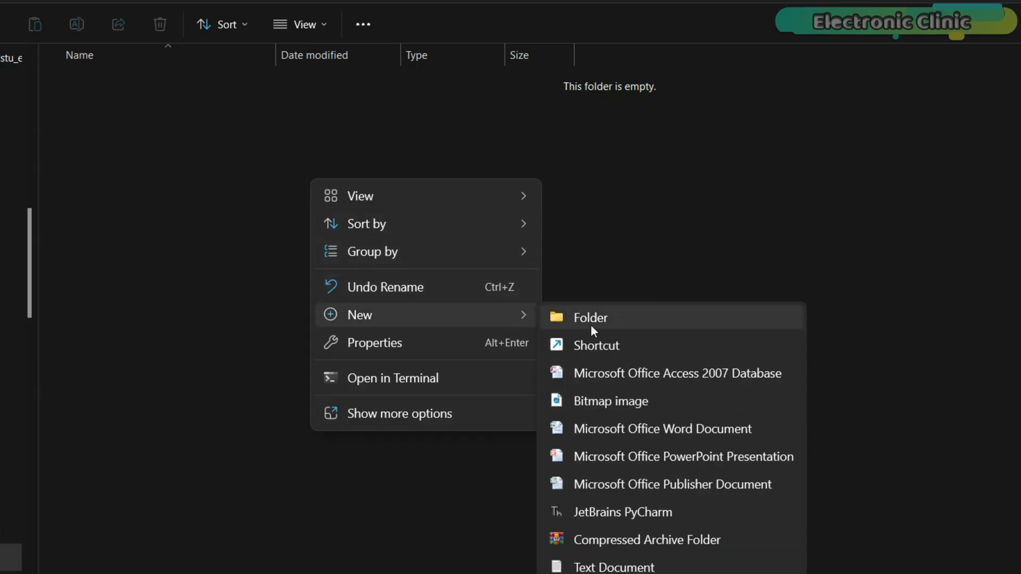
# Create a new lvgl_template folder, paste the project files into it, and open its sketch.
pyautogui.click(590, 316)
pyautogui.write('lvgl_template')
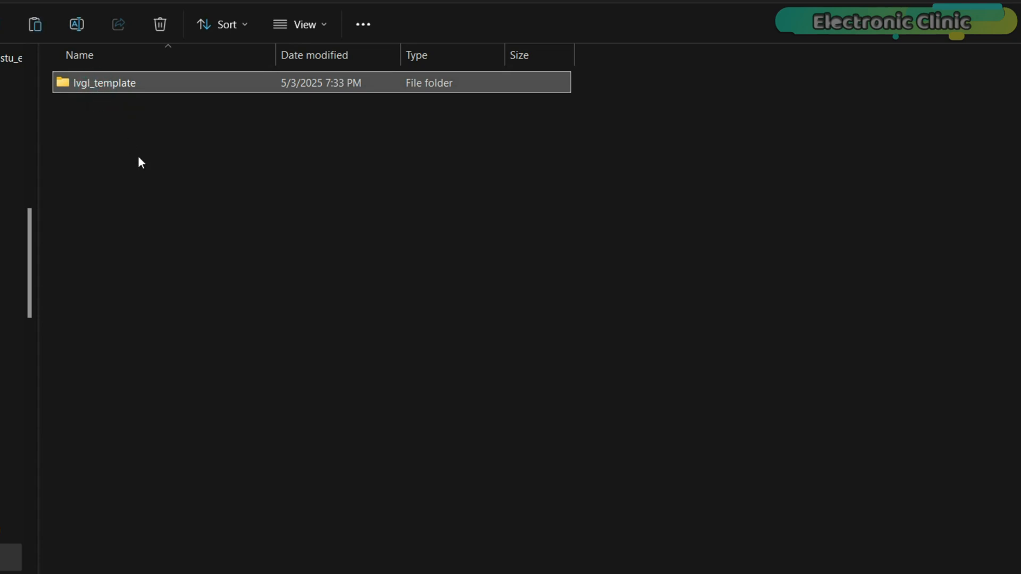
pyautogui.click(159, 24)
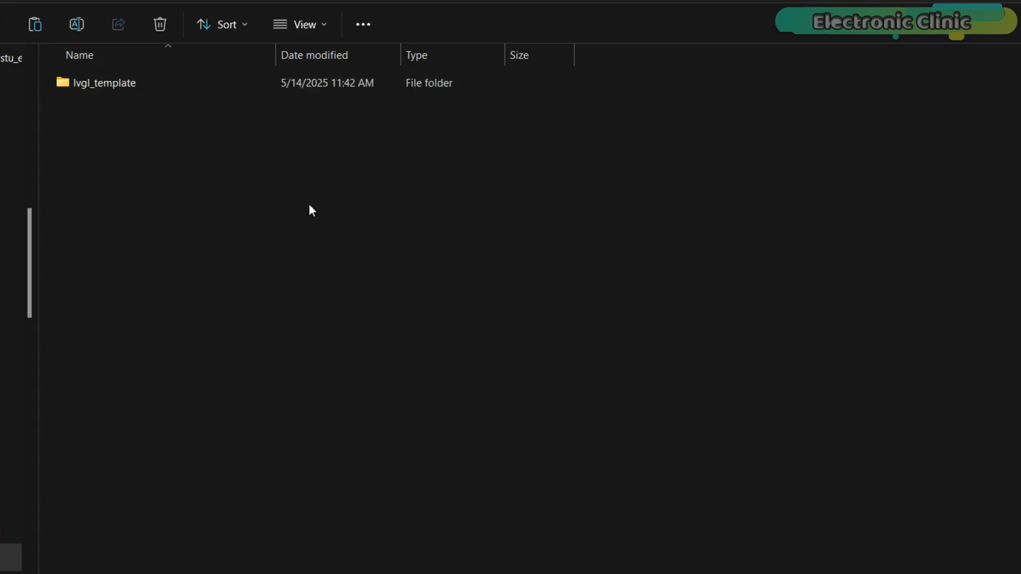
pyautogui.click(301, 24)
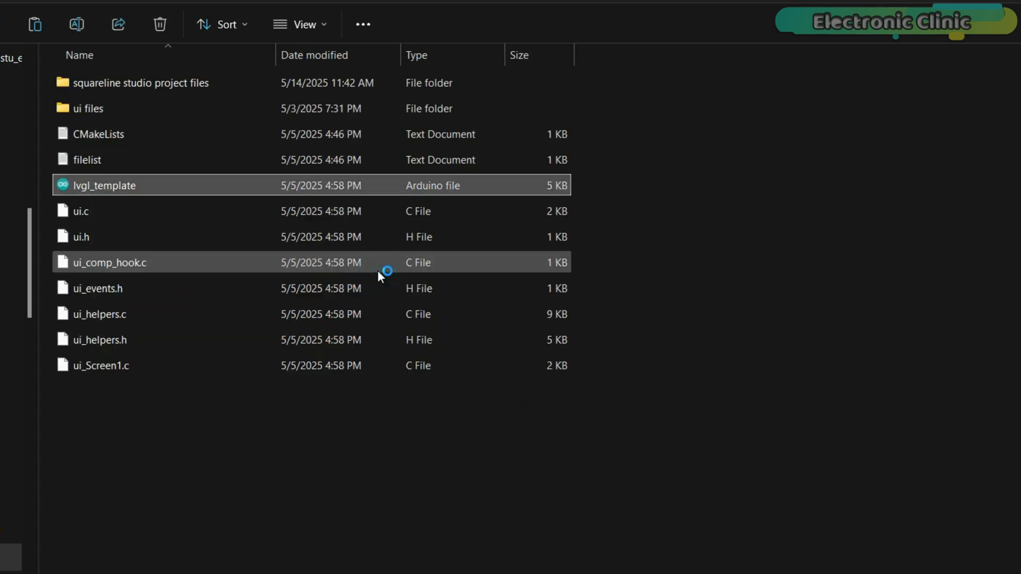
pyautogui.doubleClick(104, 185)
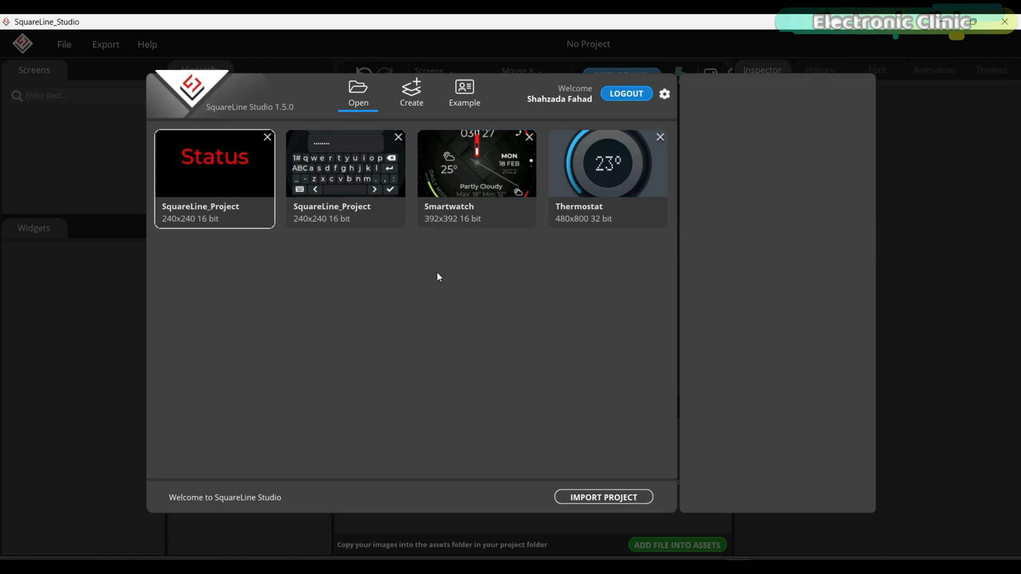
pyautogui.moveTo(397, 276)
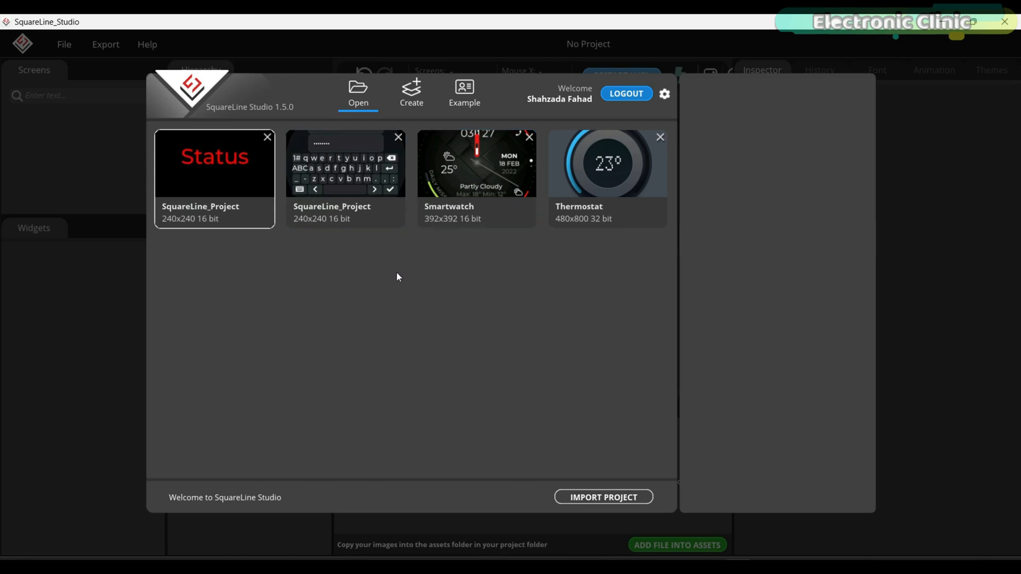
pyautogui.moveTo(408, 272)
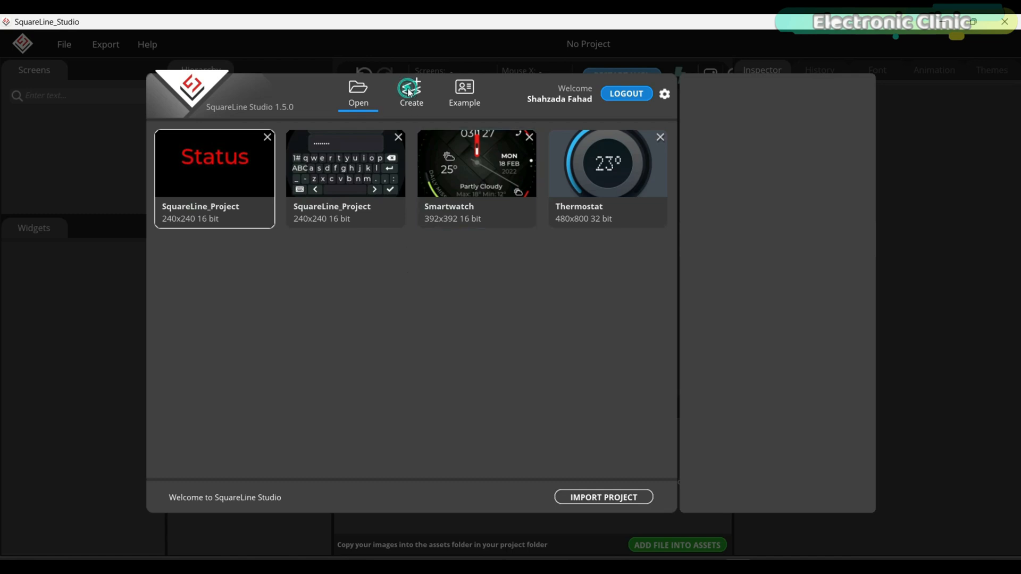
# Choose the Makerfabs MTEA18FT 1.8-inch AMOLED template with Light theme and multilanguage disabled.
pyautogui.click(410, 91)
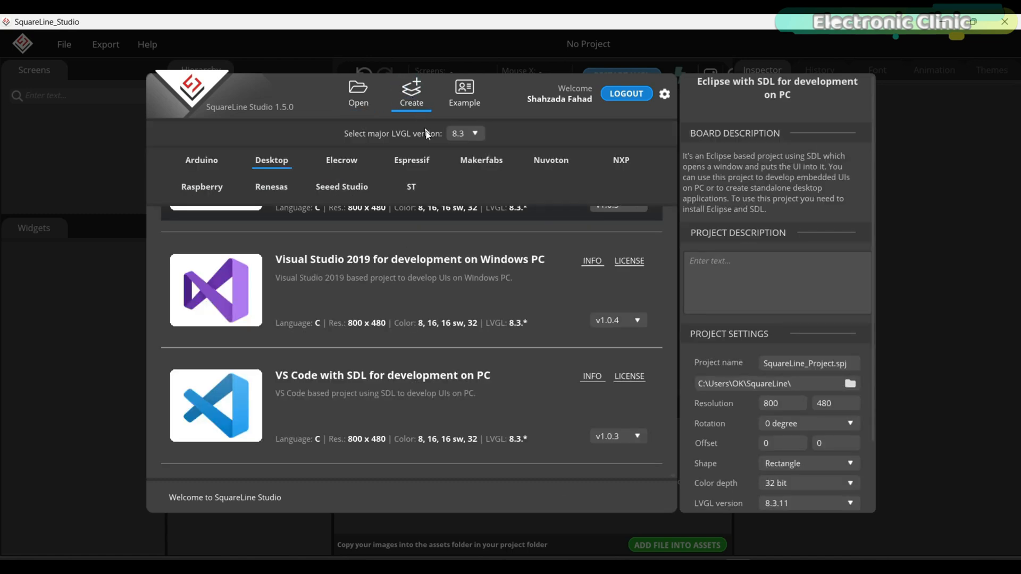
pyautogui.click(481, 160)
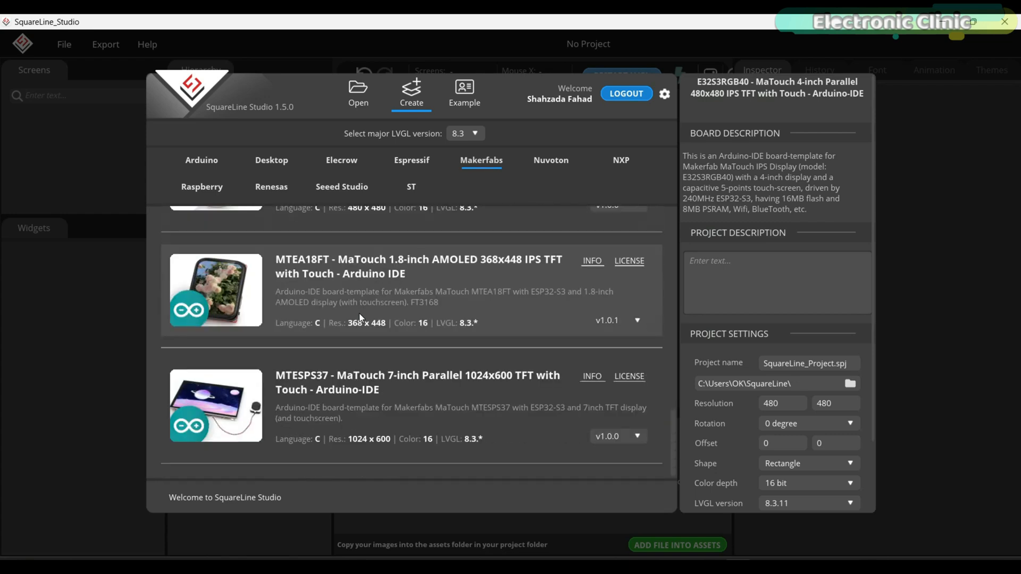
pyautogui.click(418, 290)
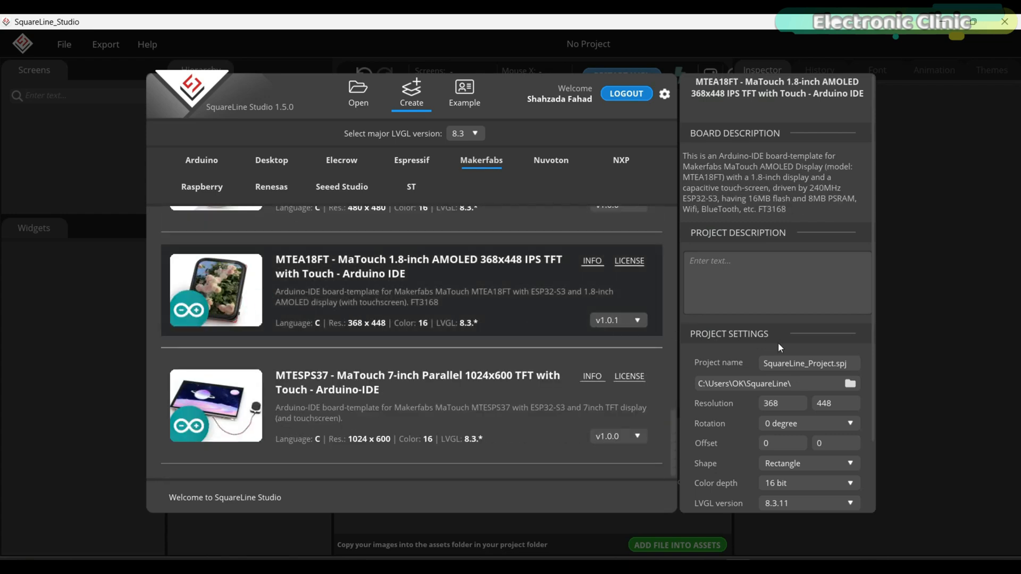
pyautogui.scroll(-3)
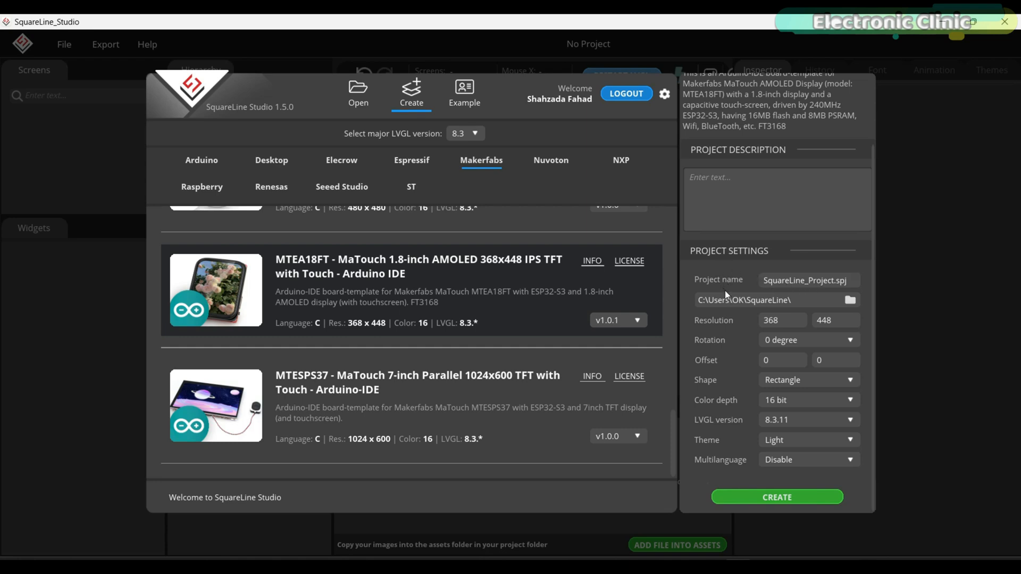
pyautogui.moveTo(731, 319)
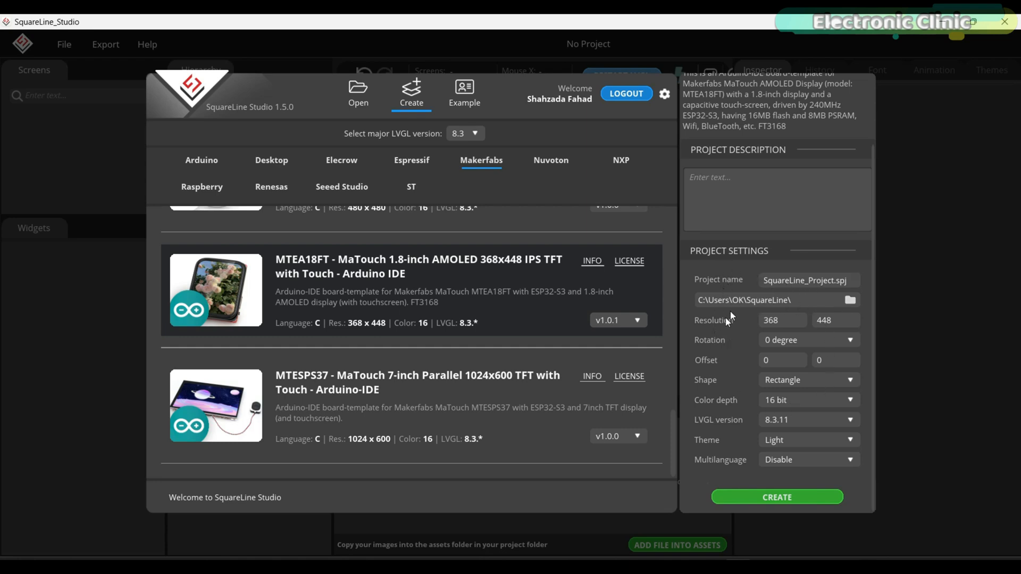
pyautogui.moveTo(725, 369)
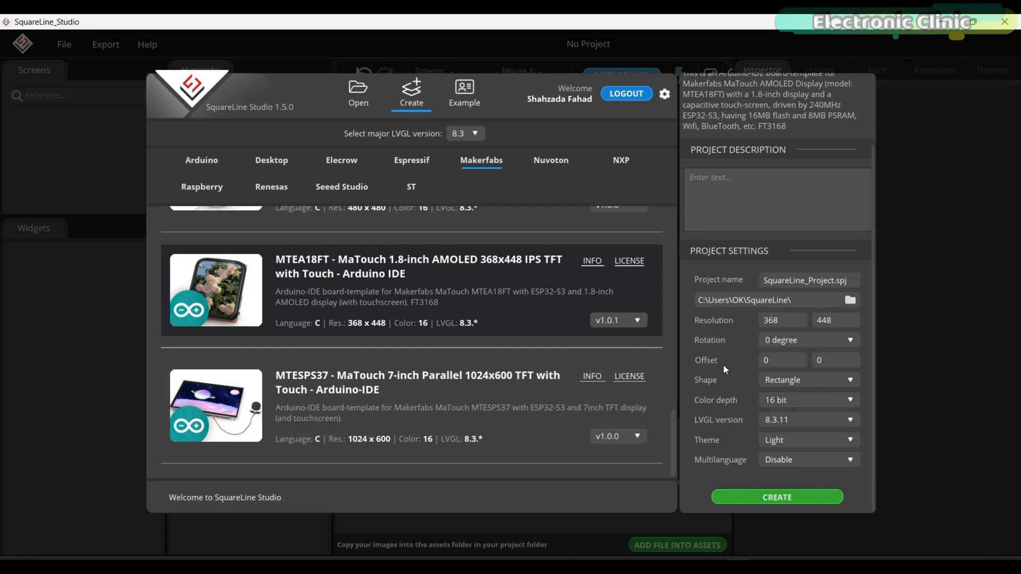
pyautogui.moveTo(697, 421)
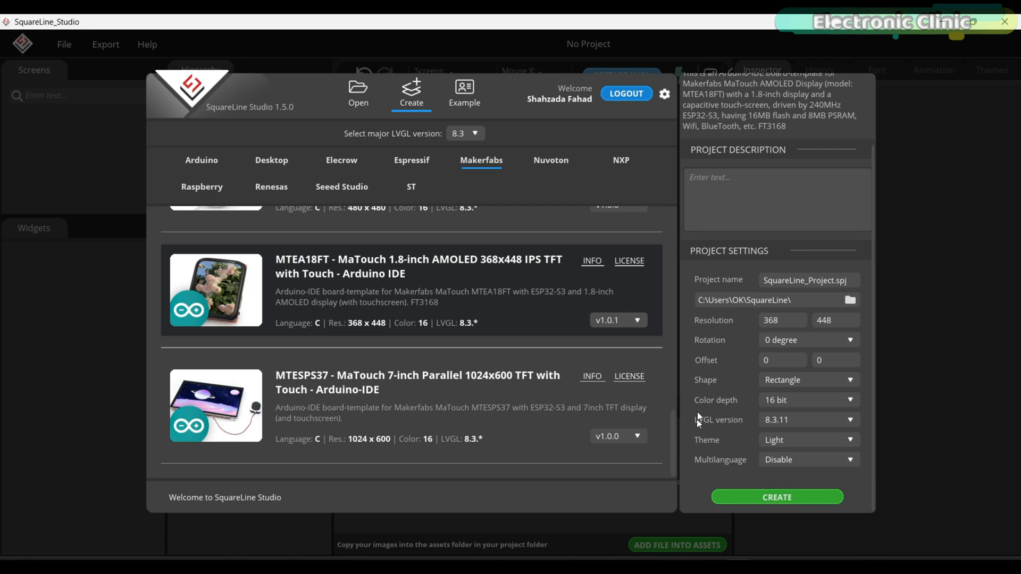
pyautogui.moveTo(847, 448)
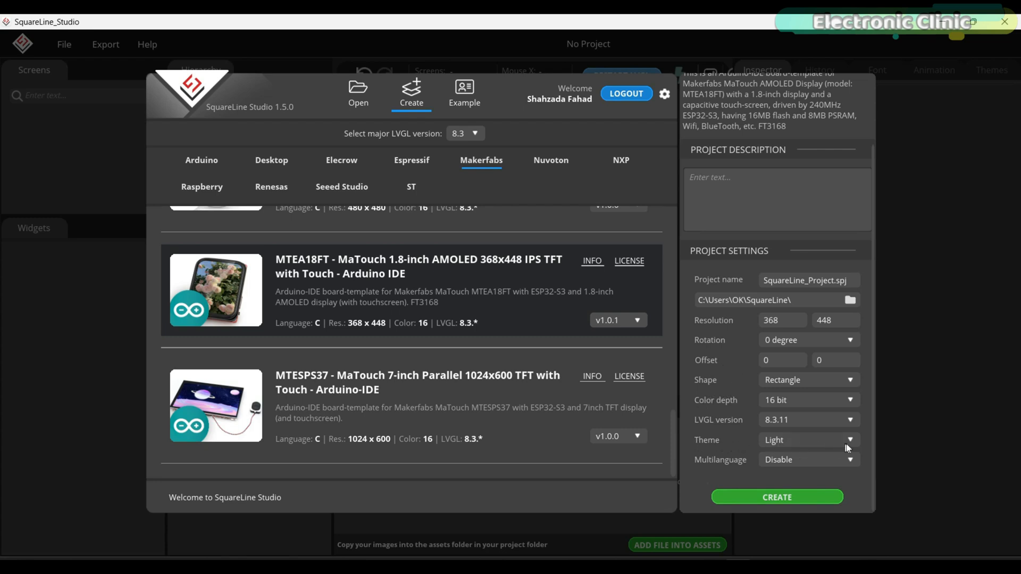
pyautogui.click(807, 440)
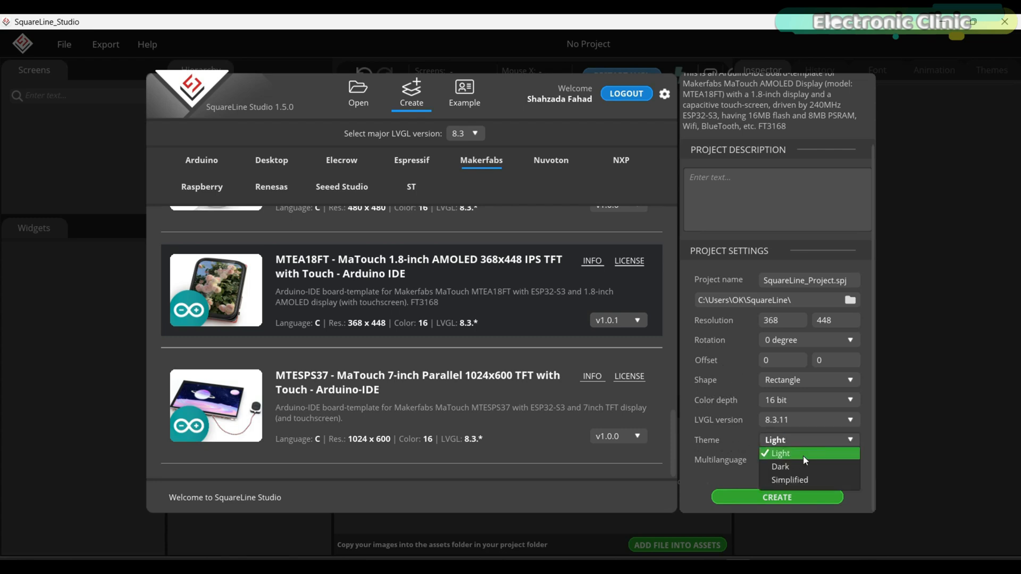
pyautogui.moveTo(795, 467)
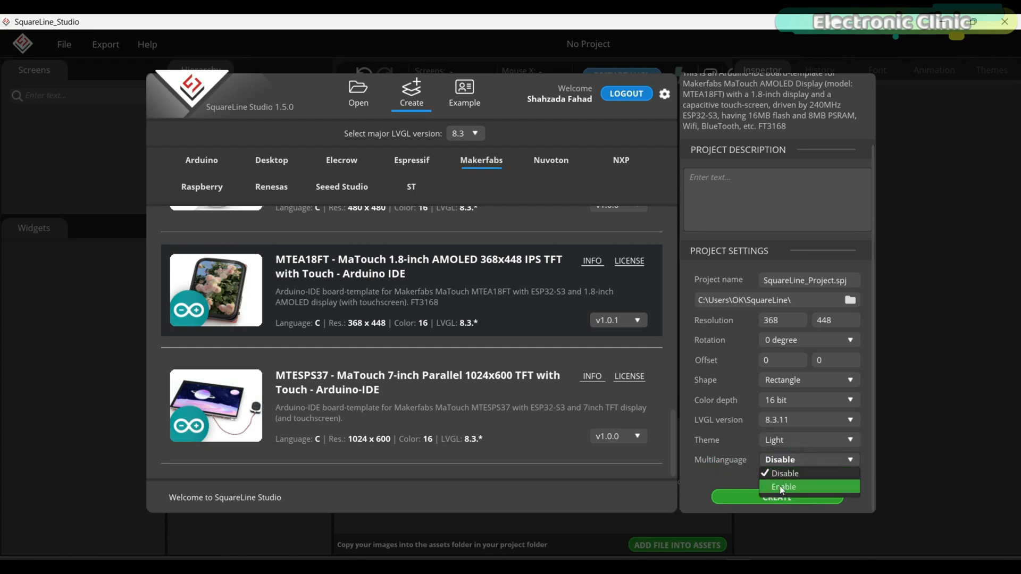
pyautogui.click(782, 473)
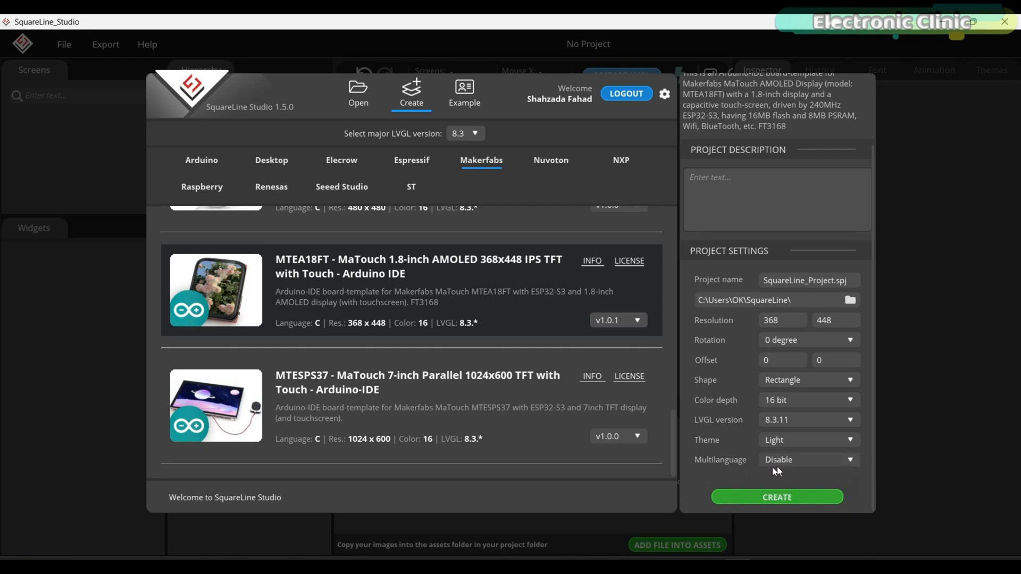
pyautogui.moveTo(739, 435)
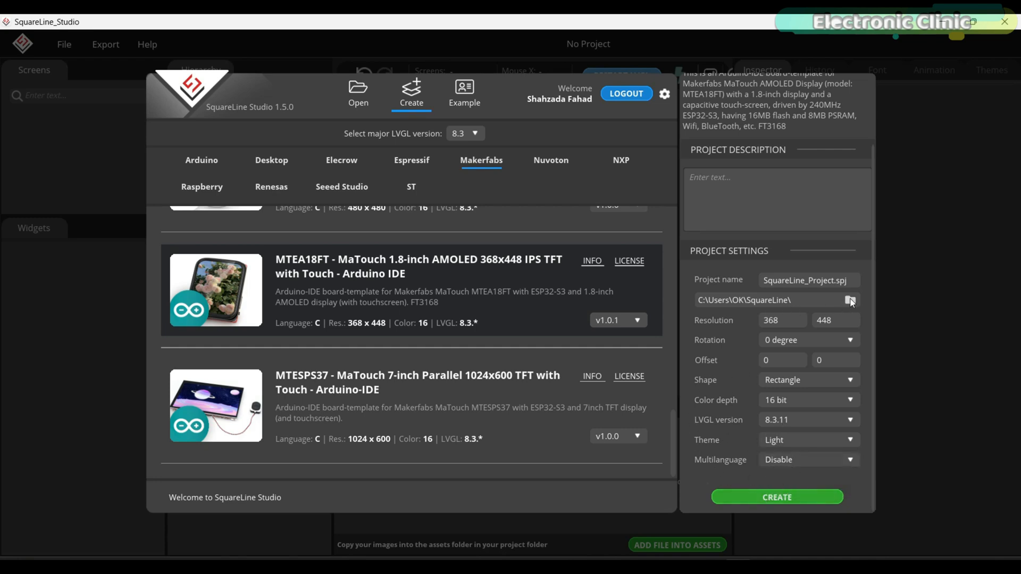
# Create the project in My First Project > lvgl_template > squareline studio project files, overwriting the existing one.
pyautogui.click(850, 300)
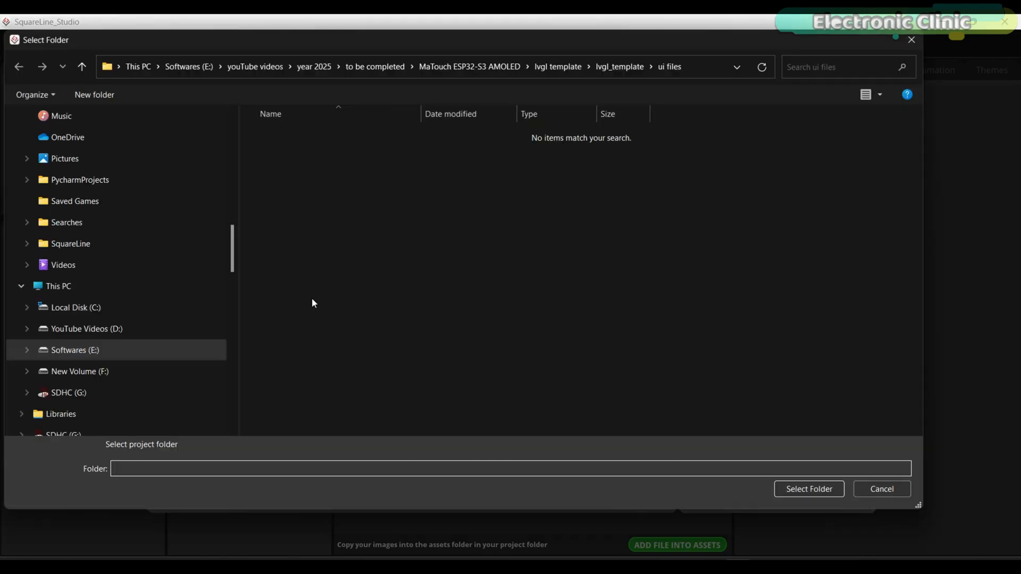
pyautogui.click(57, 286)
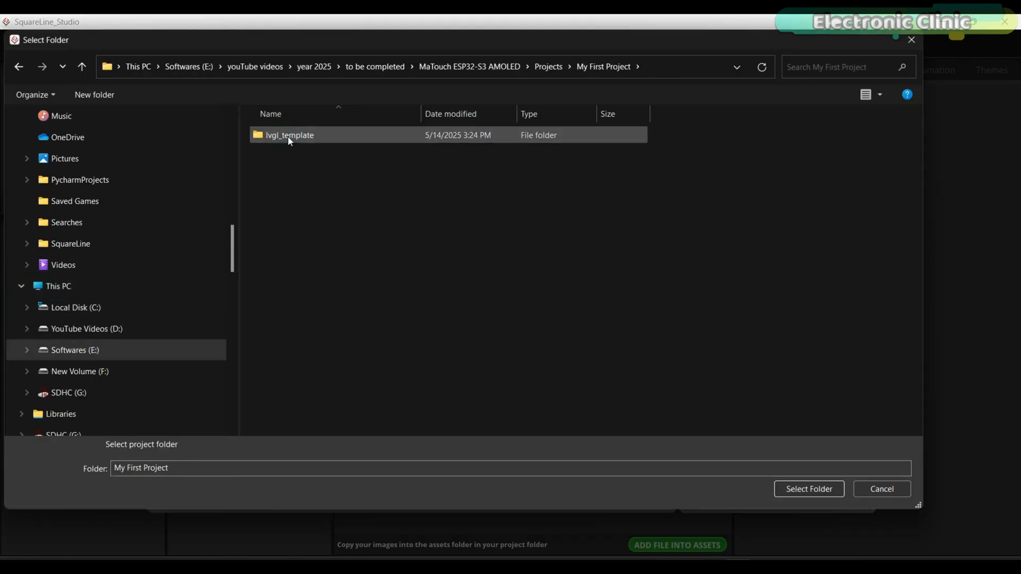
pyautogui.doubleClick(290, 134)
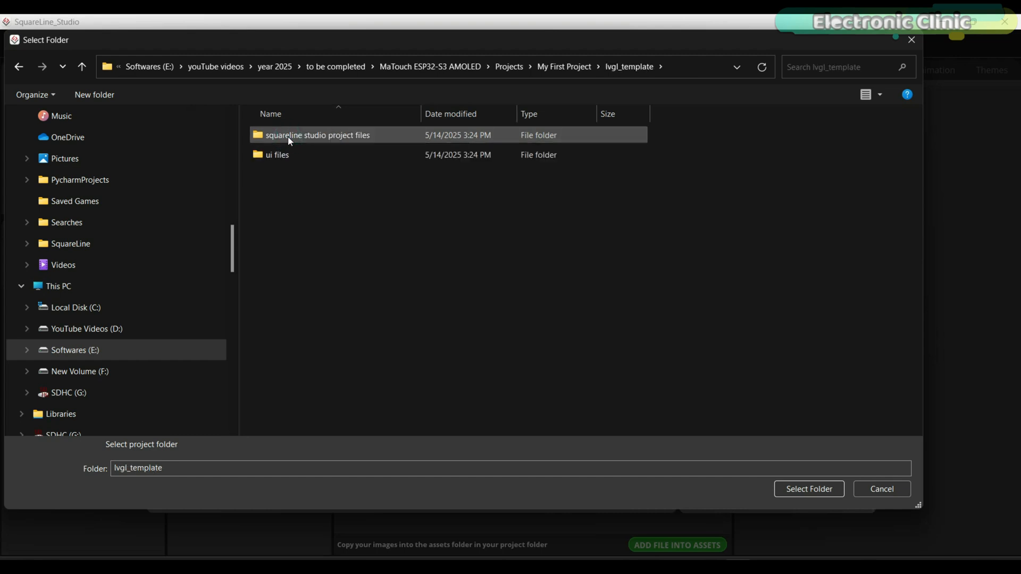
pyautogui.doubleClick(317, 135)
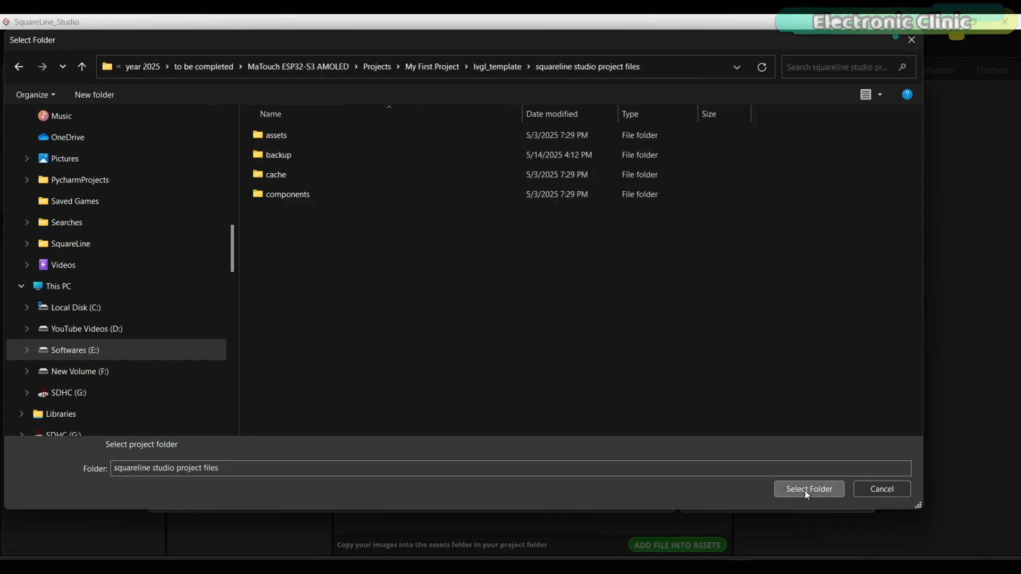
pyautogui.click(809, 490)
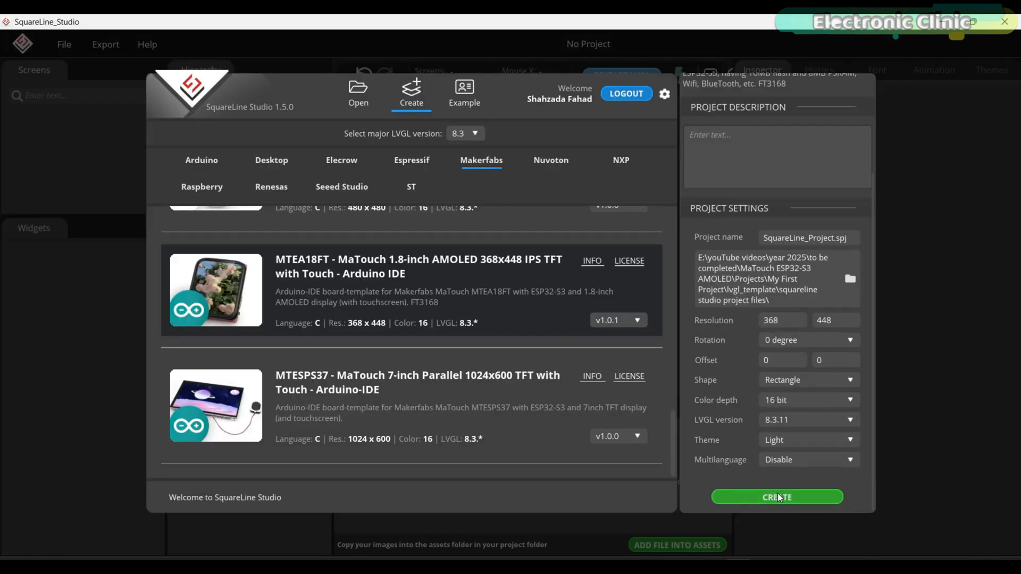
pyautogui.click(775, 497)
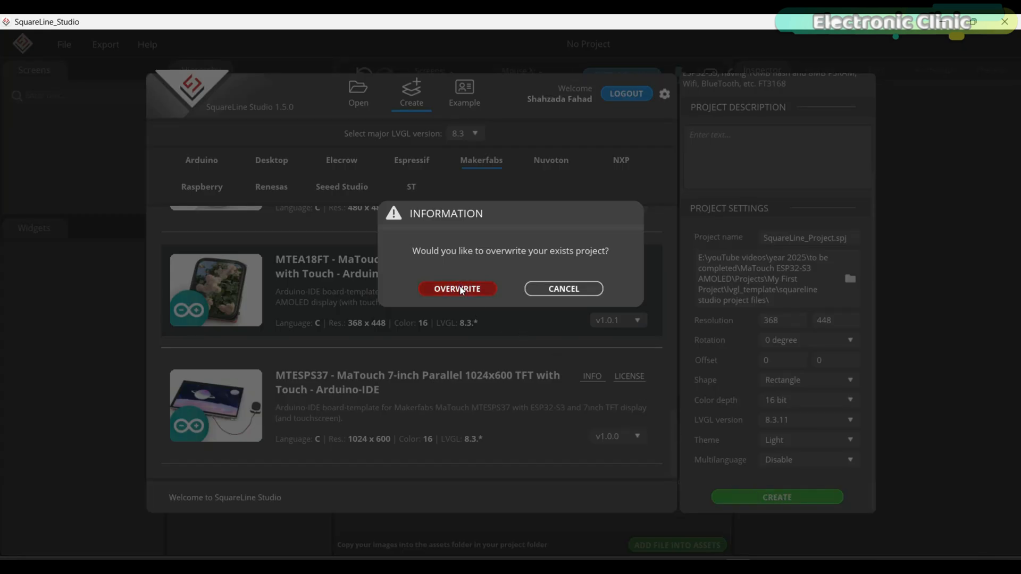
pyautogui.click(457, 288)
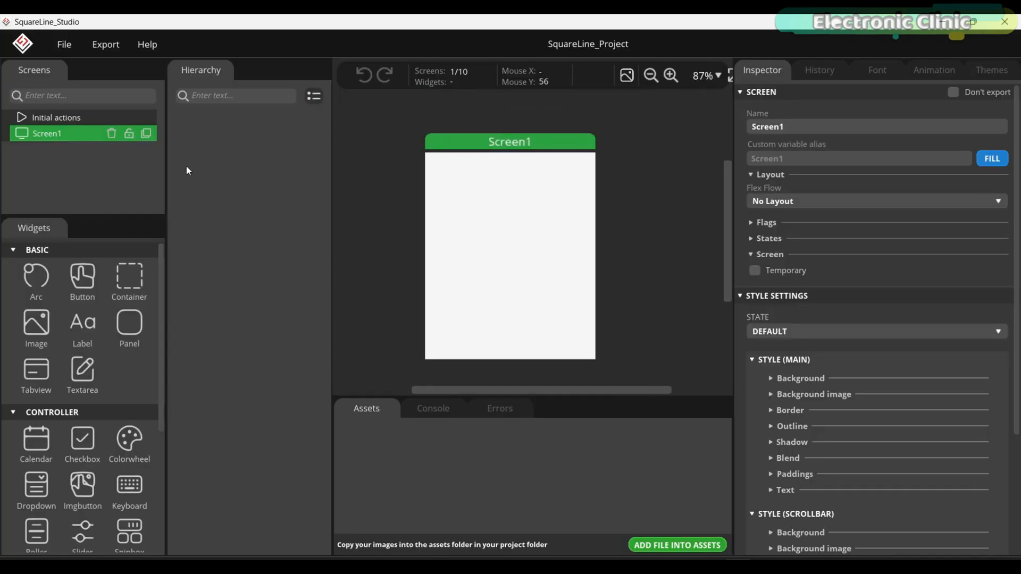
# Set the project export root and the UI files export path to the template's ui files folder.
pyautogui.click(64, 44)
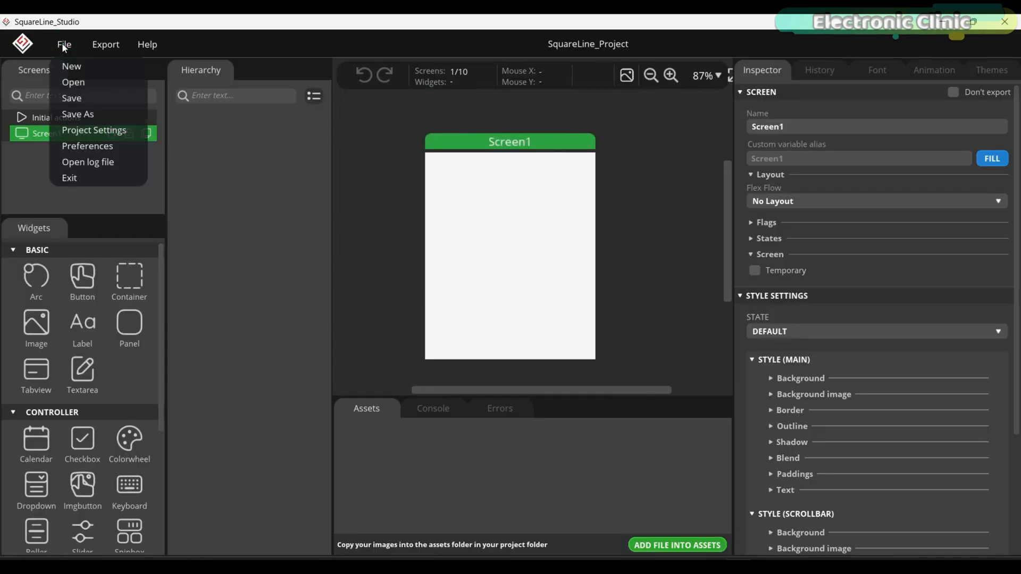
pyautogui.click(93, 130)
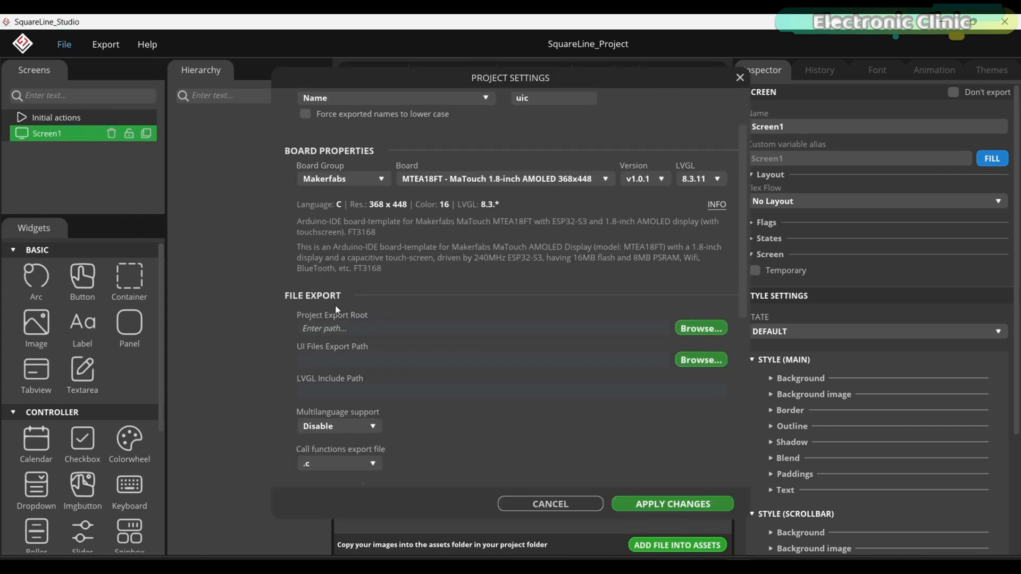
pyautogui.scroll(-3)
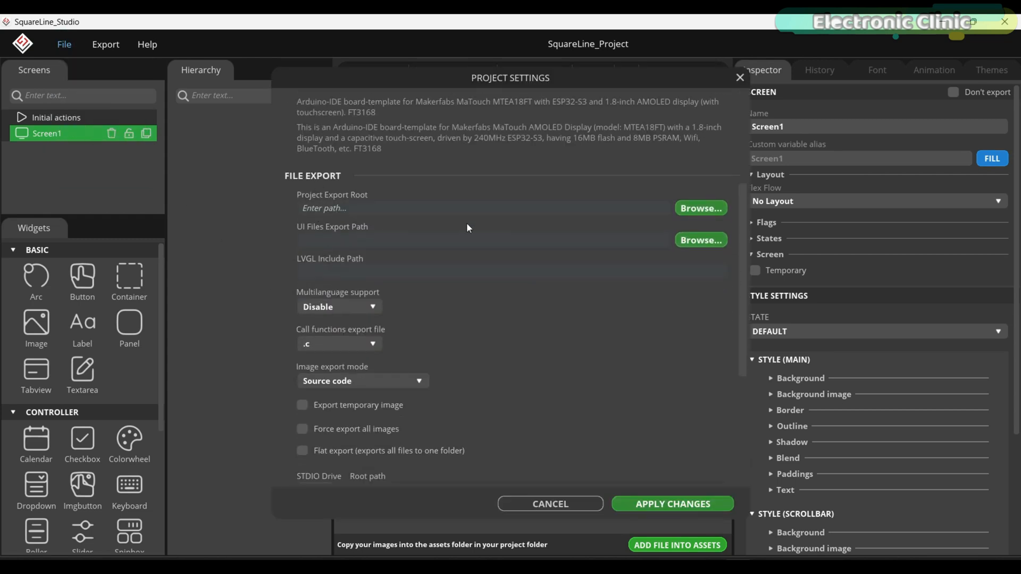
pyautogui.click(701, 208)
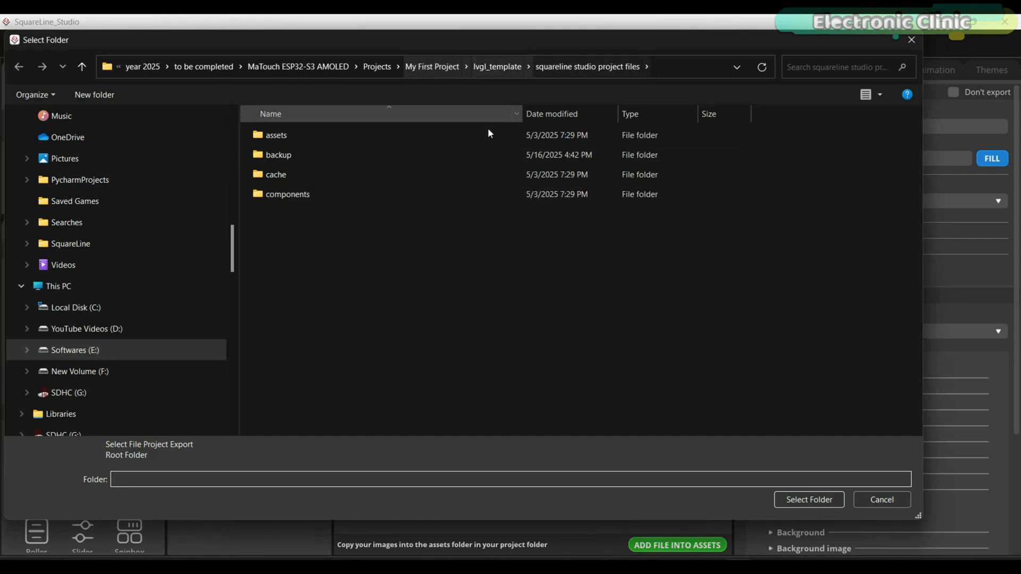
pyautogui.click(808, 500)
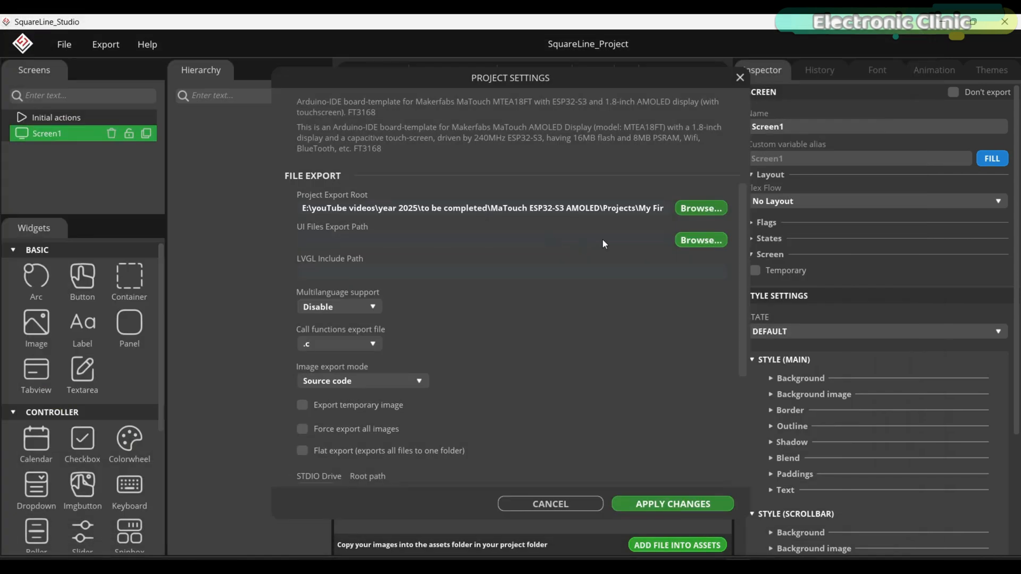
pyautogui.click(700, 239)
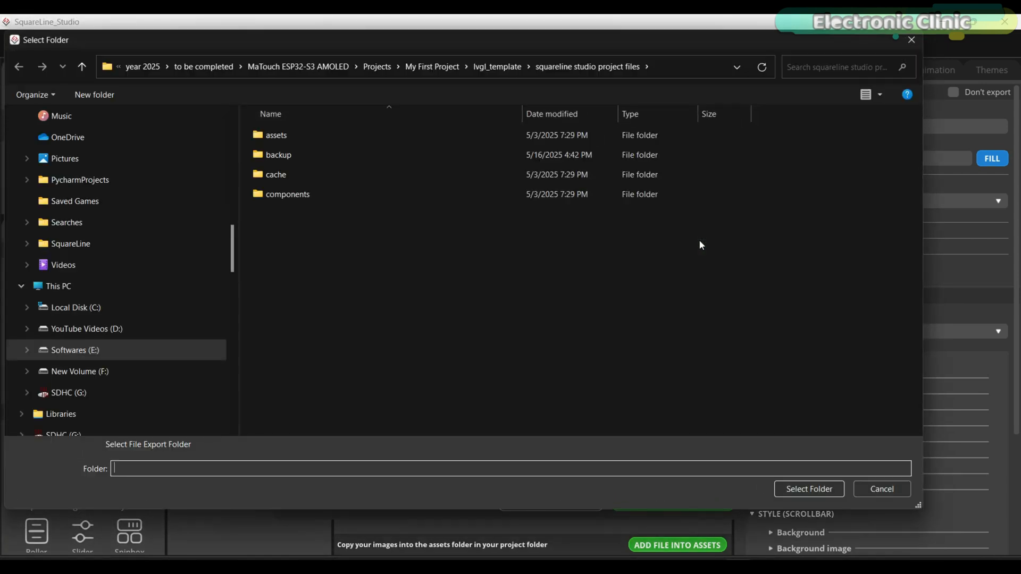
pyautogui.click(81, 67)
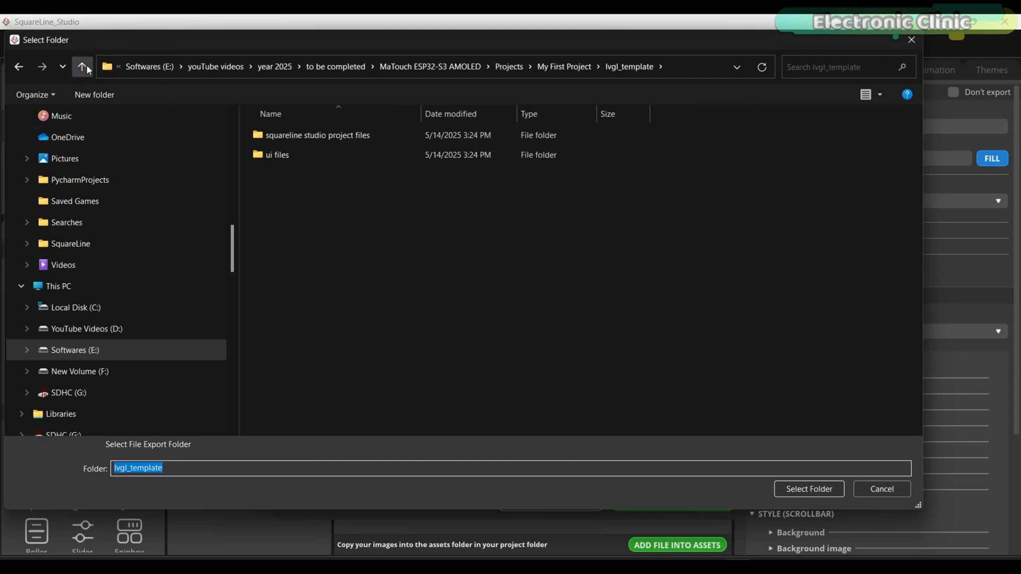
pyautogui.click(276, 154)
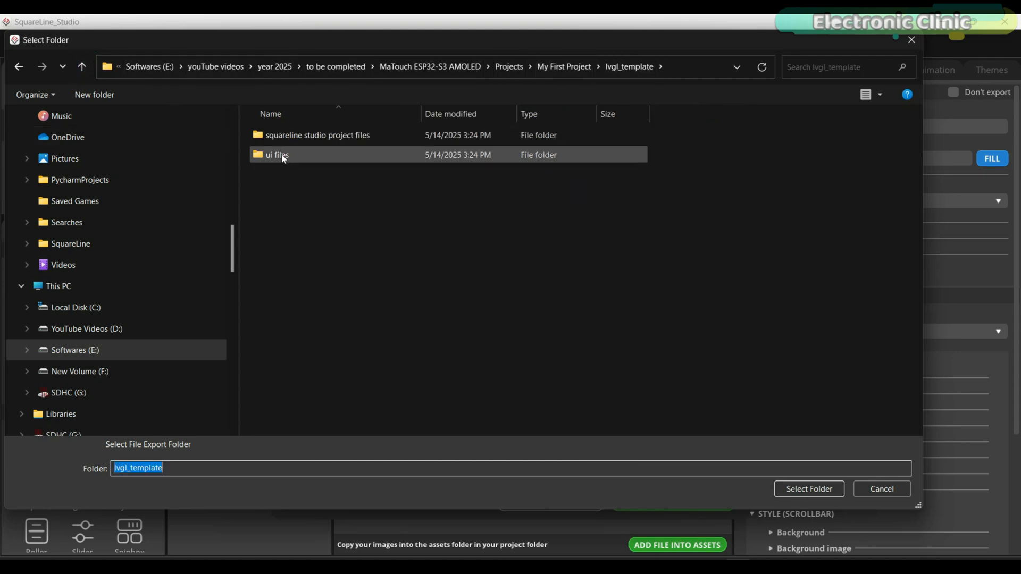
pyautogui.click(809, 490)
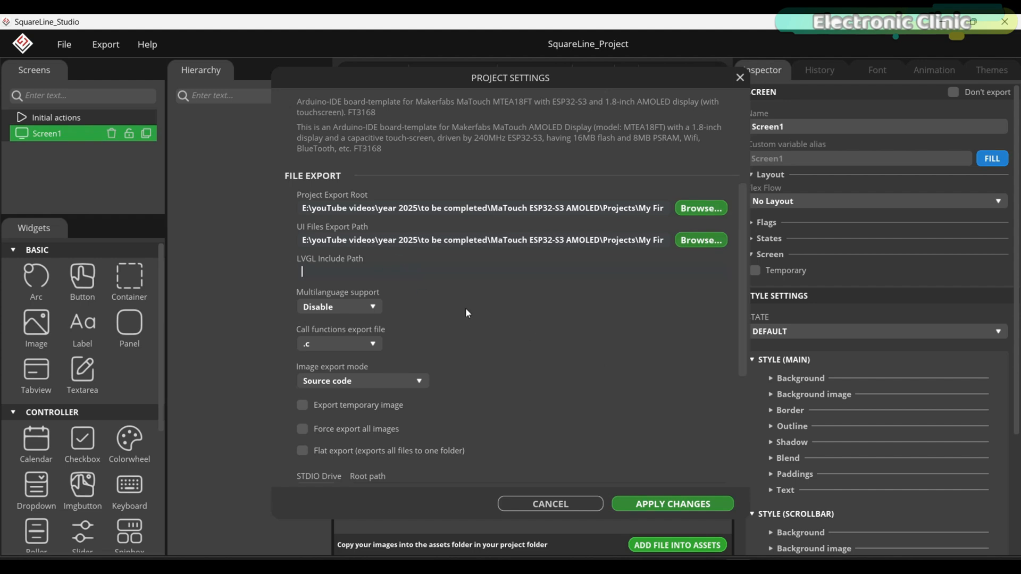
# Set the LVGL include path to lvgl.h, enable flat export, and apply the settings.
pyautogui.write('lvgl')
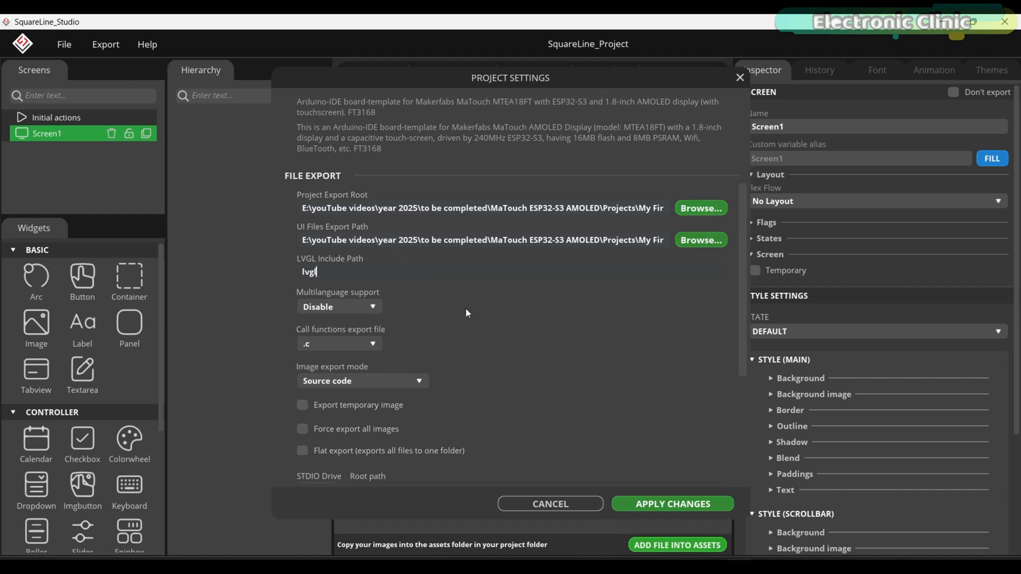
pyautogui.write('.h')
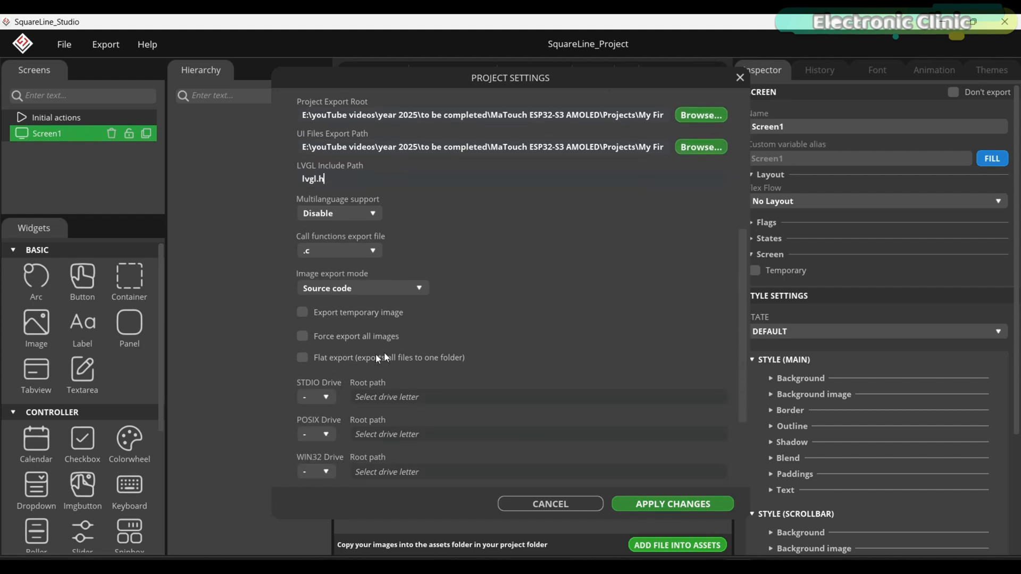
pyautogui.click(302, 358)
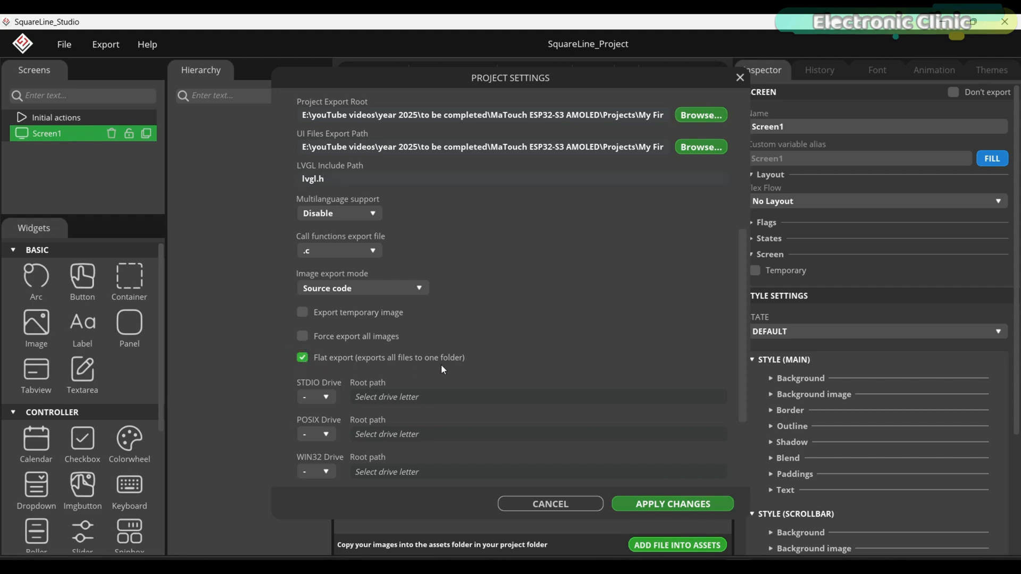
pyautogui.scroll(-3)
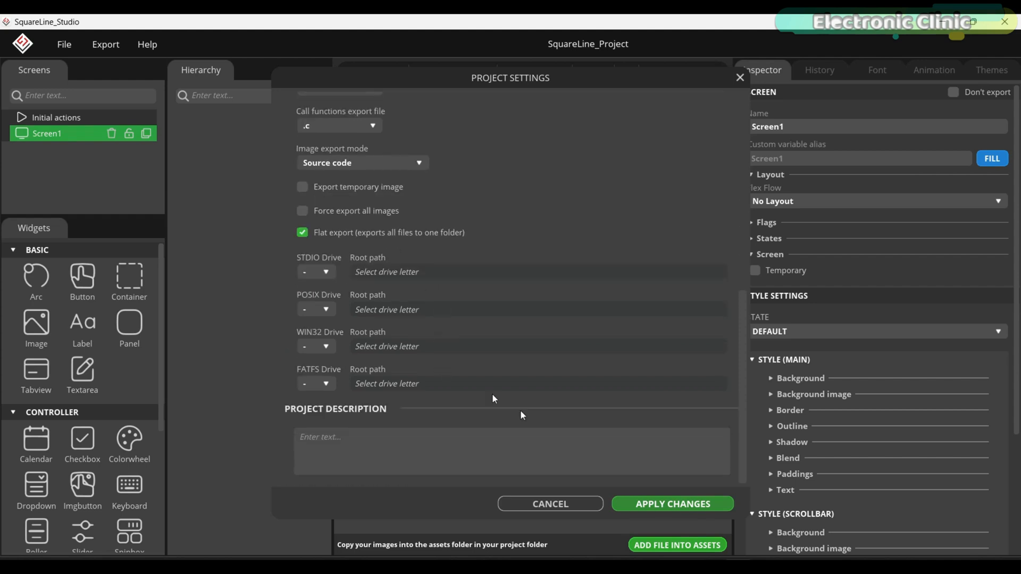
pyautogui.click(671, 503)
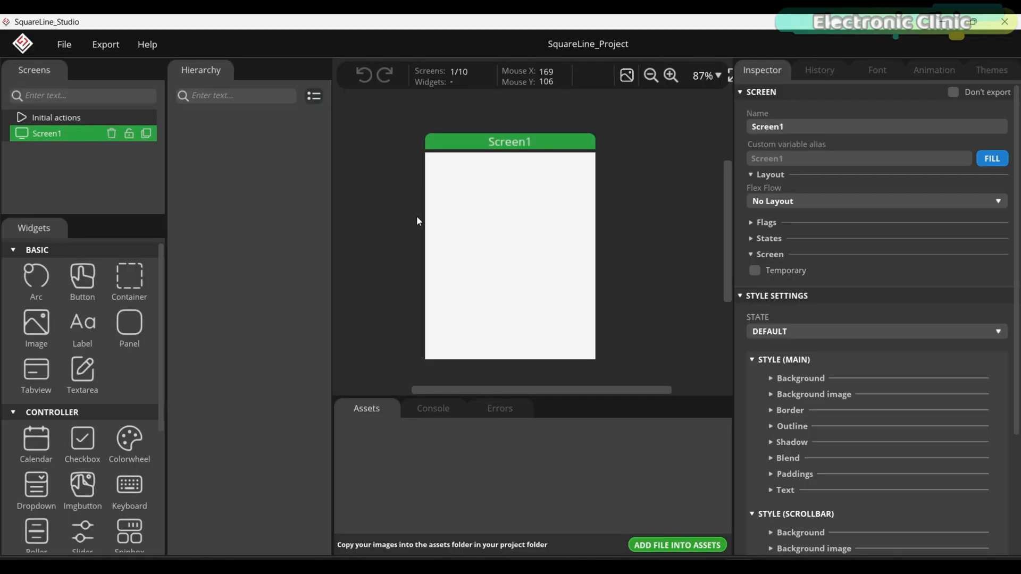
pyautogui.moveTo(36, 240)
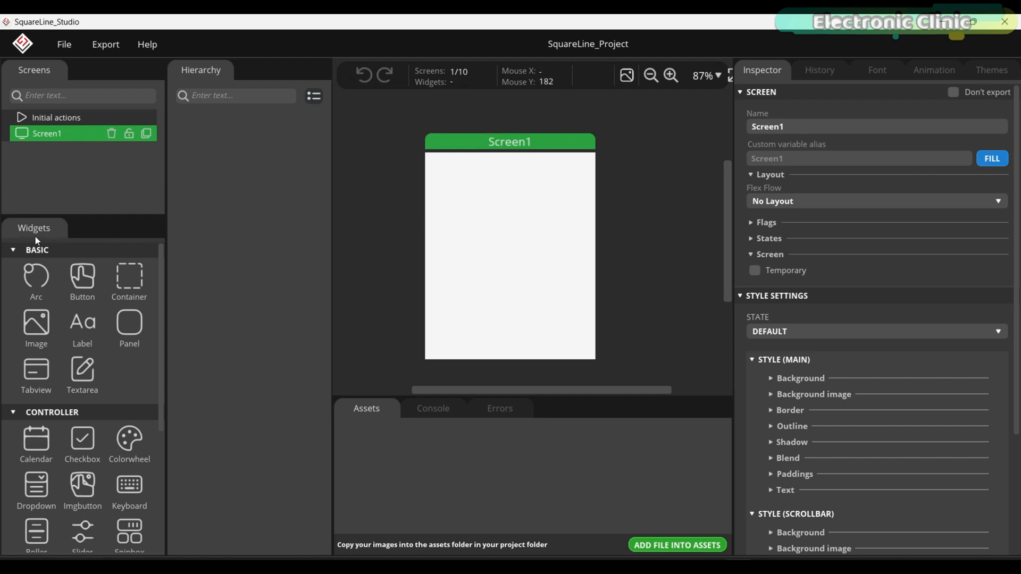
pyautogui.scroll(-3)
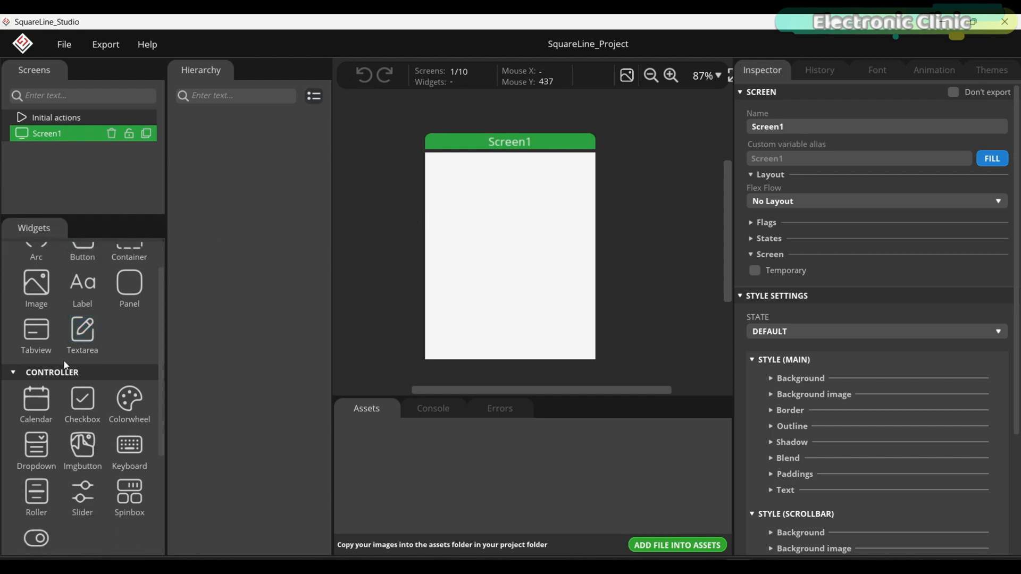
pyautogui.scroll(-3)
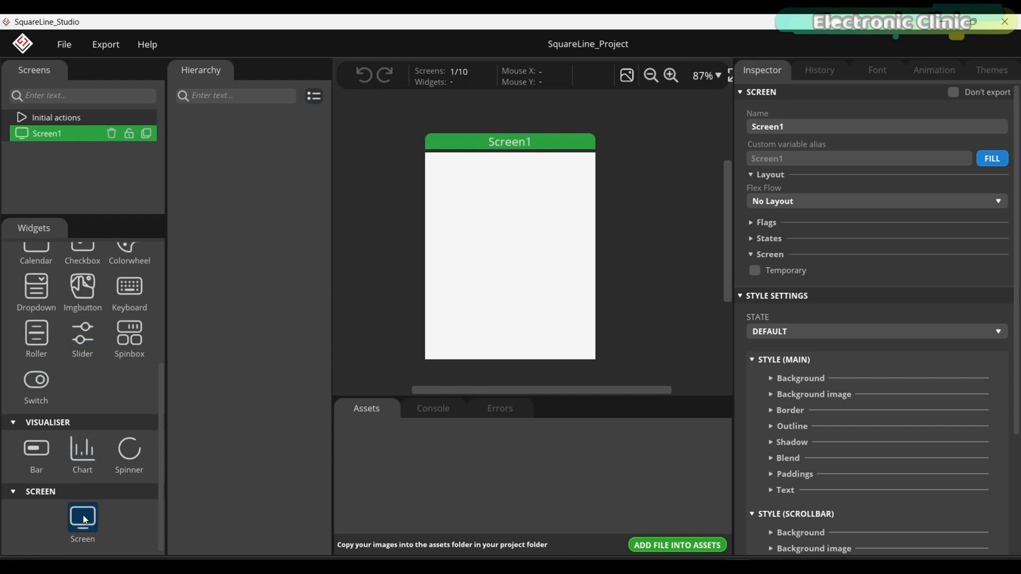
pyautogui.click(82, 517)
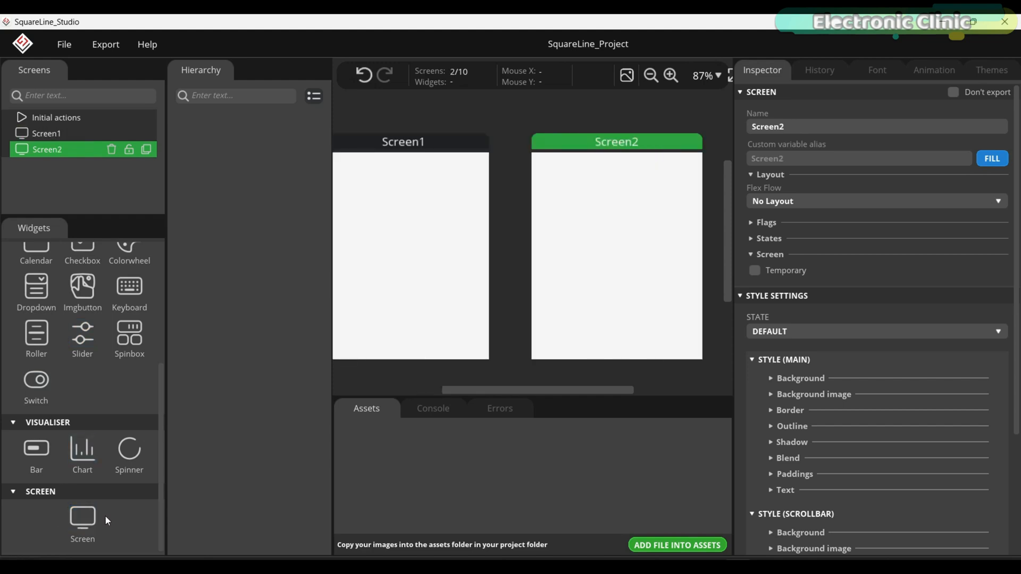
pyautogui.click(81, 517)
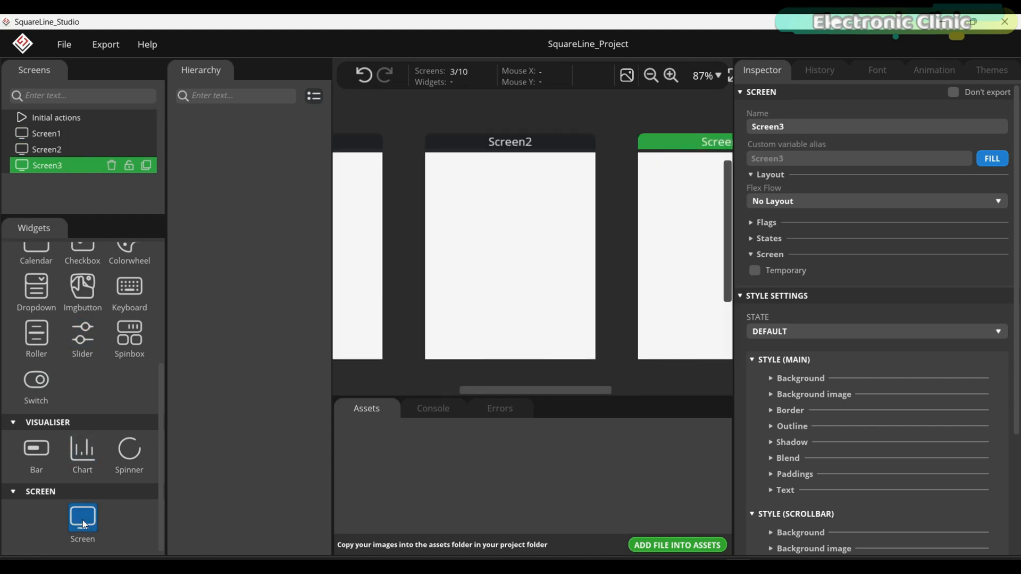
pyautogui.moveTo(422, 366)
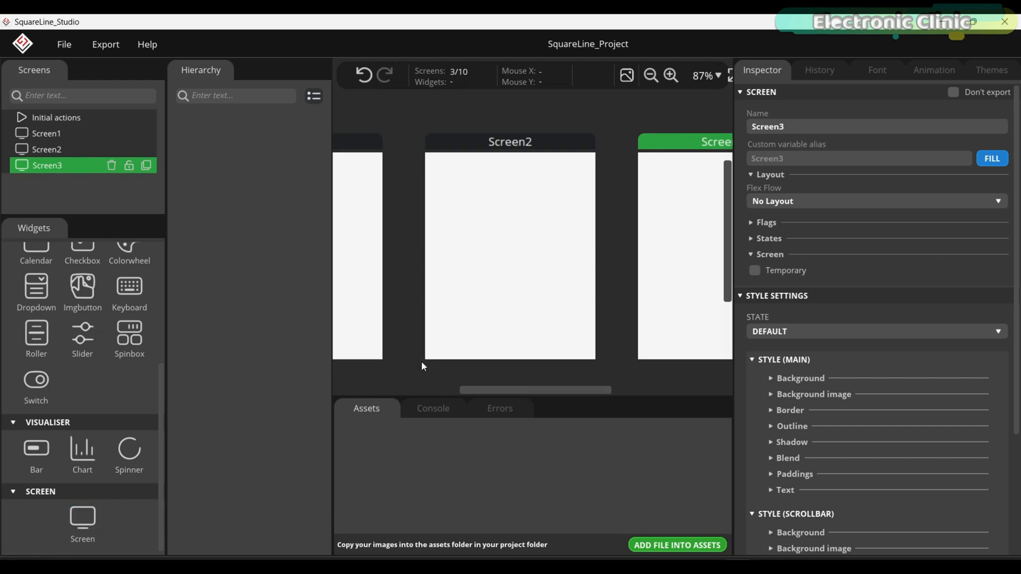
pyautogui.click(110, 165)
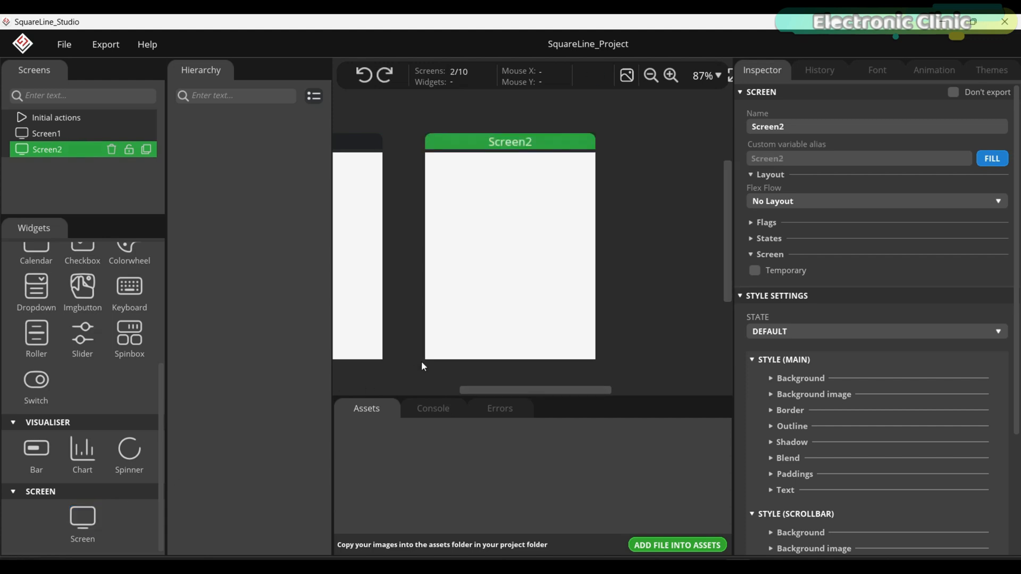
pyautogui.click(110, 148)
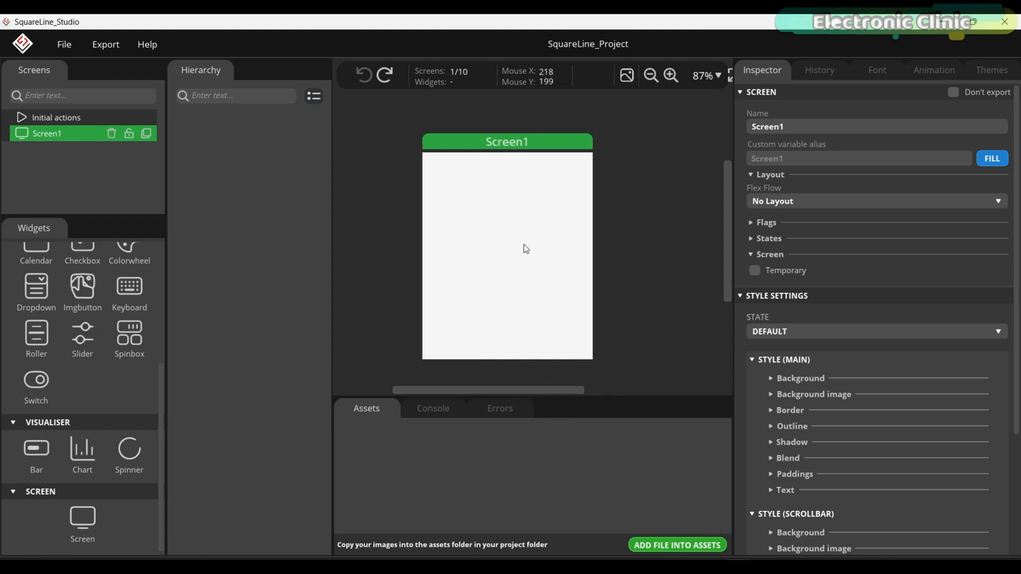
# Place a new label on Screen1 and rename it lblelectronicclinic.
pyautogui.scroll(3)
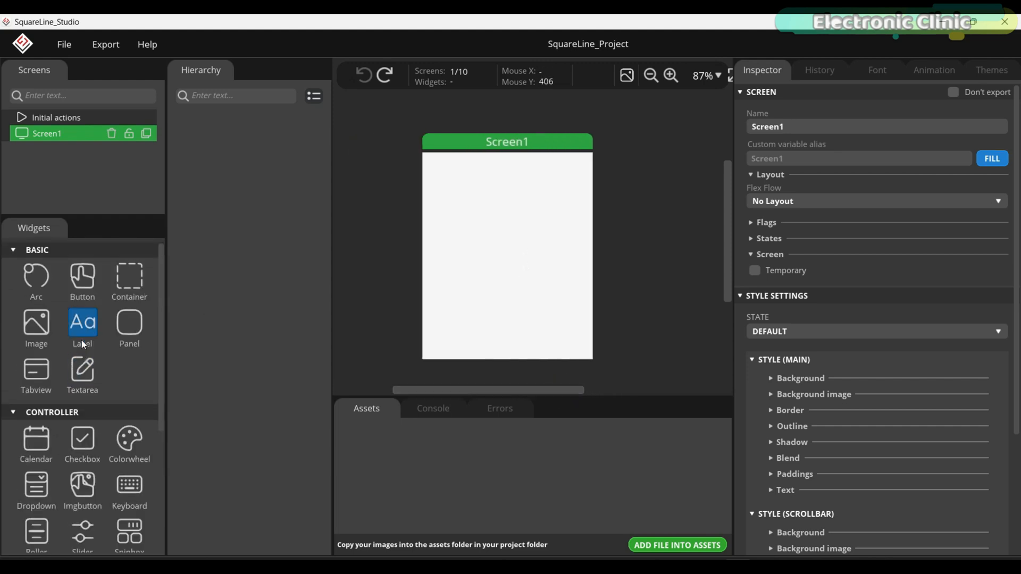
pyautogui.click(82, 324)
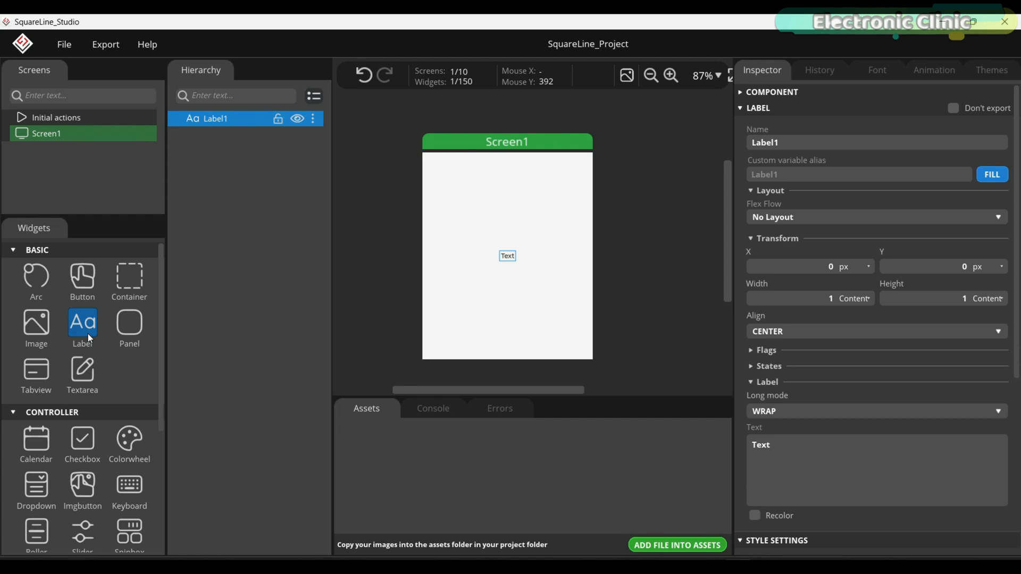
pyautogui.moveTo(676, 221)
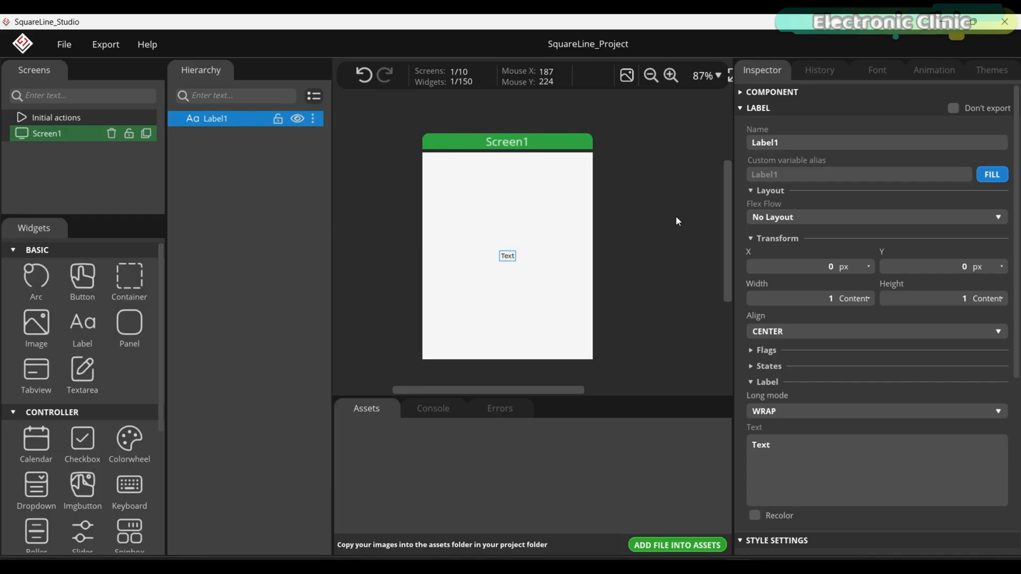
pyautogui.moveTo(778, 104)
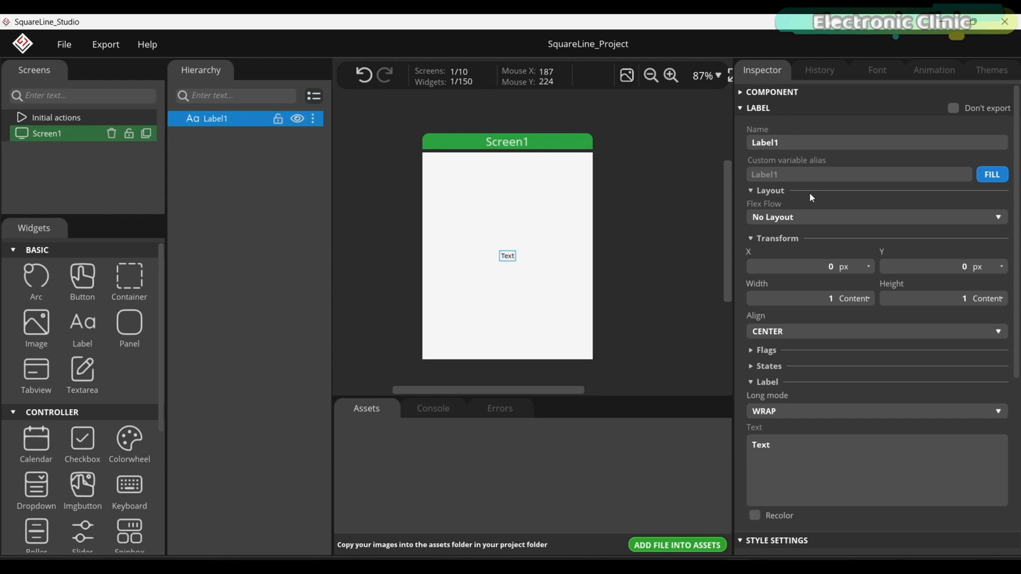
pyautogui.scroll(-3)
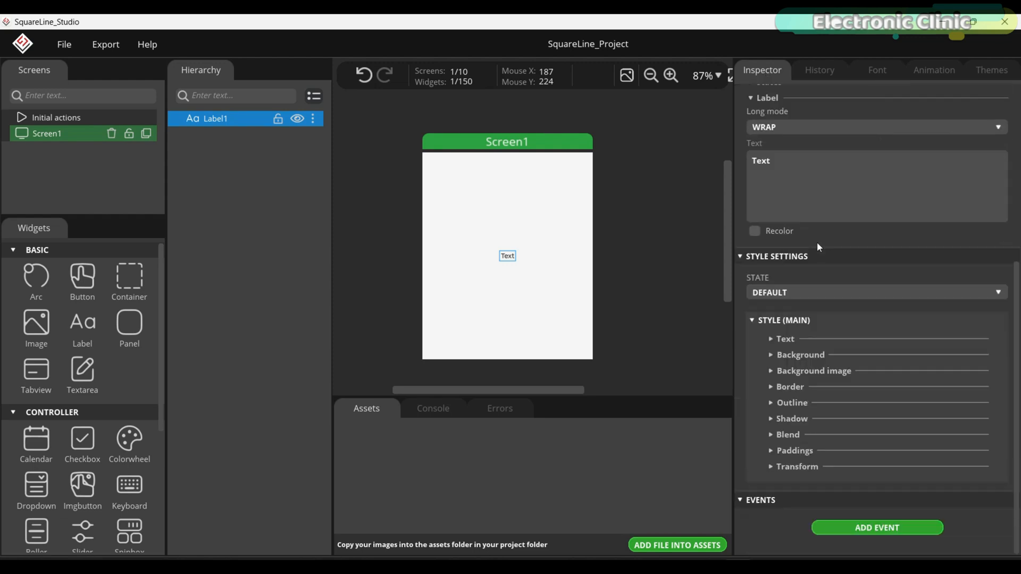
pyautogui.scroll(3)
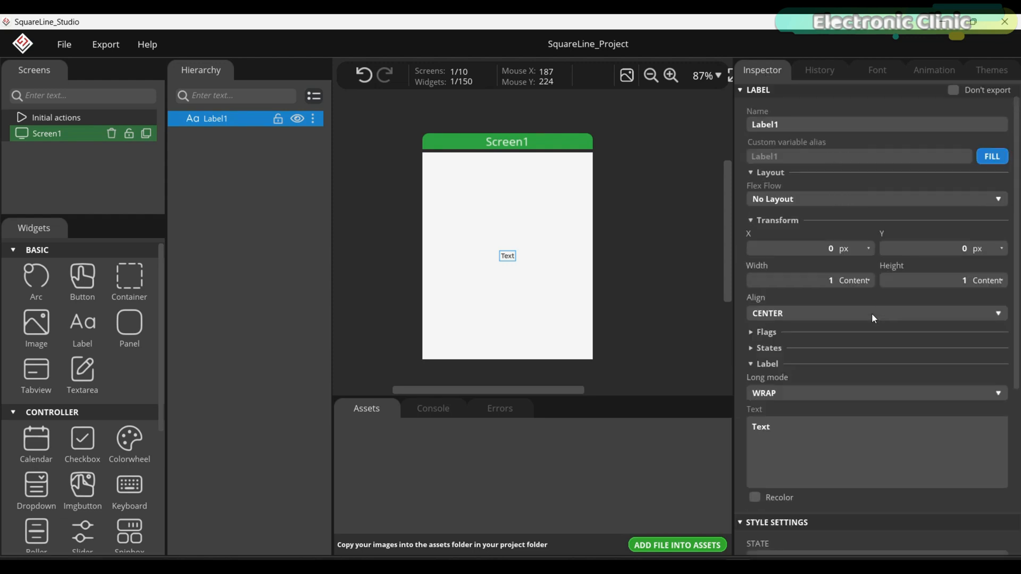
pyautogui.scroll(3)
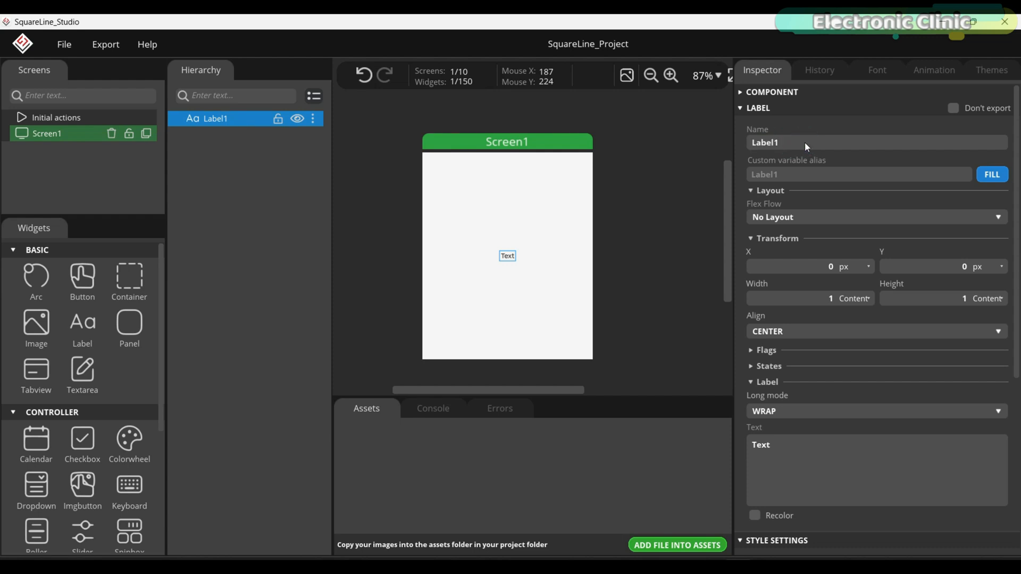
pyautogui.moveTo(753, 163)
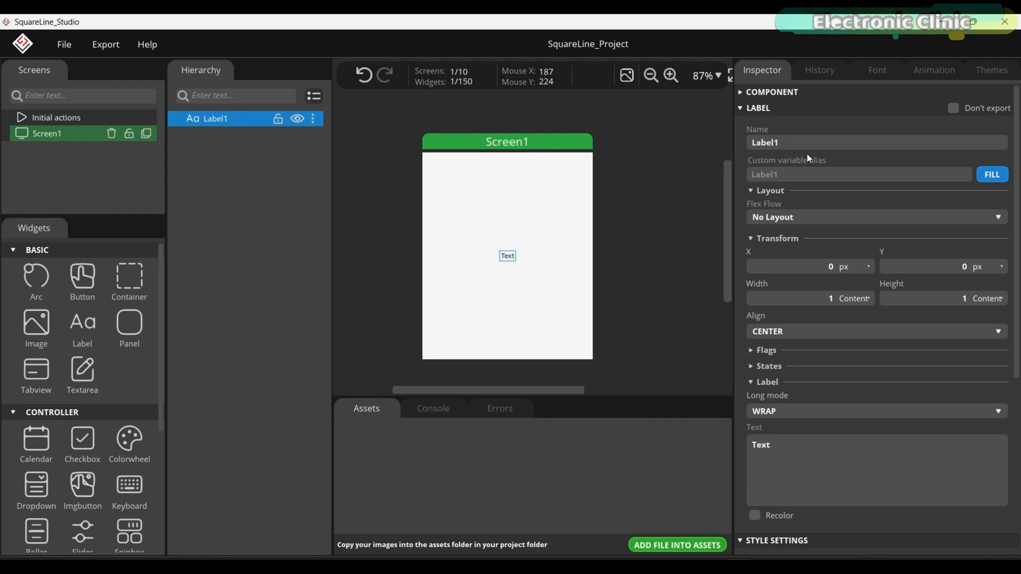
pyautogui.click(781, 143)
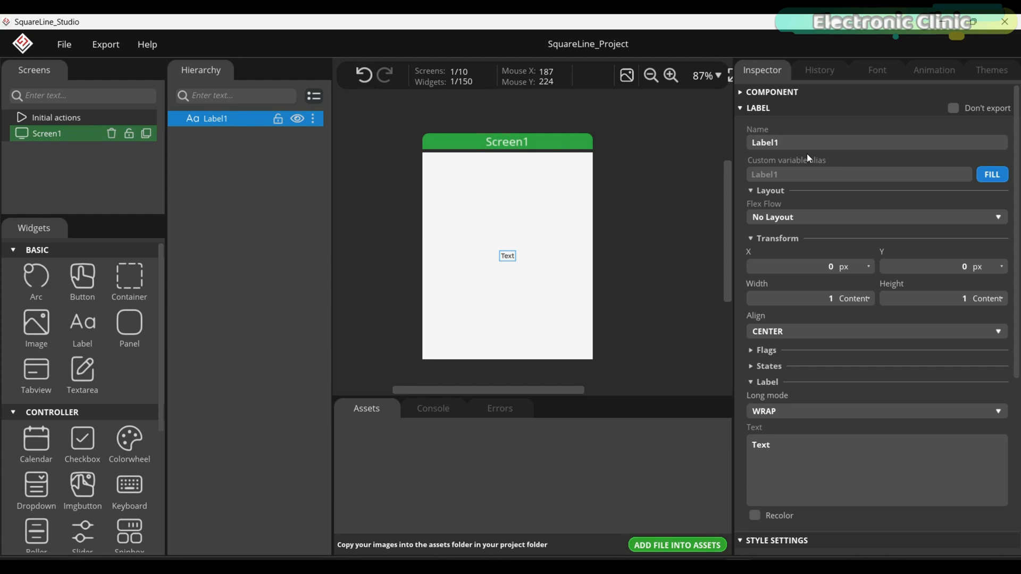
pyautogui.press('Backspace')
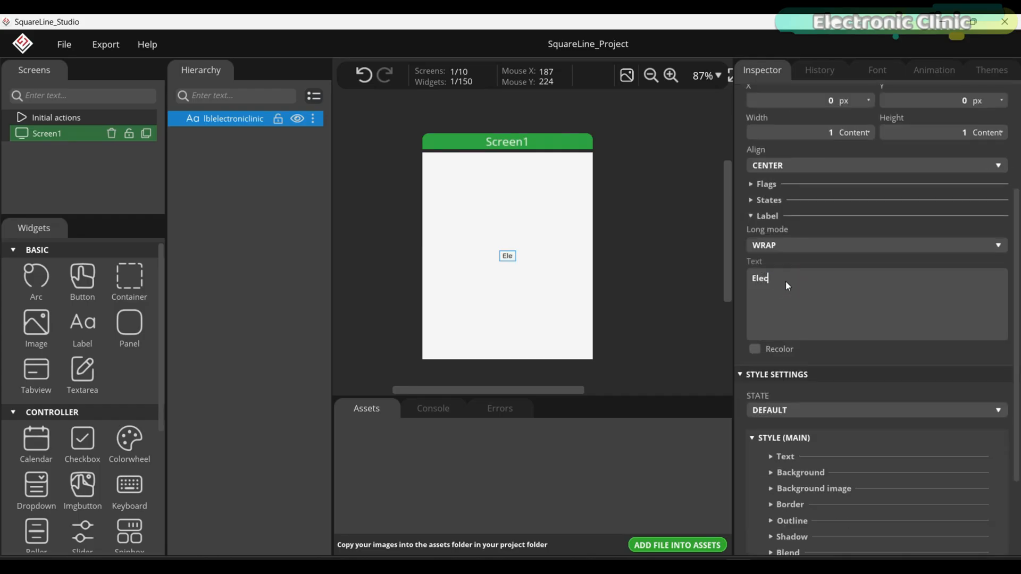
# Set the label text to 'Electronic Clinic' and style it with a black outline.
pyautogui.write('Electronic Clinic')
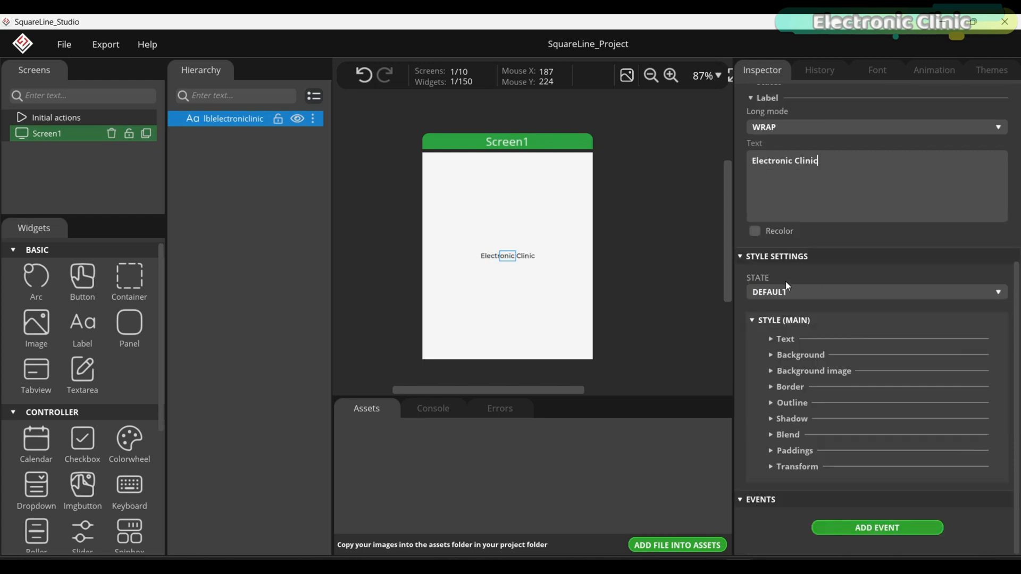
pyautogui.click(880, 428)
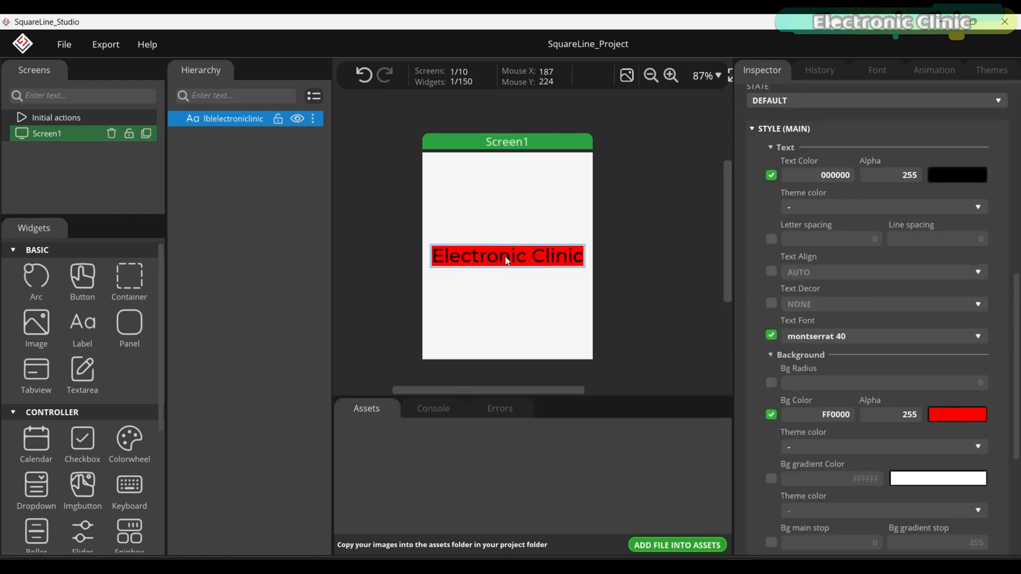
pyautogui.scroll(-3)
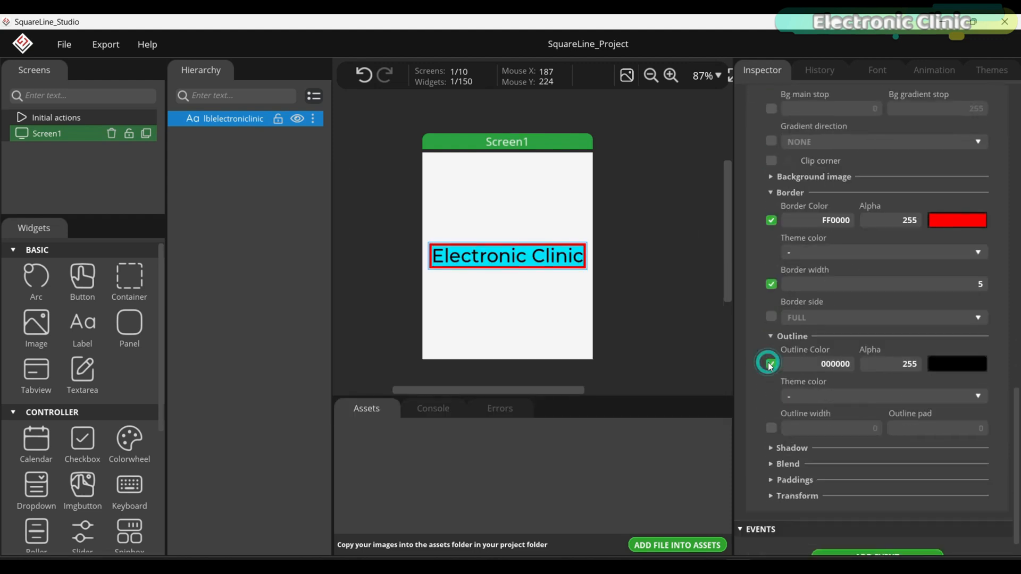
pyautogui.click(771, 364)
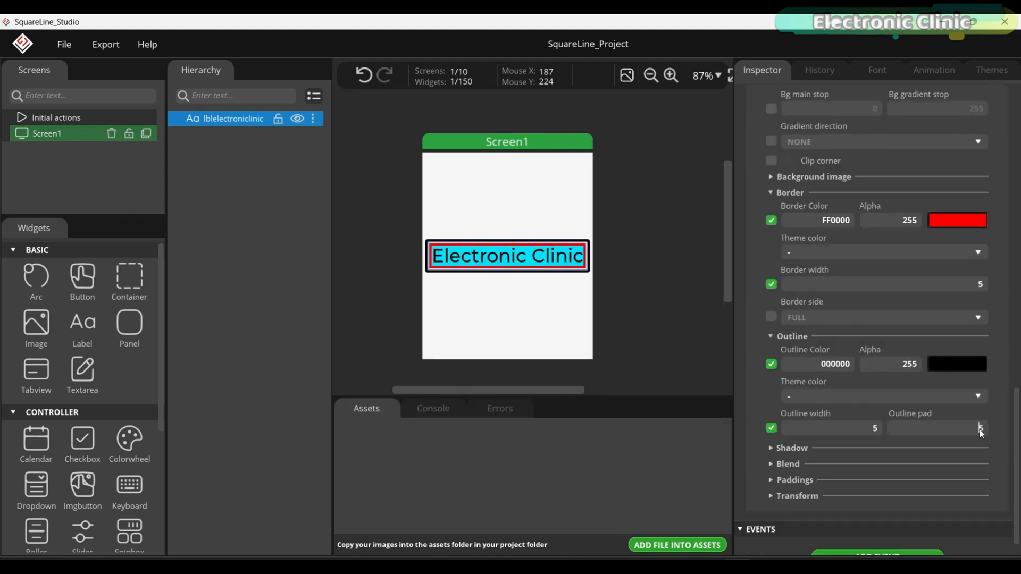
# Enable the label's Transform rotation and reset it to 0.
pyautogui.scroll(-3)
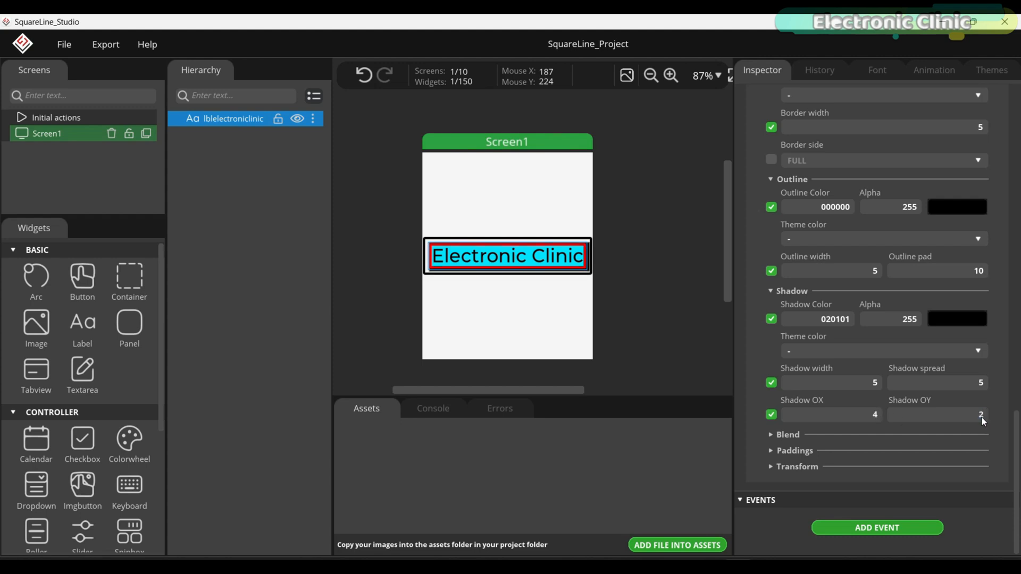
pyautogui.scroll(-3)
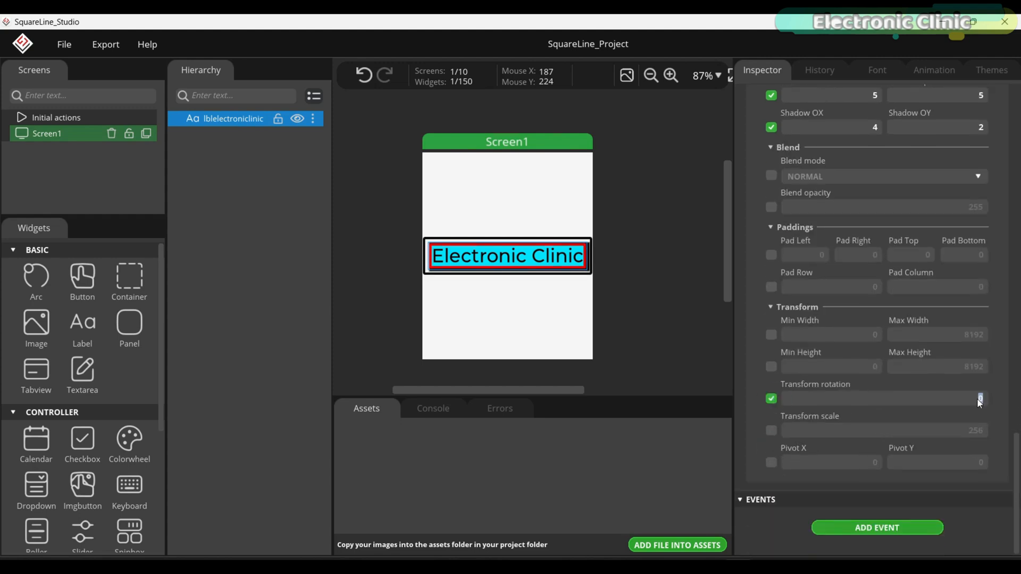
pyautogui.click(771, 430)
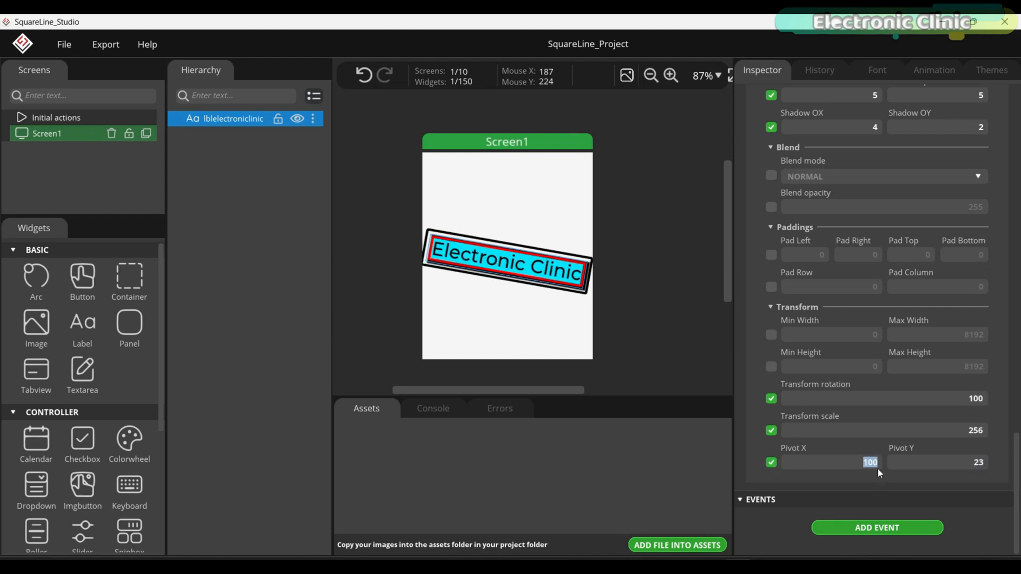
pyautogui.write('0')
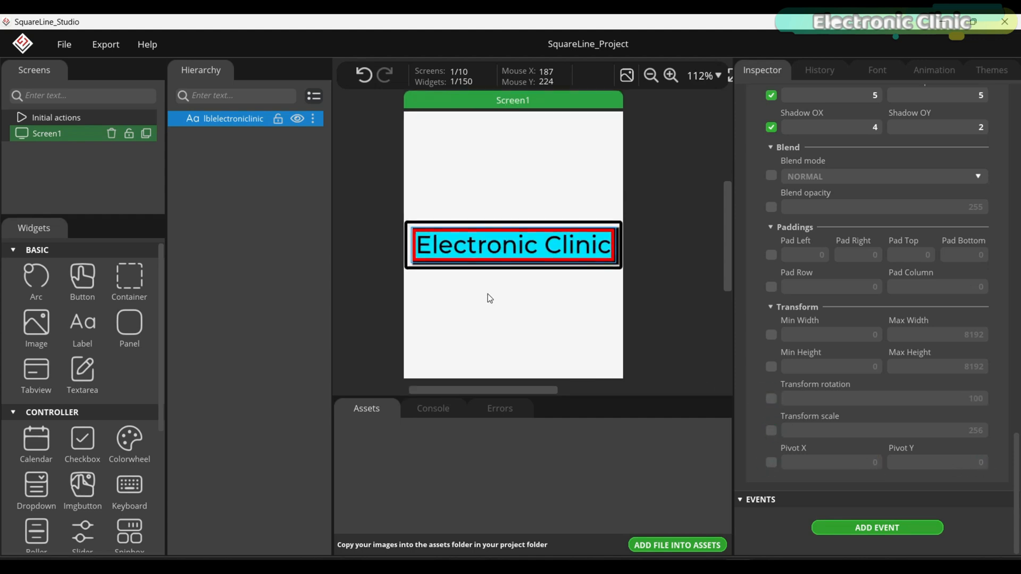
# Export the UI files for the Electronic Clinic label design.
pyautogui.click(63, 44)
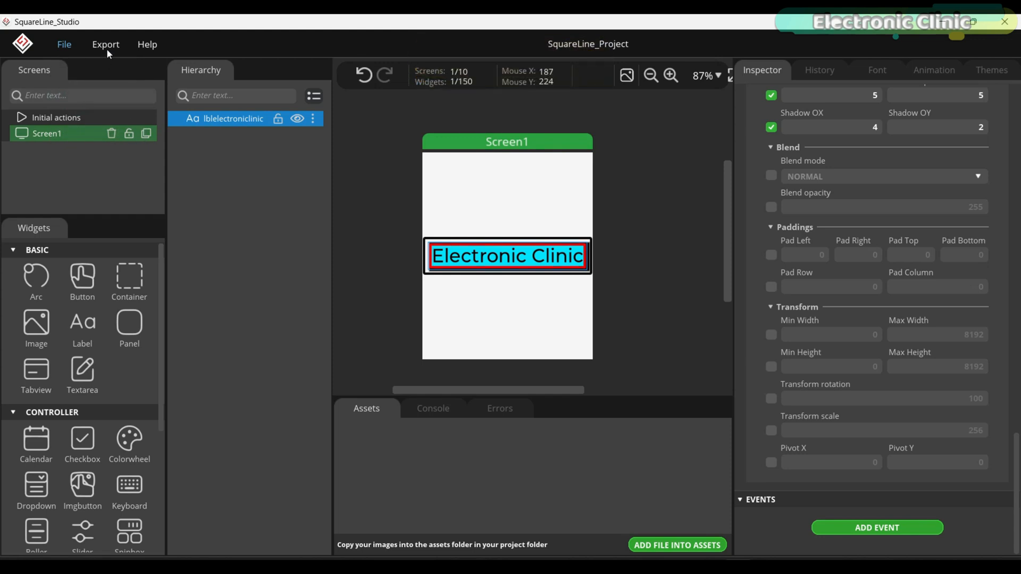
pyautogui.click(106, 45)
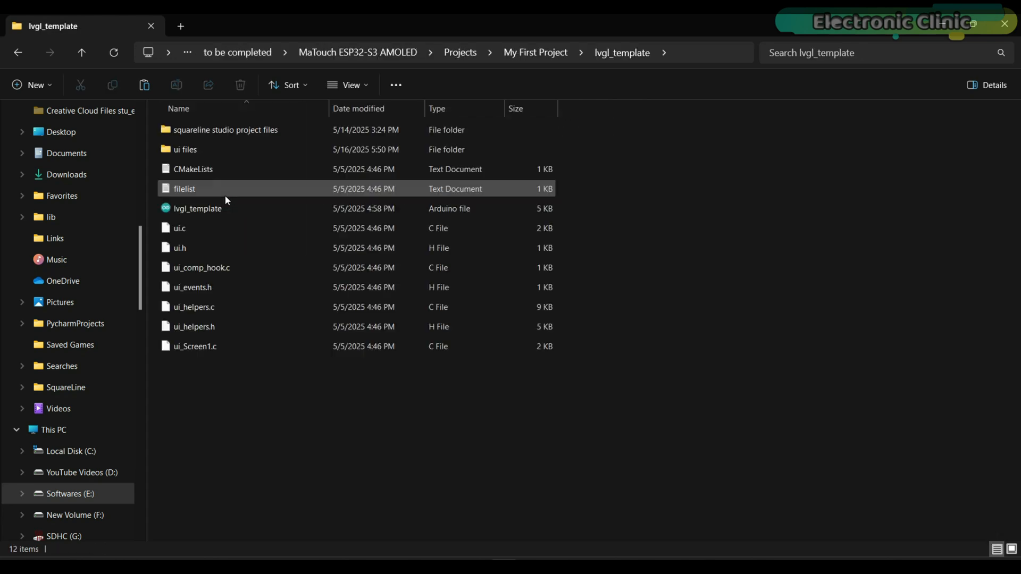
# Replace the old UI files in lvgl_template with the new exports and open lvgl_template.ino.
pyautogui.doubleClick(185, 149)
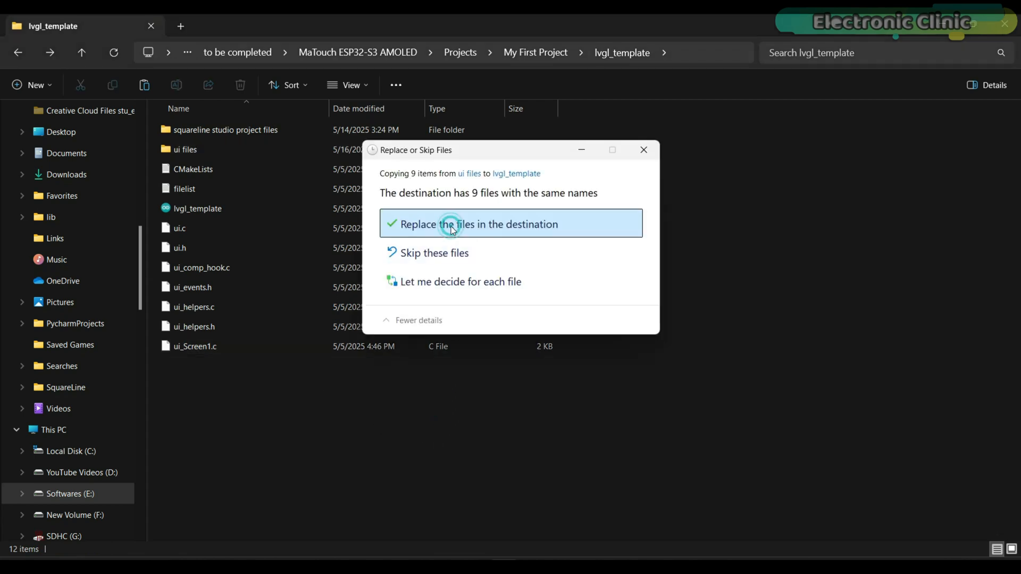
pyautogui.click(478, 224)
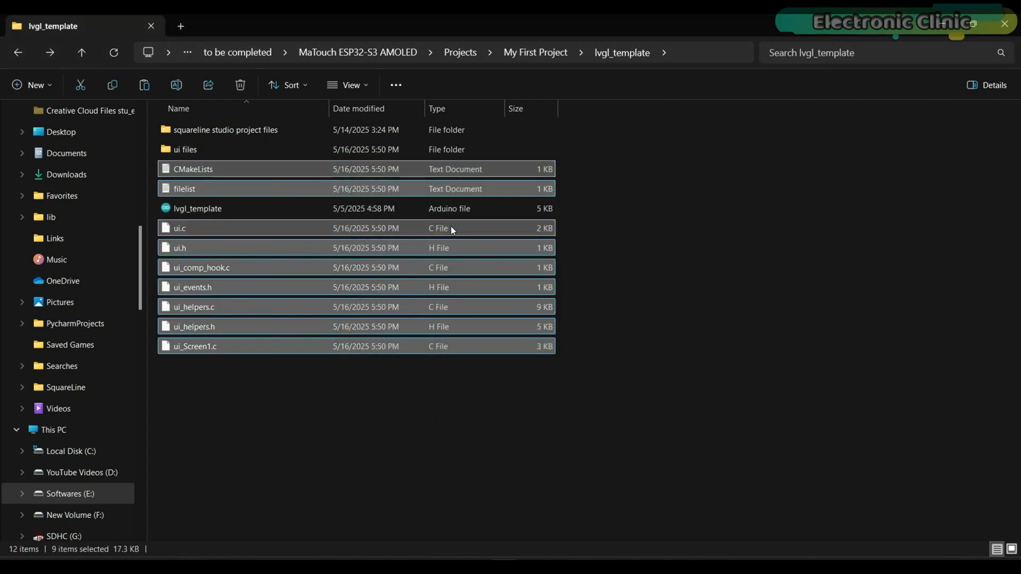
pyautogui.click(197, 209)
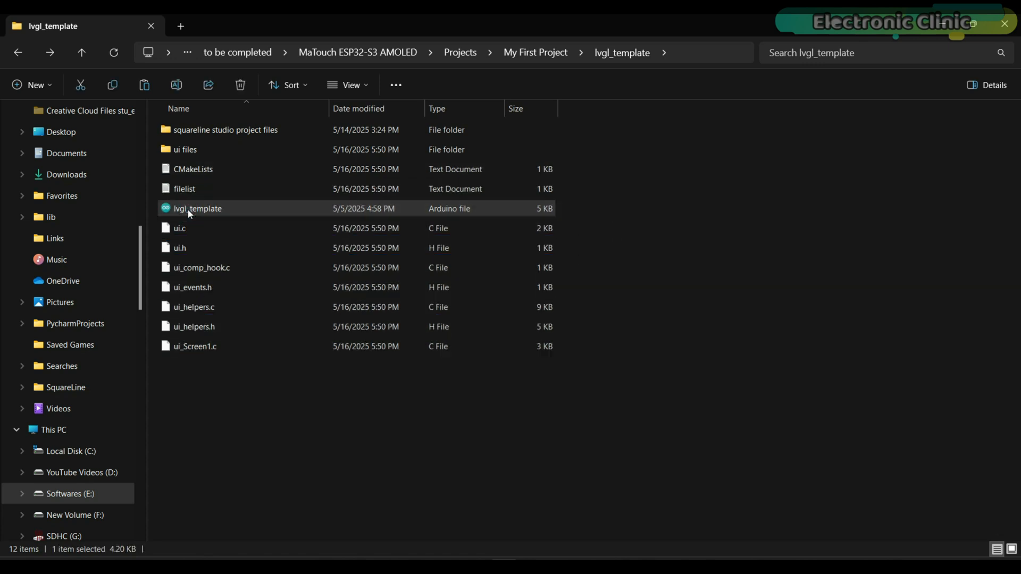
pyautogui.doubleClick(197, 208)
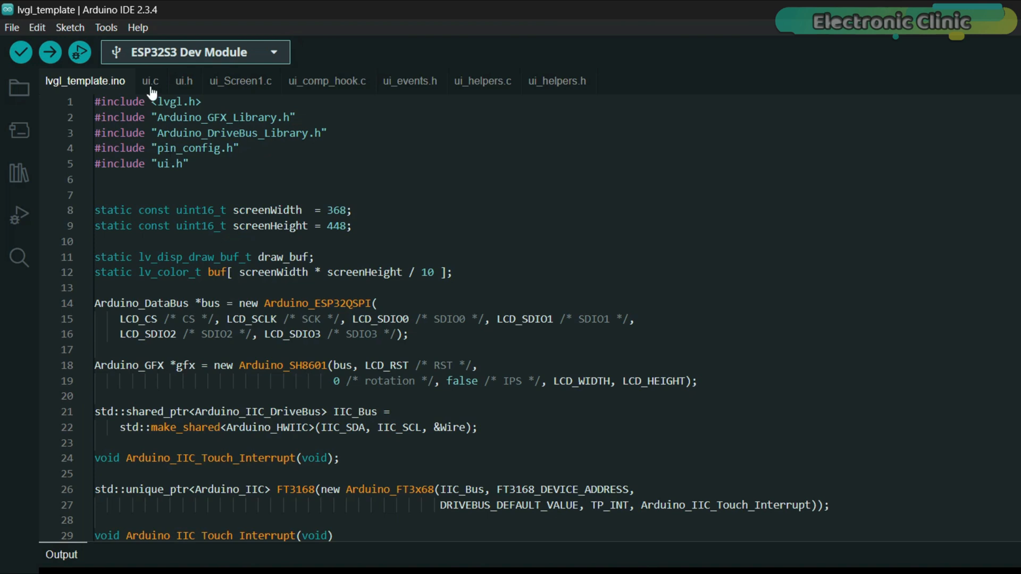
pyautogui.moveTo(217, 88)
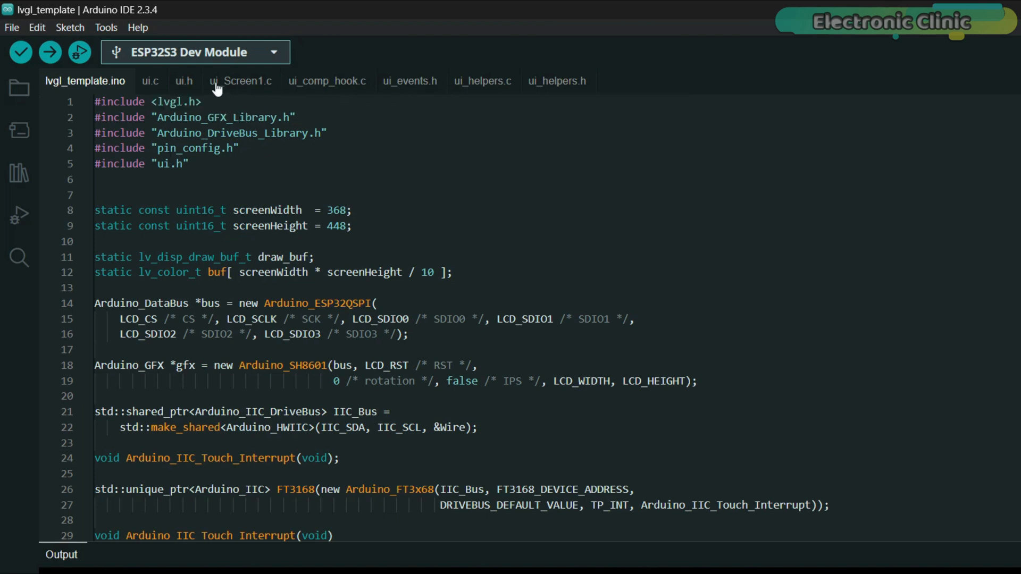
pyautogui.click(151, 81)
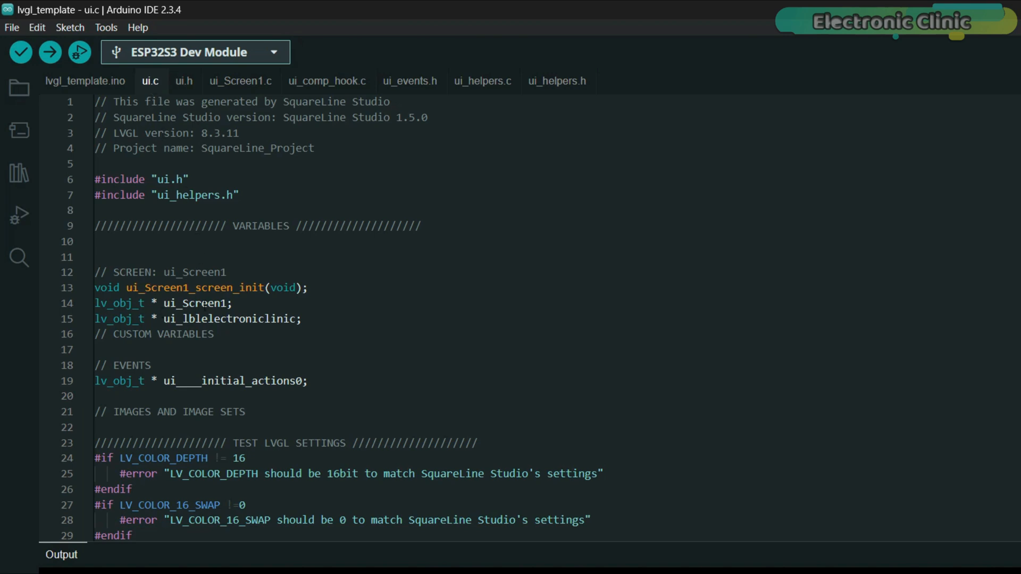
pyautogui.click(240, 80)
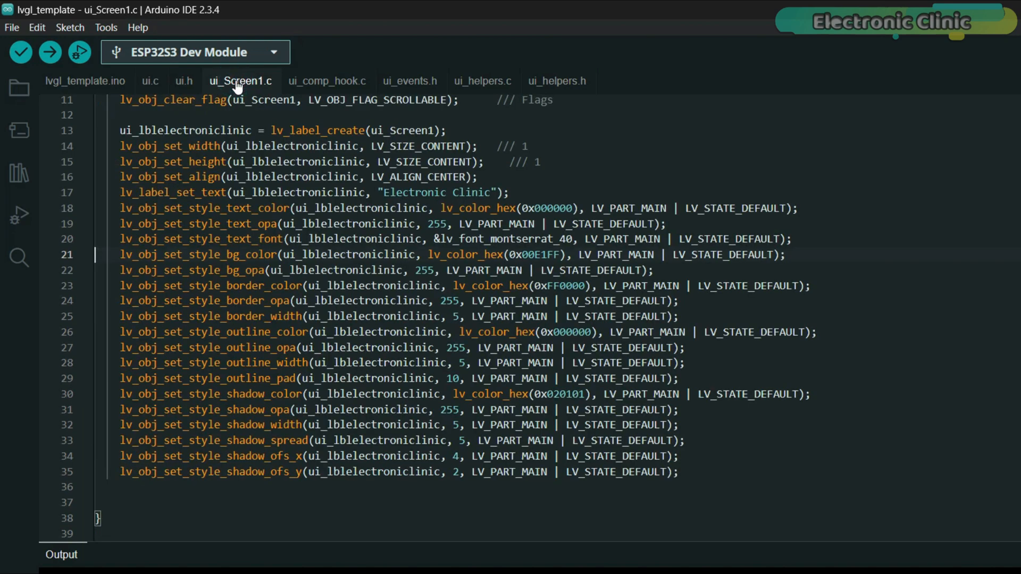
pyautogui.scroll(3)
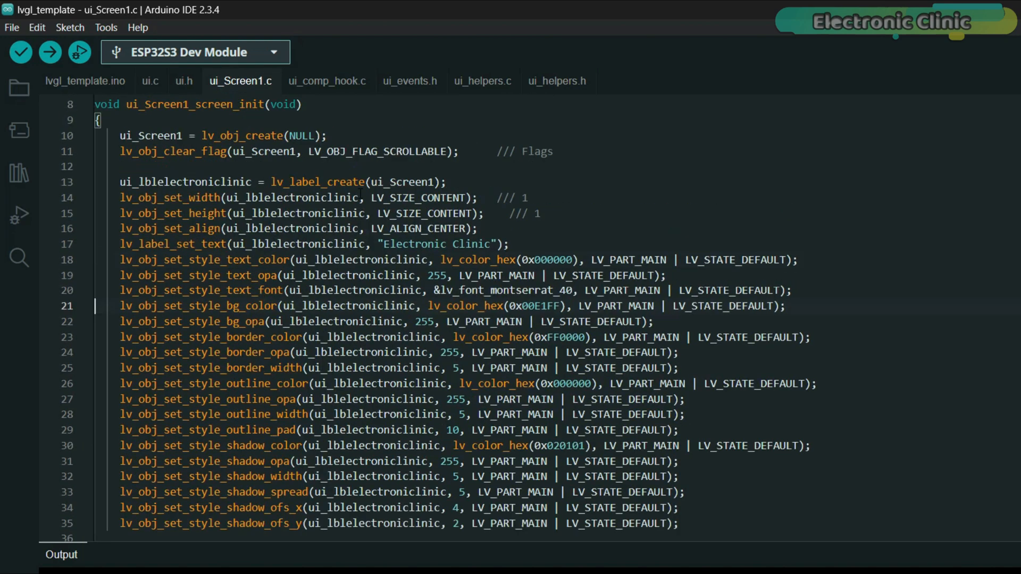
pyautogui.scroll(-3)
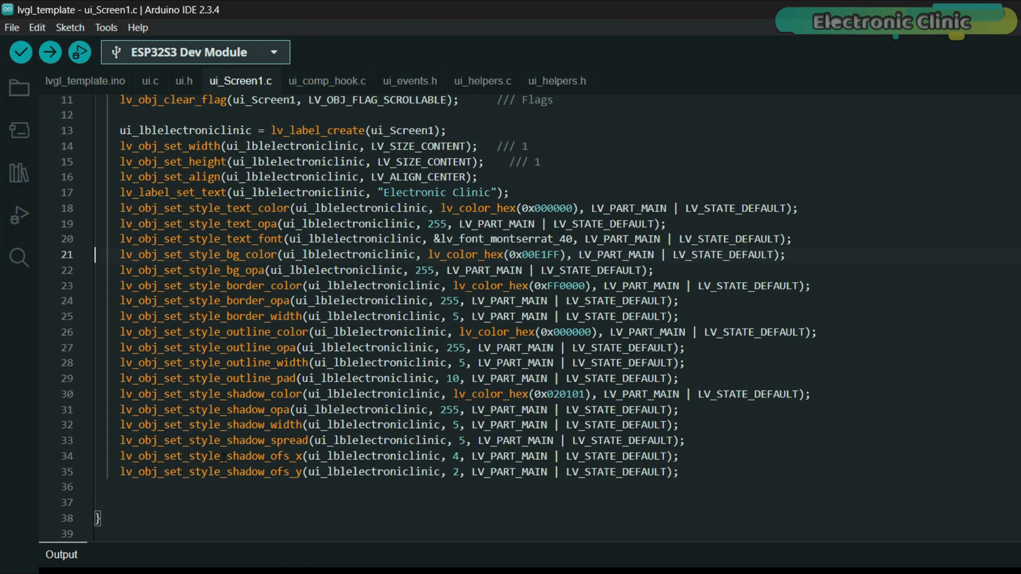
pyautogui.scroll(3)
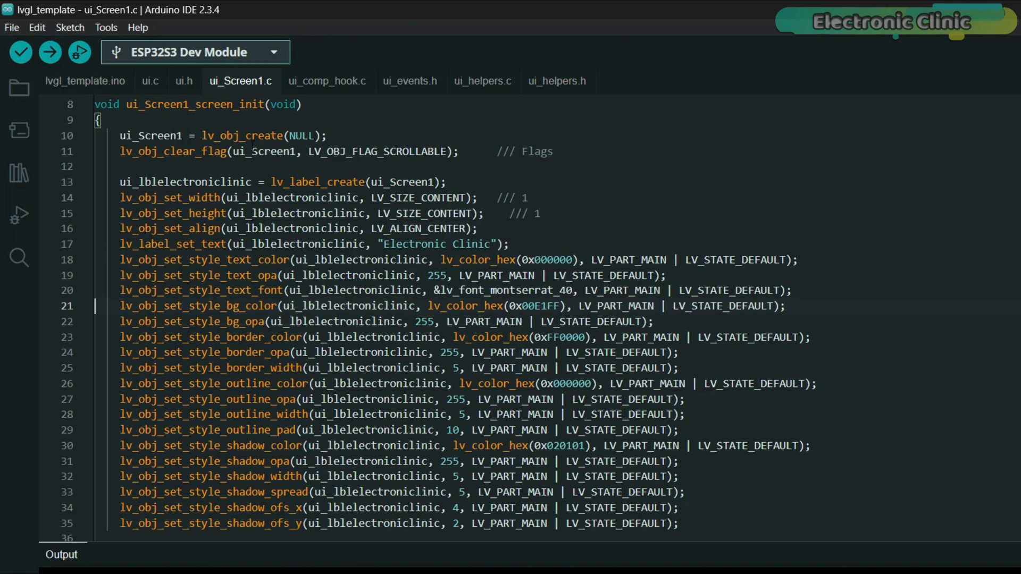
pyautogui.click(84, 81)
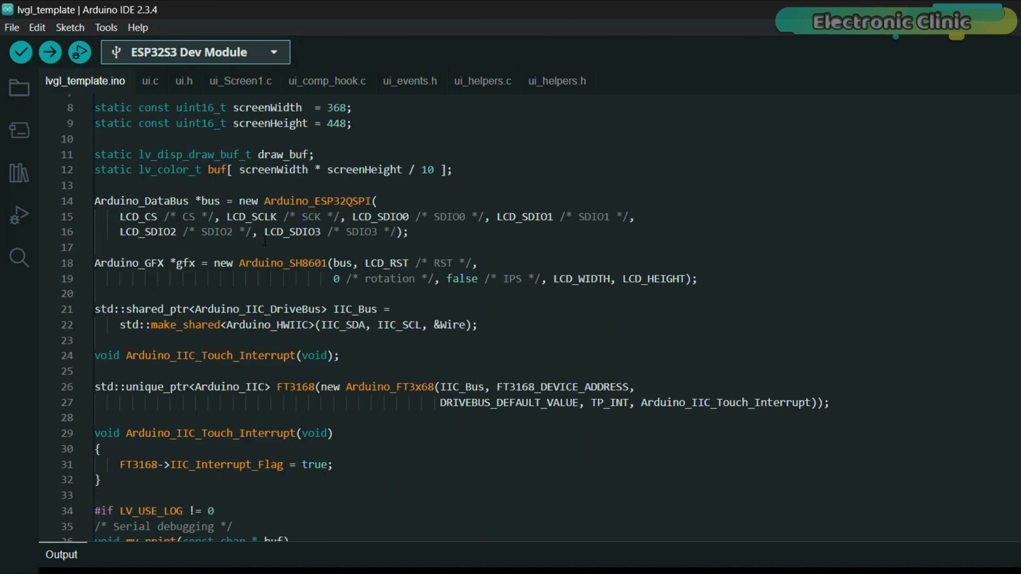
pyautogui.scroll(3)
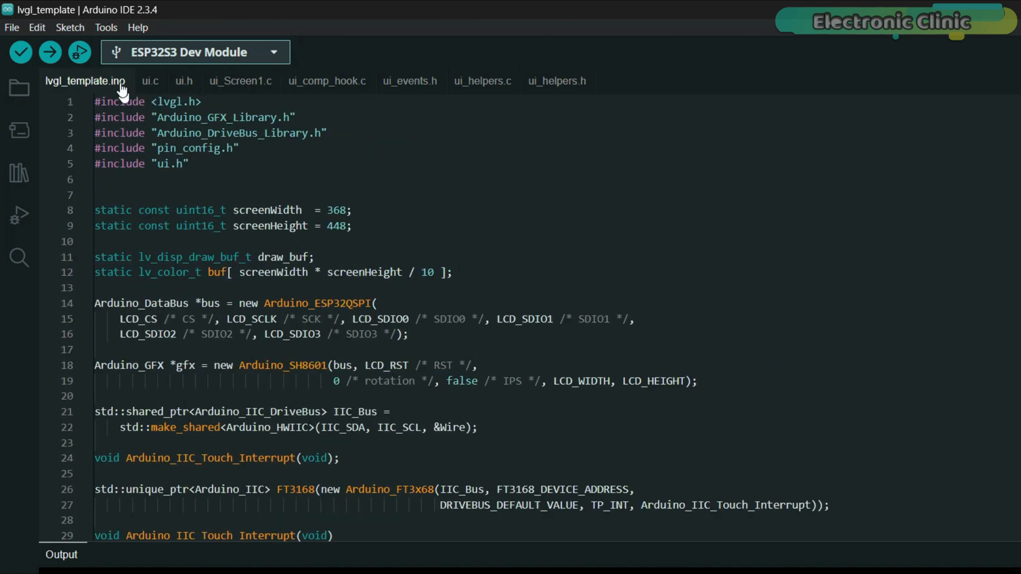
# Confirm ESP32S3 Dev Module on COM9 with 16MB flash and OPI PSRAM, then upload lvgl_template.
pyautogui.click(105, 27)
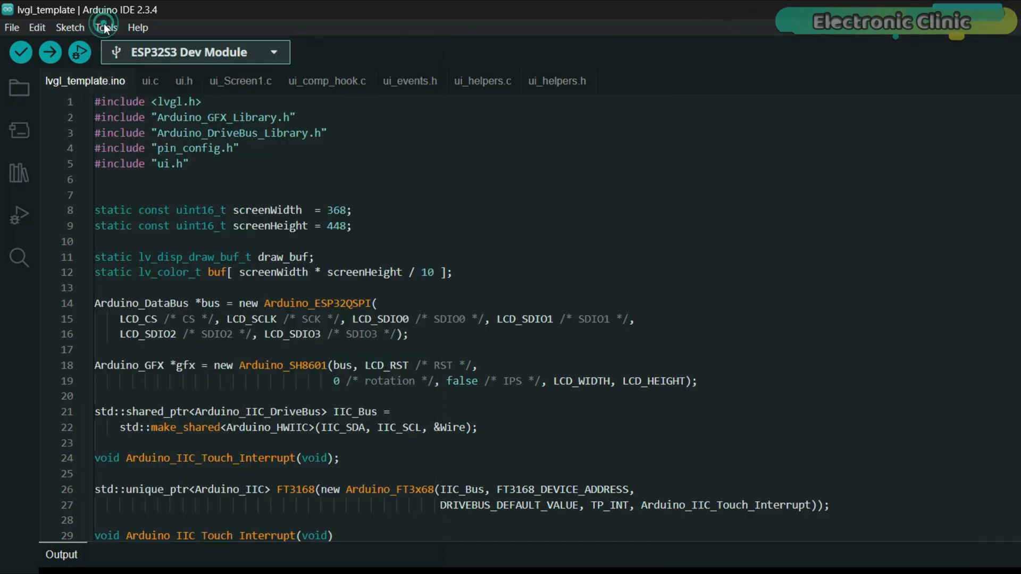
pyautogui.click(105, 27)
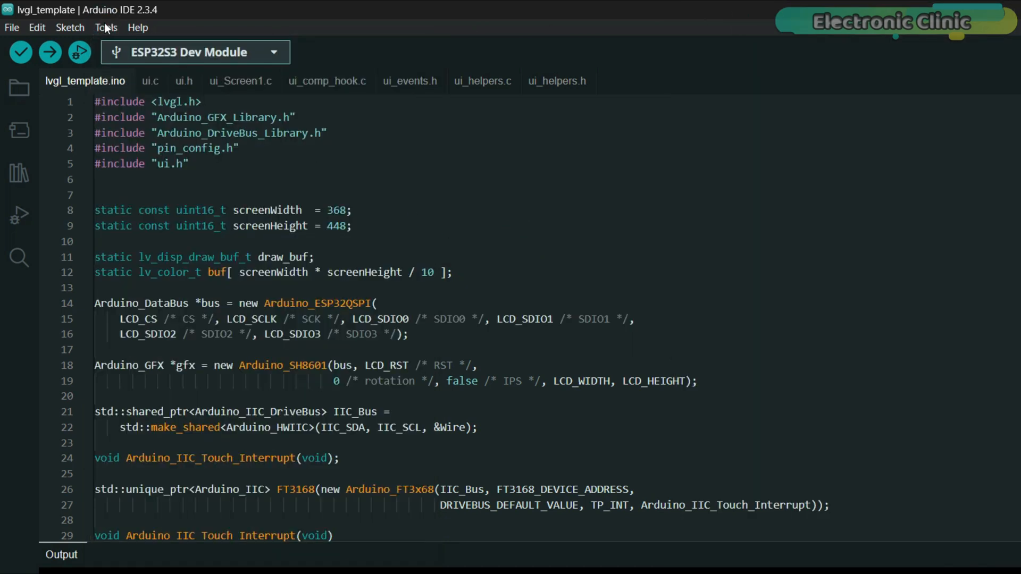
pyautogui.click(105, 27)
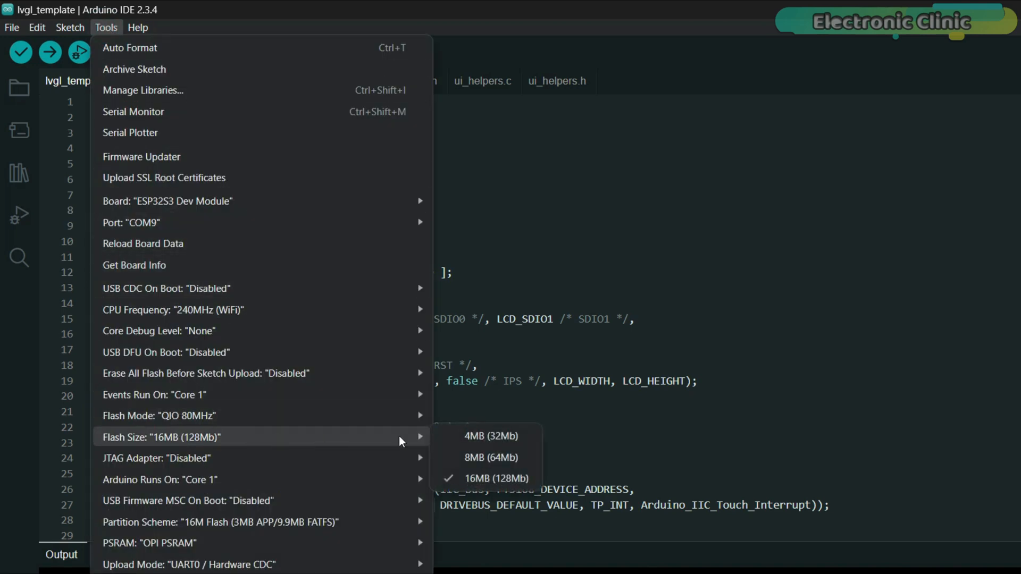
pyautogui.moveTo(527, 482)
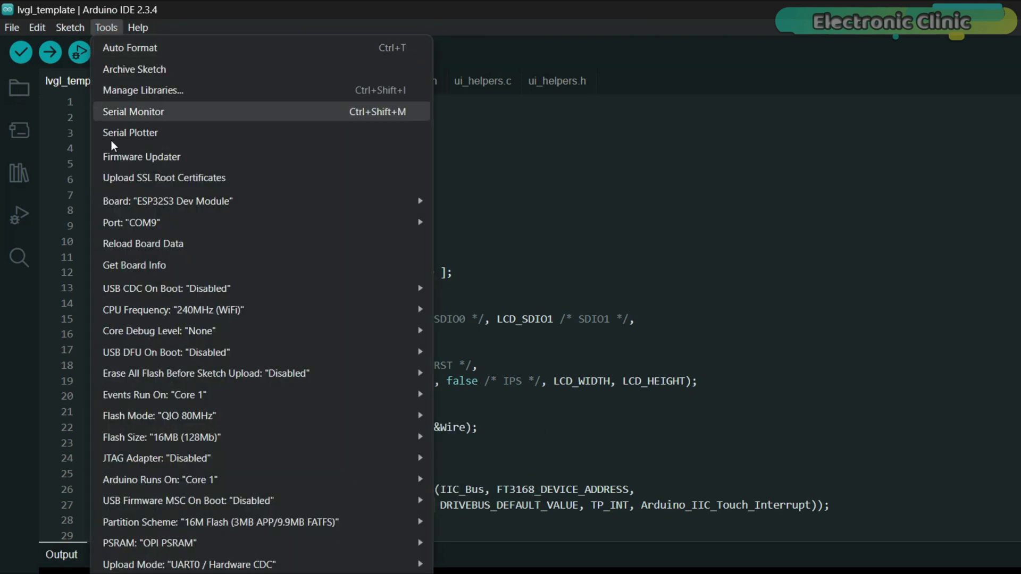
pyautogui.click(195, 461)
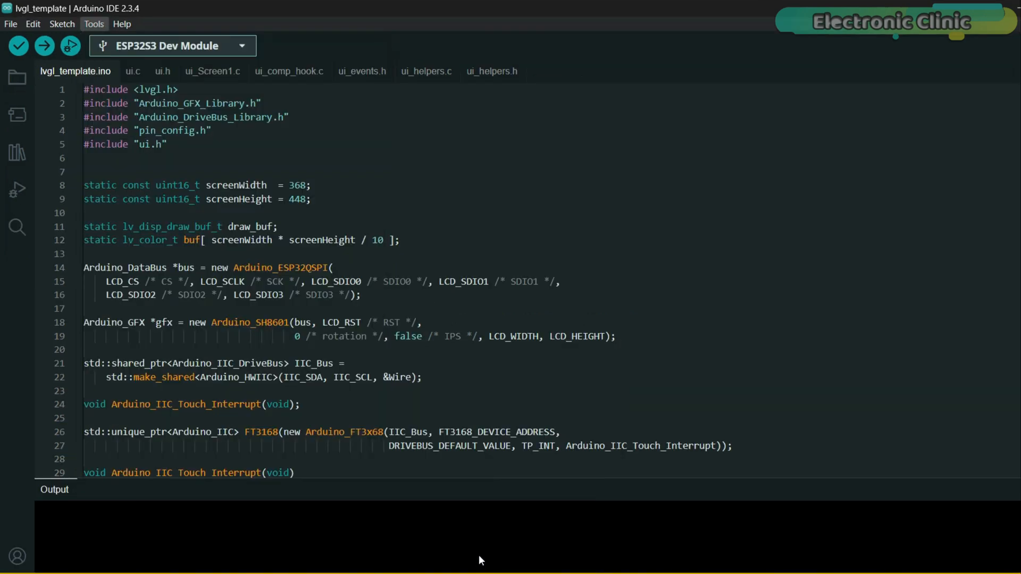
pyautogui.click(93, 24)
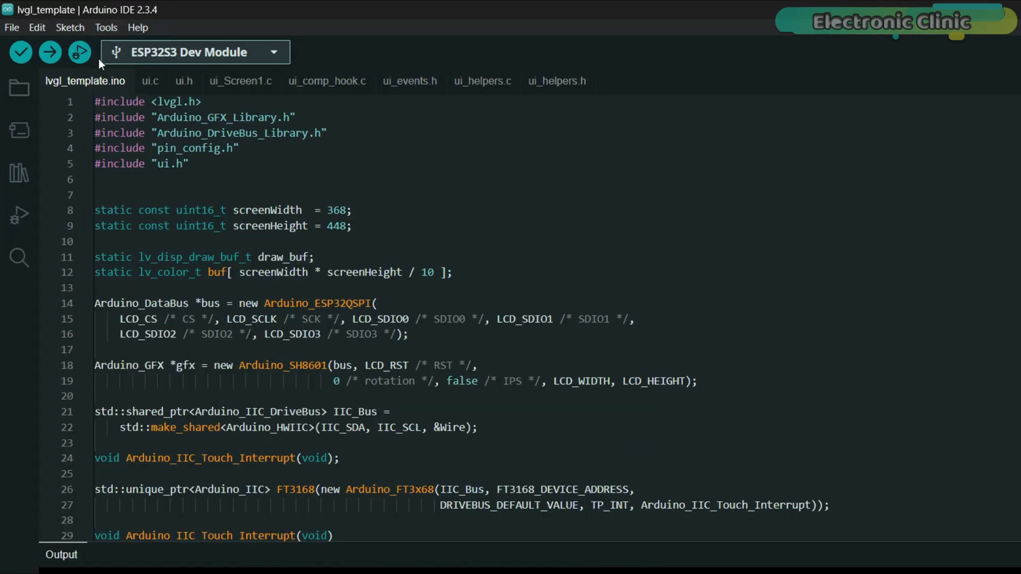
pyautogui.click(49, 53)
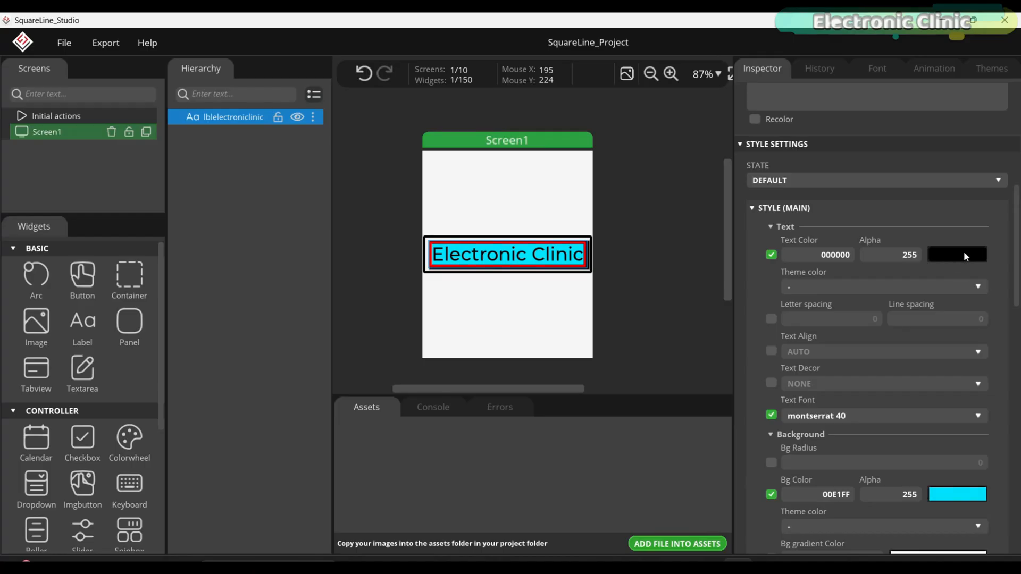
# Turn the Electronic Clinic label text magenta (E800FF), save the project, and export the UI files again.
pyautogui.click(956, 254)
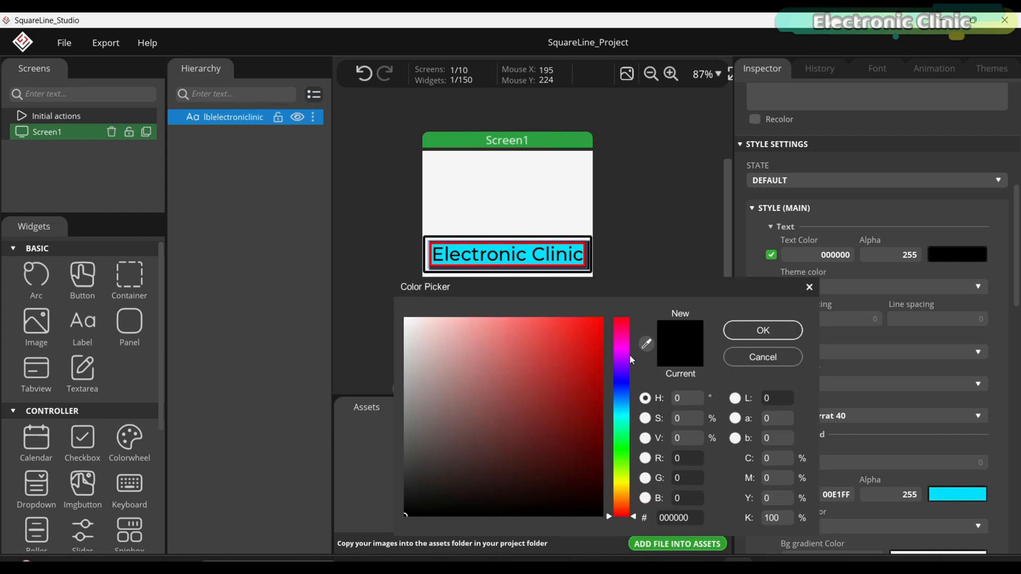
pyautogui.click(618, 319)
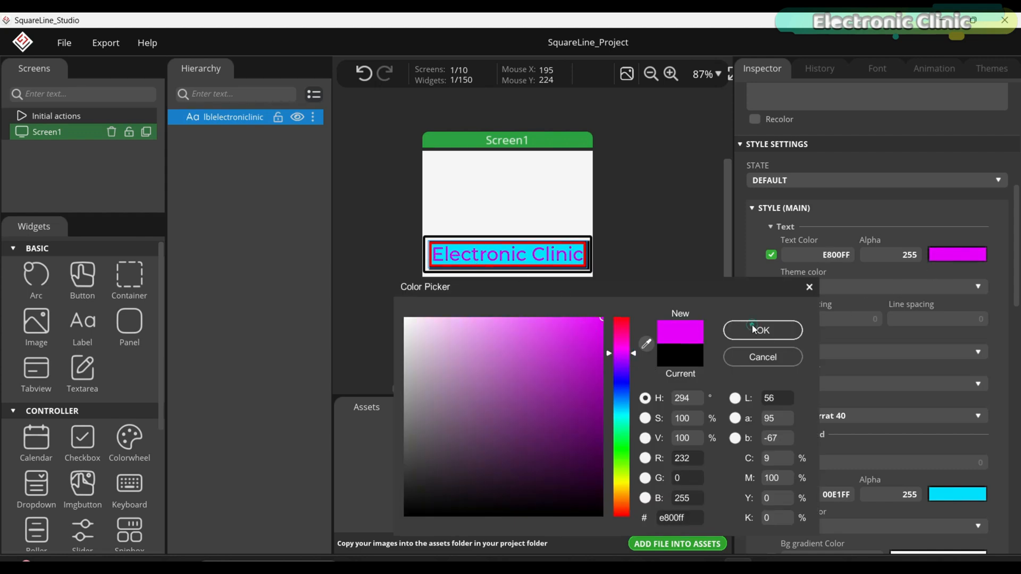
pyautogui.click(64, 43)
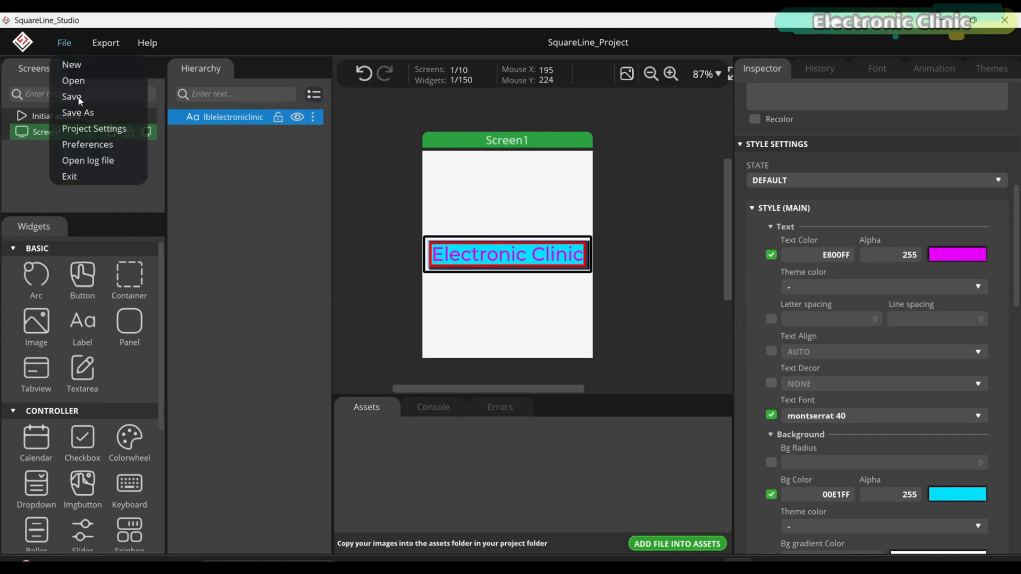
pyautogui.click(71, 96)
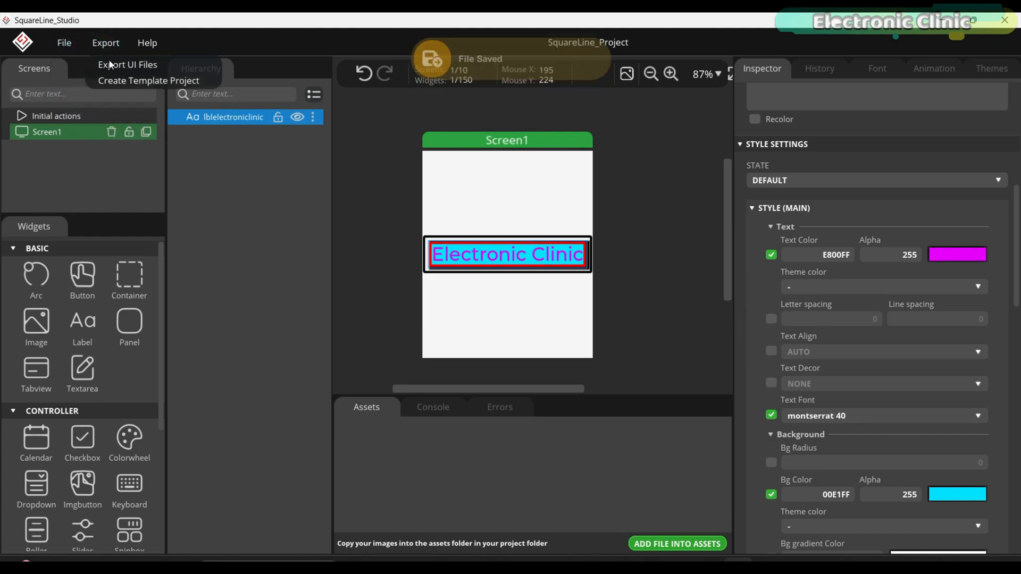
pyautogui.click(126, 65)
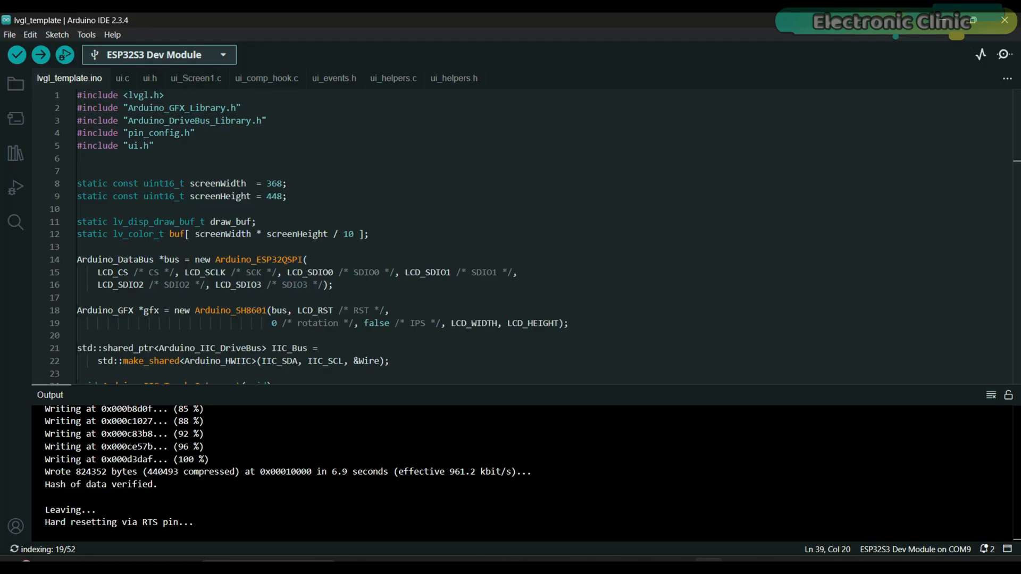
# Start uploading the updated lvgl_template sketch to the ESP32S3 Dev Module.
pyautogui.click(40, 55)
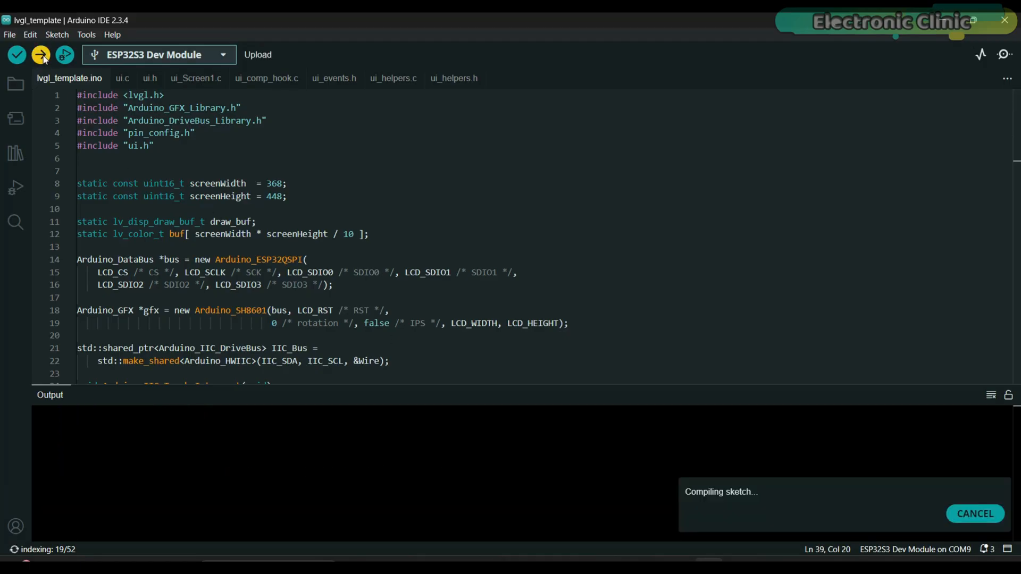